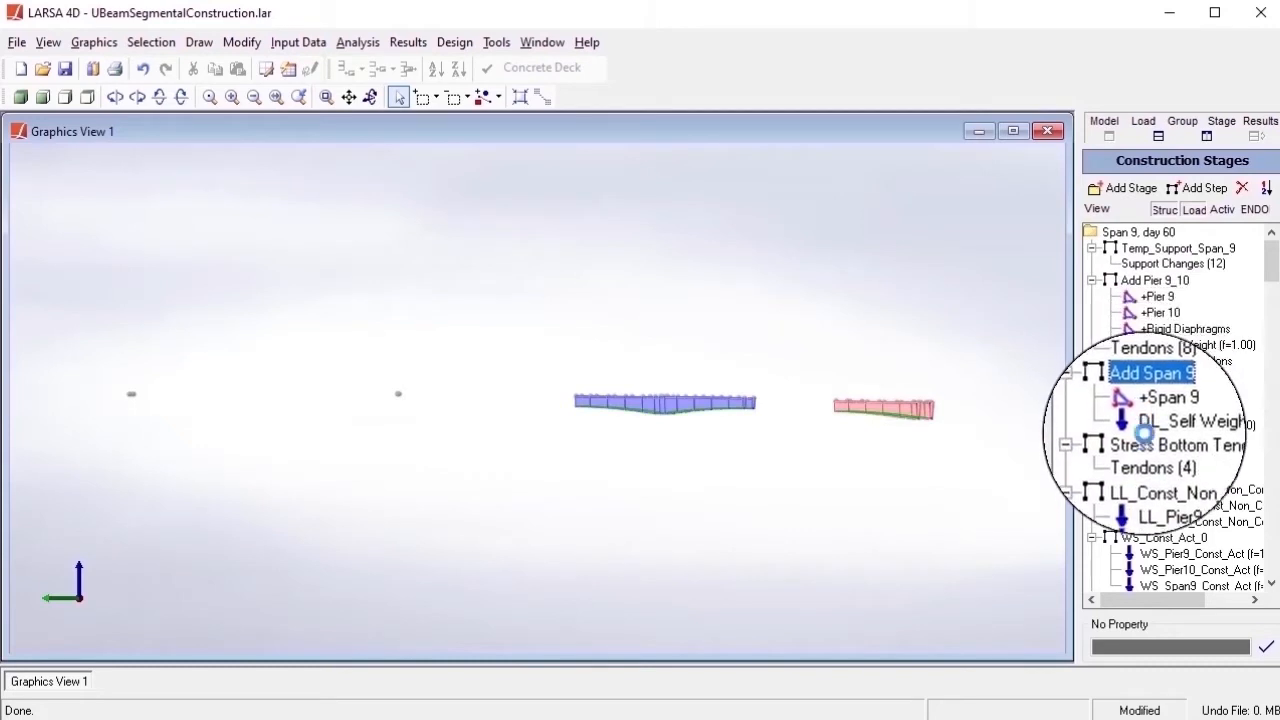
- Step through the Span 9 and Span 11 tendon stressing steps and the closure pour step
{"action": "left_click", "coordinate": [1178, 442]}
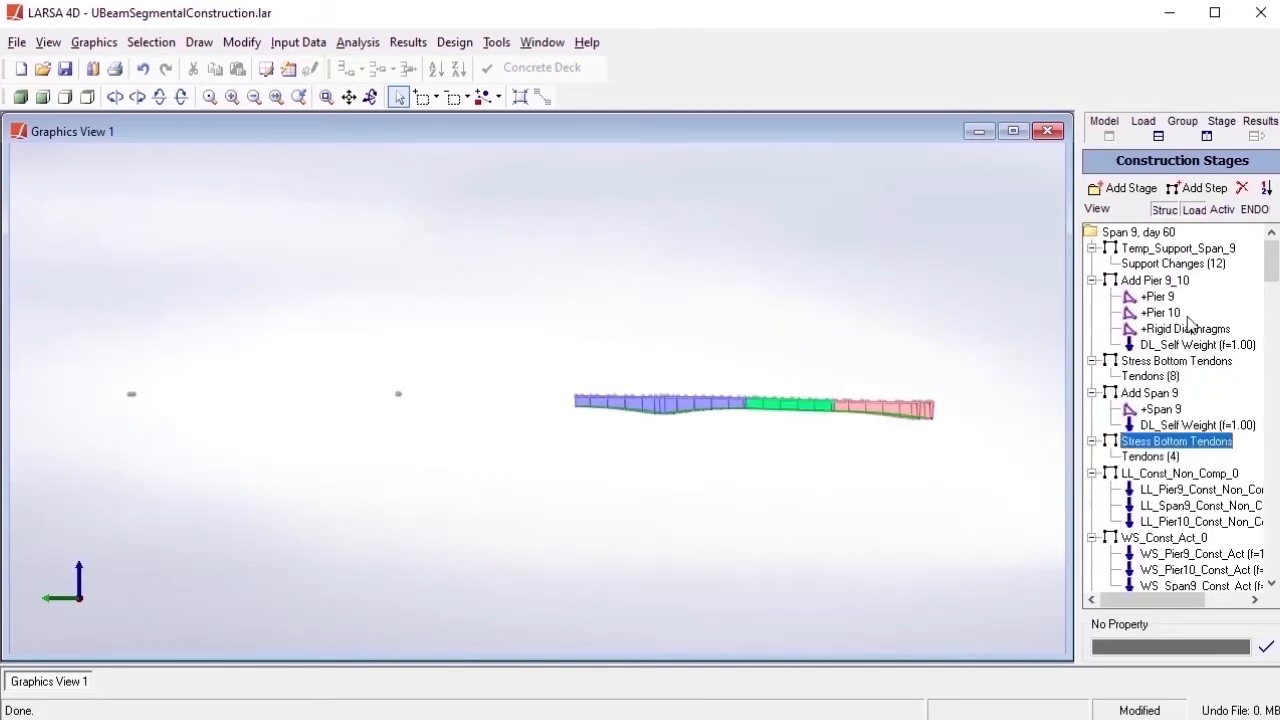
{"action": "scroll", "scroll_direction": "down", "scroll_amount": 3}
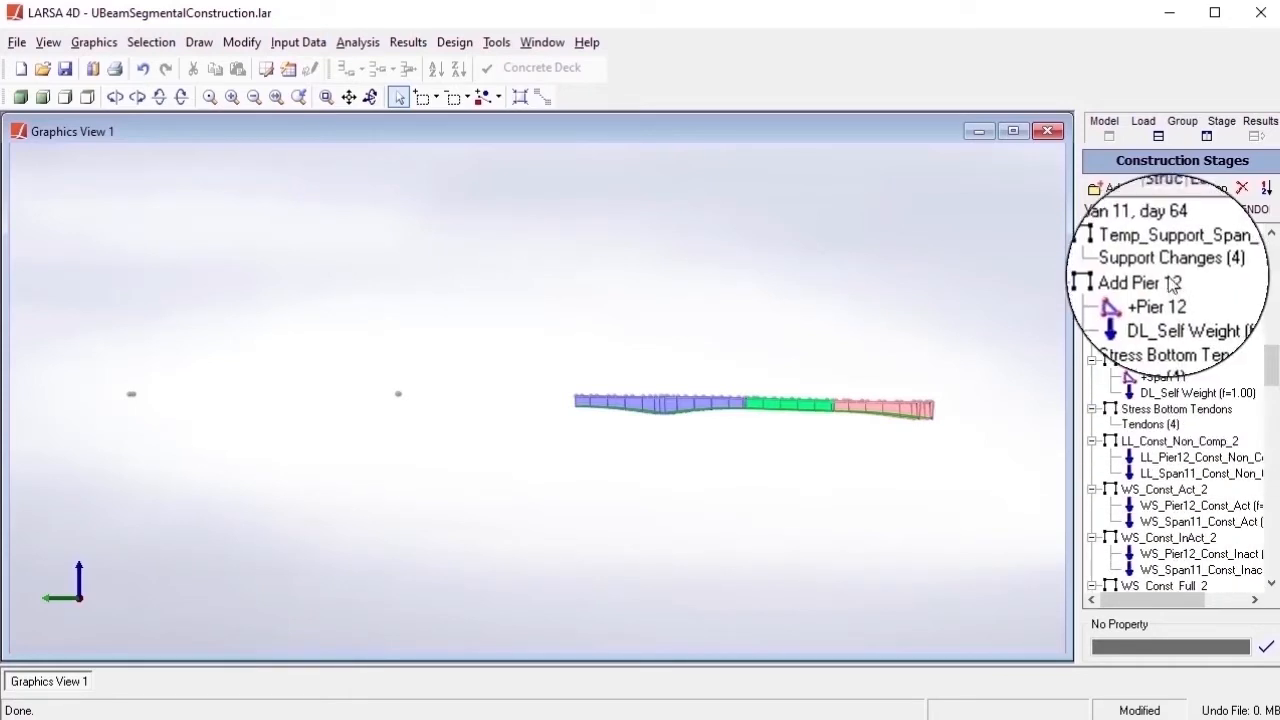
{"action": "left_click", "coordinate": [1152, 362]}
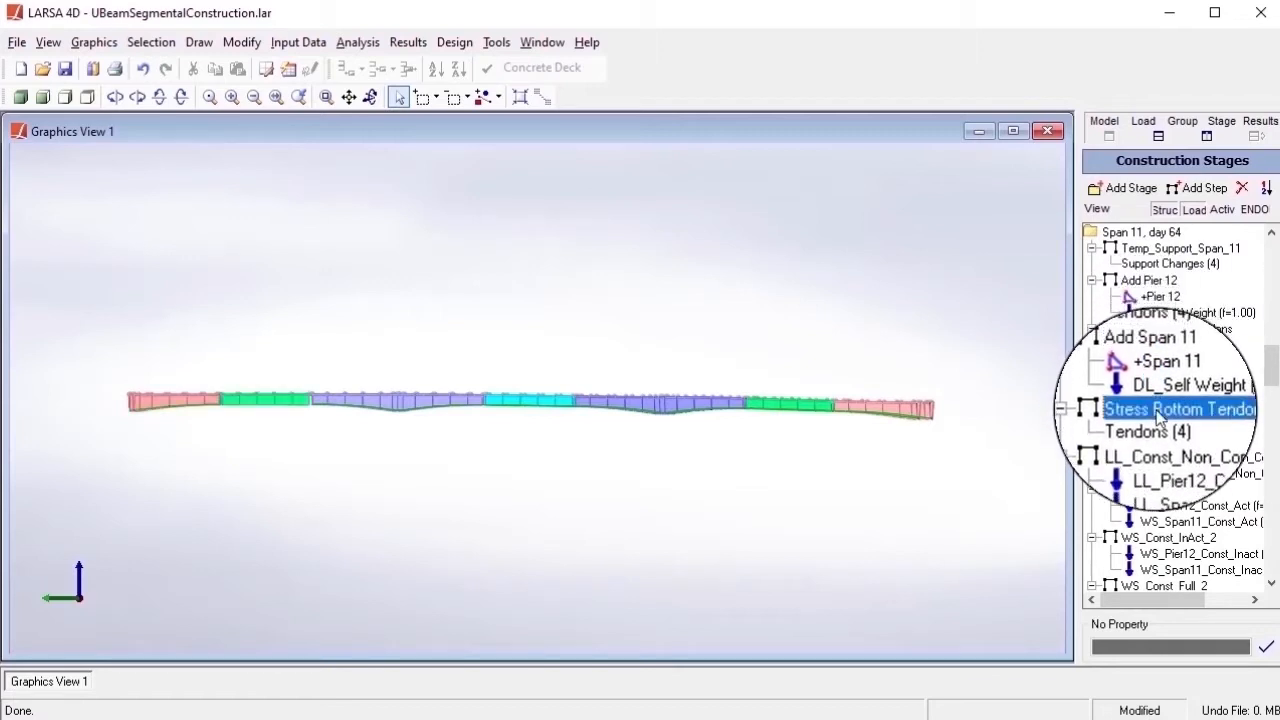
{"action": "scroll", "scroll_direction": "down", "scroll_amount": 3}
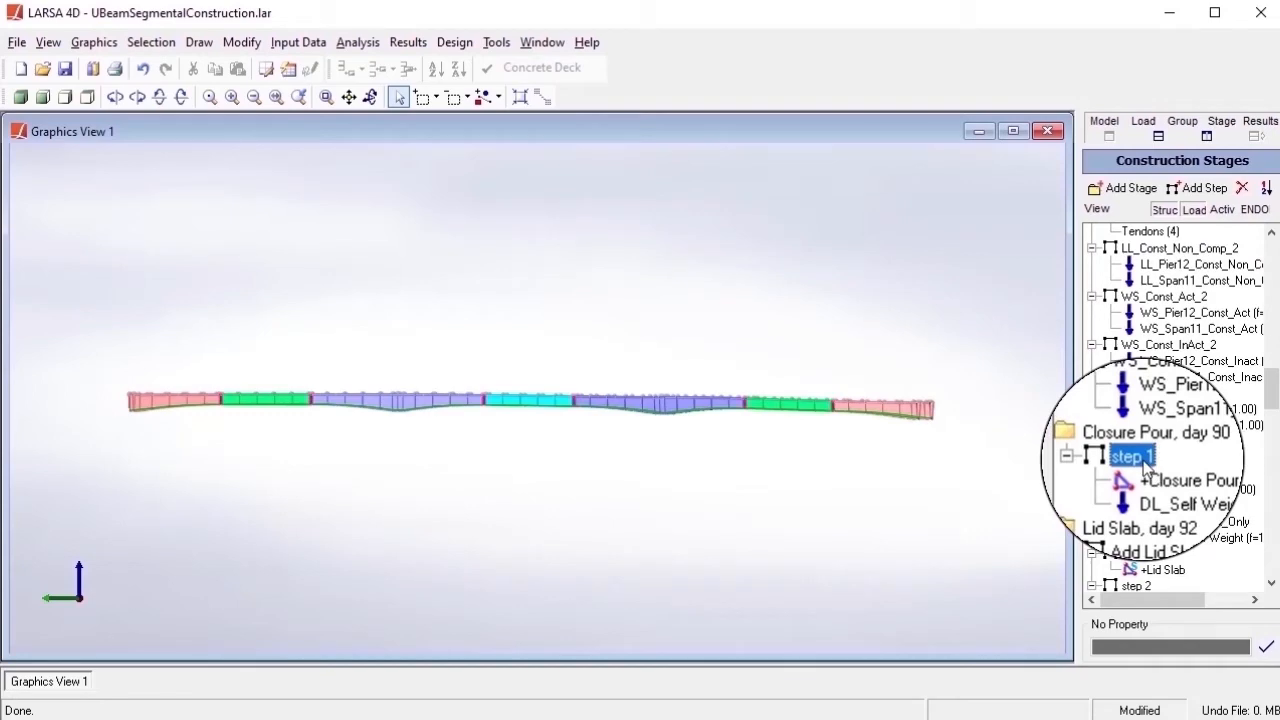
{"action": "left_click", "coordinate": [358, 42]}
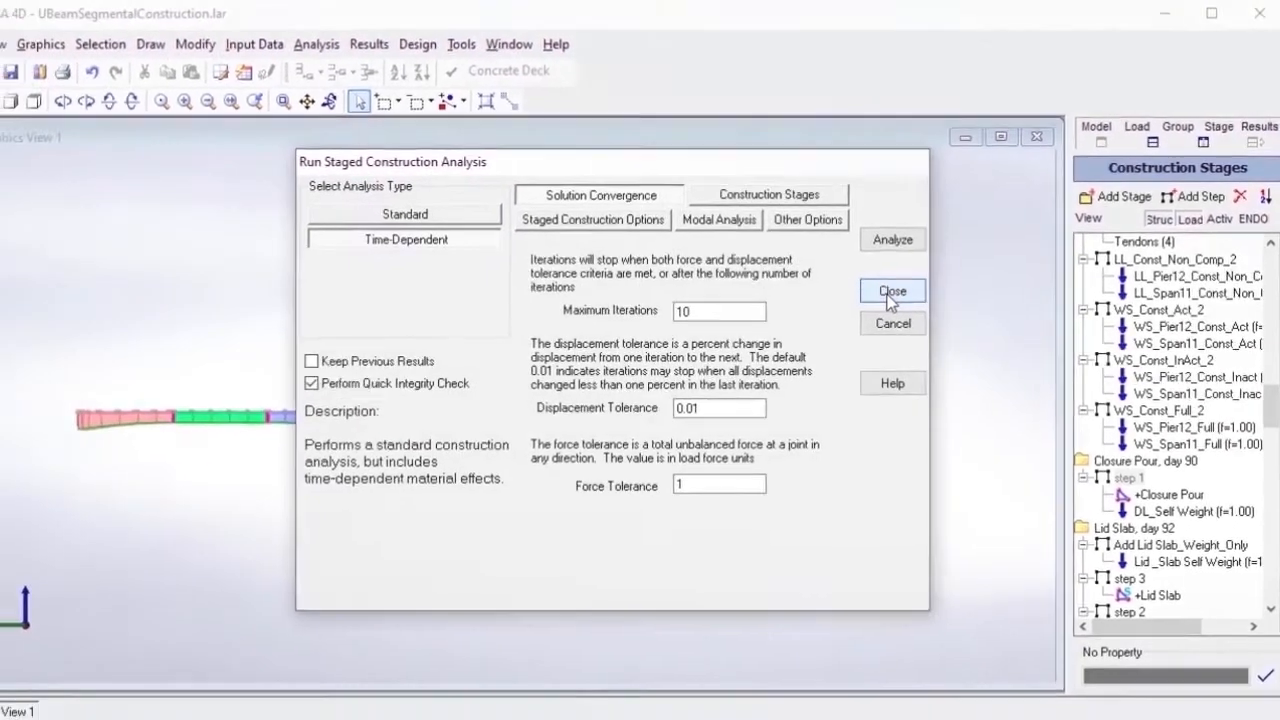
{"action": "left_click", "coordinate": [892, 292]}
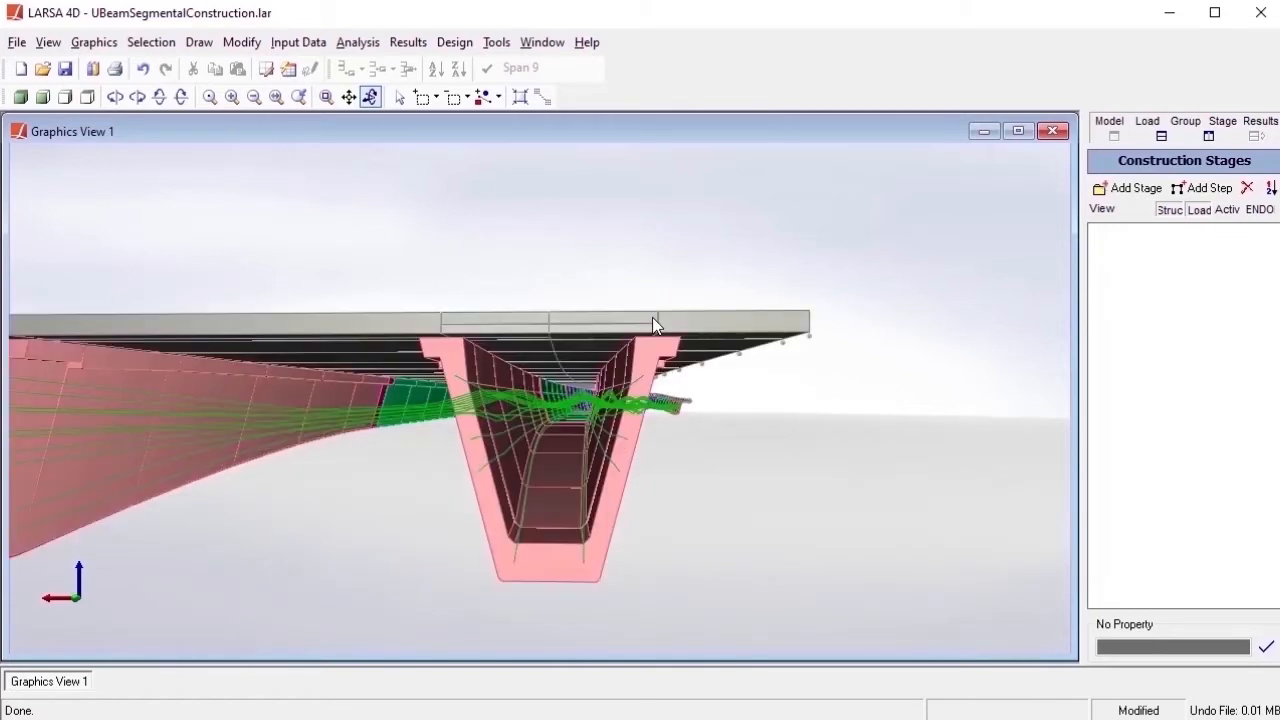
{"action": "mouse_move", "coordinate": [298, 42]}
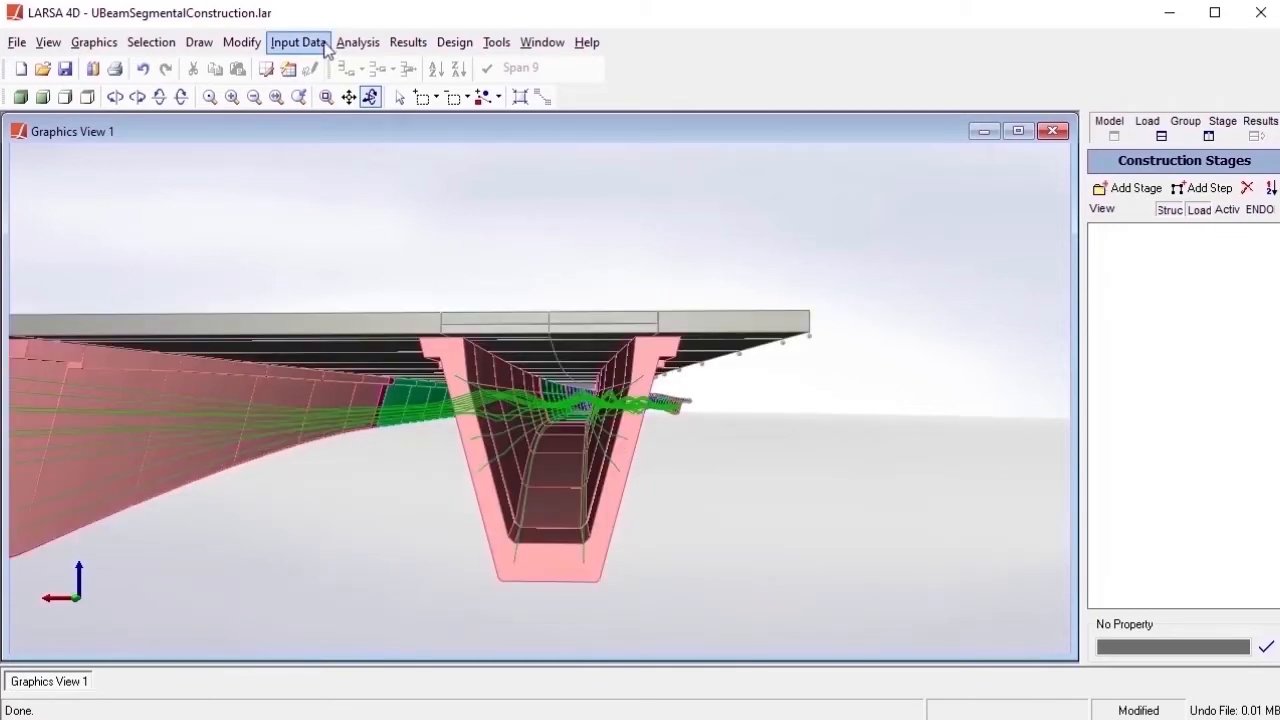
- Review the Sections and Material Time Effects sheets of the Properties spreadsheet
{"action": "left_click", "coordinate": [298, 42]}
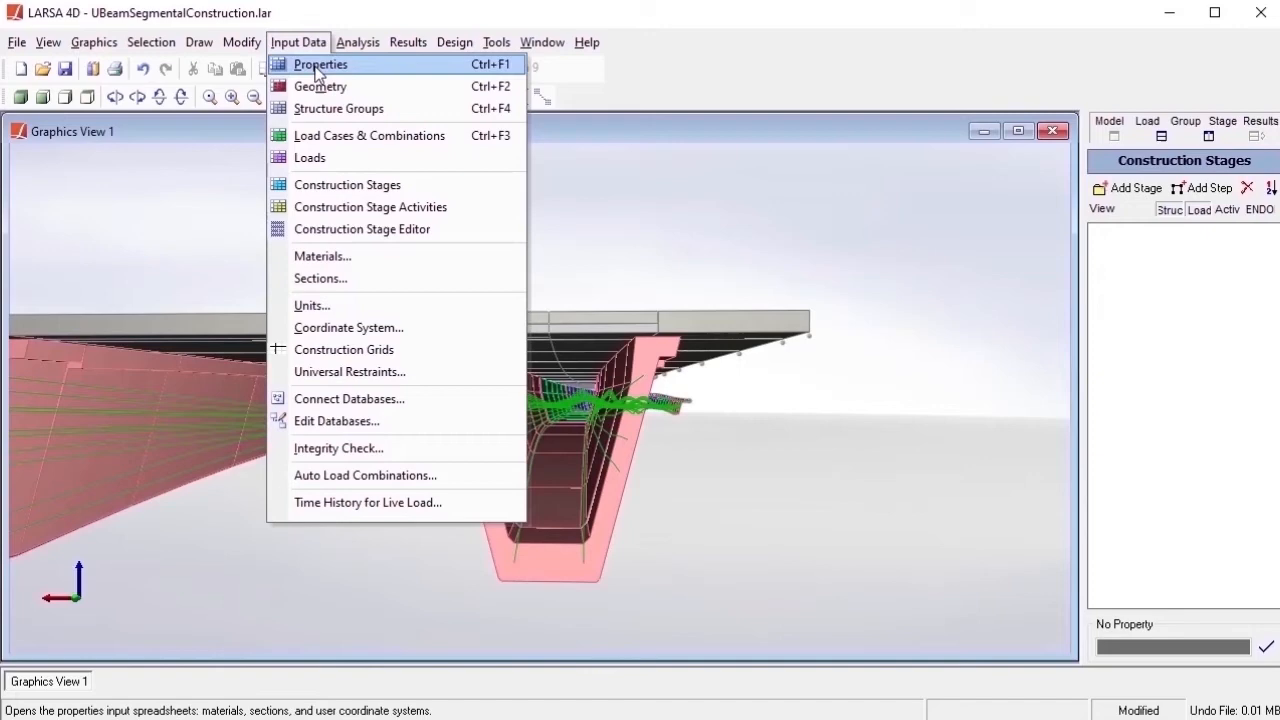
{"action": "left_click", "coordinate": [320, 64]}
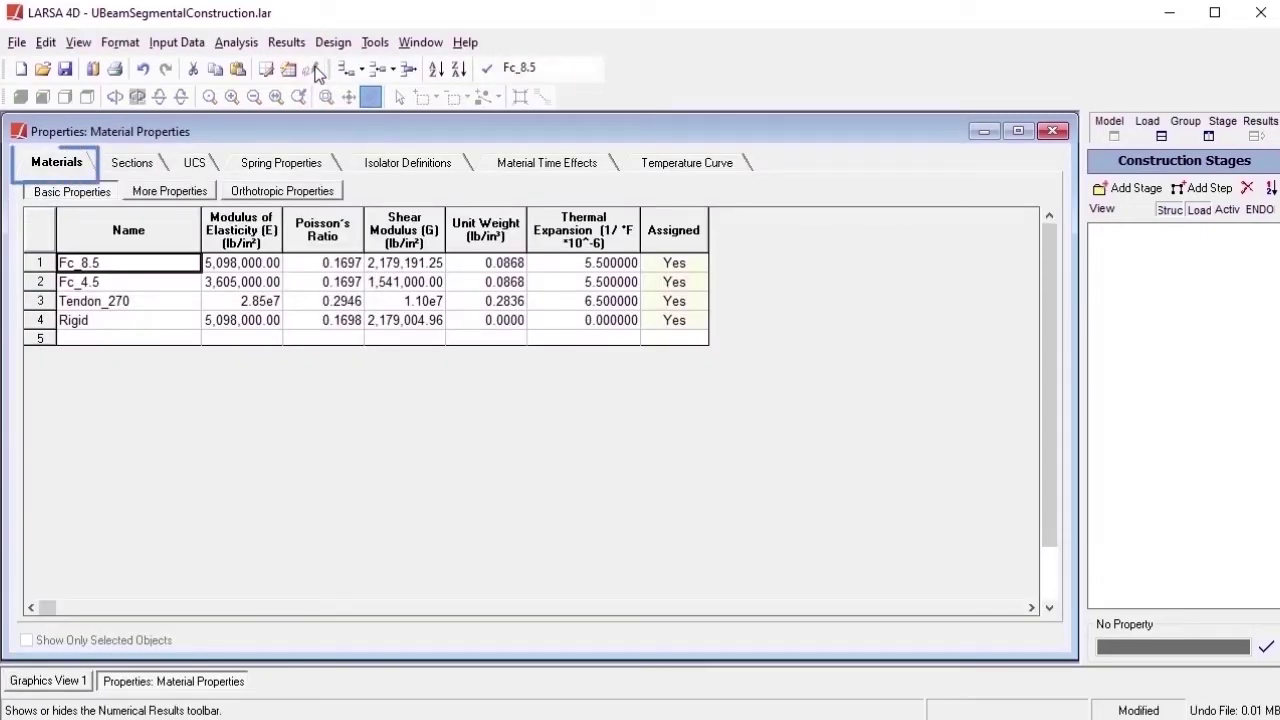
{"action": "left_click", "coordinate": [132, 162]}
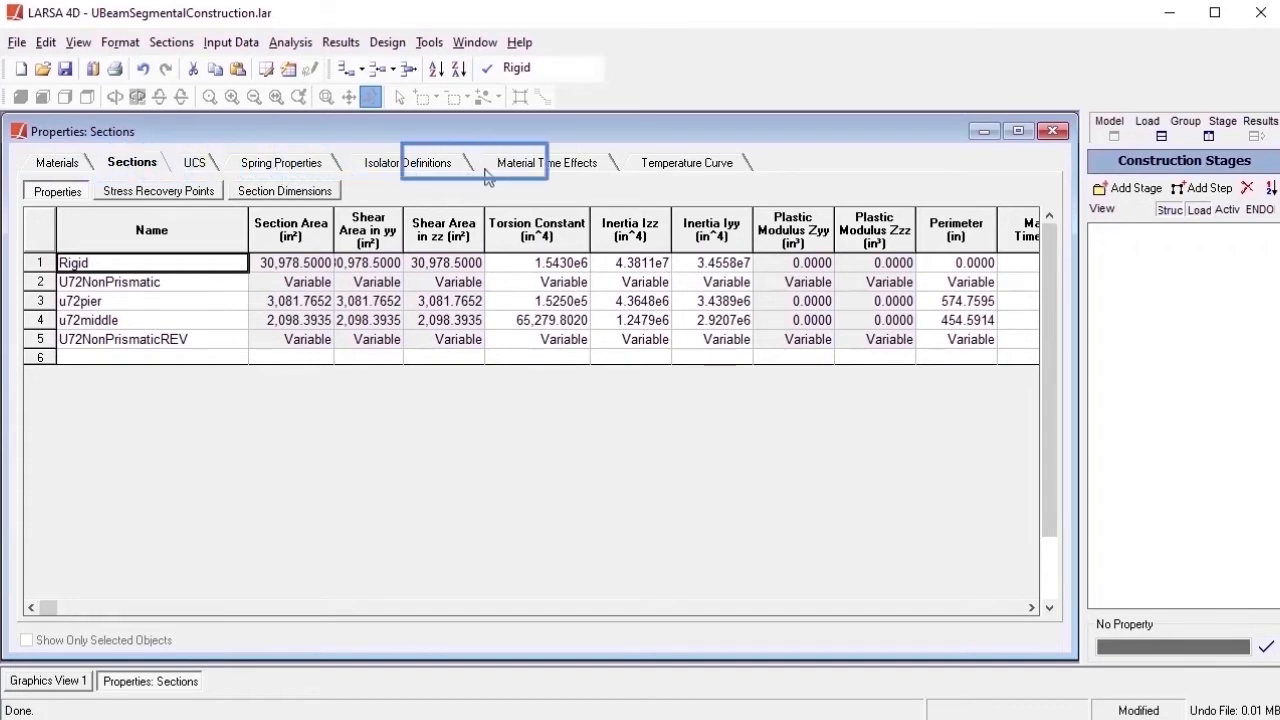
{"action": "left_click", "coordinate": [546, 162]}
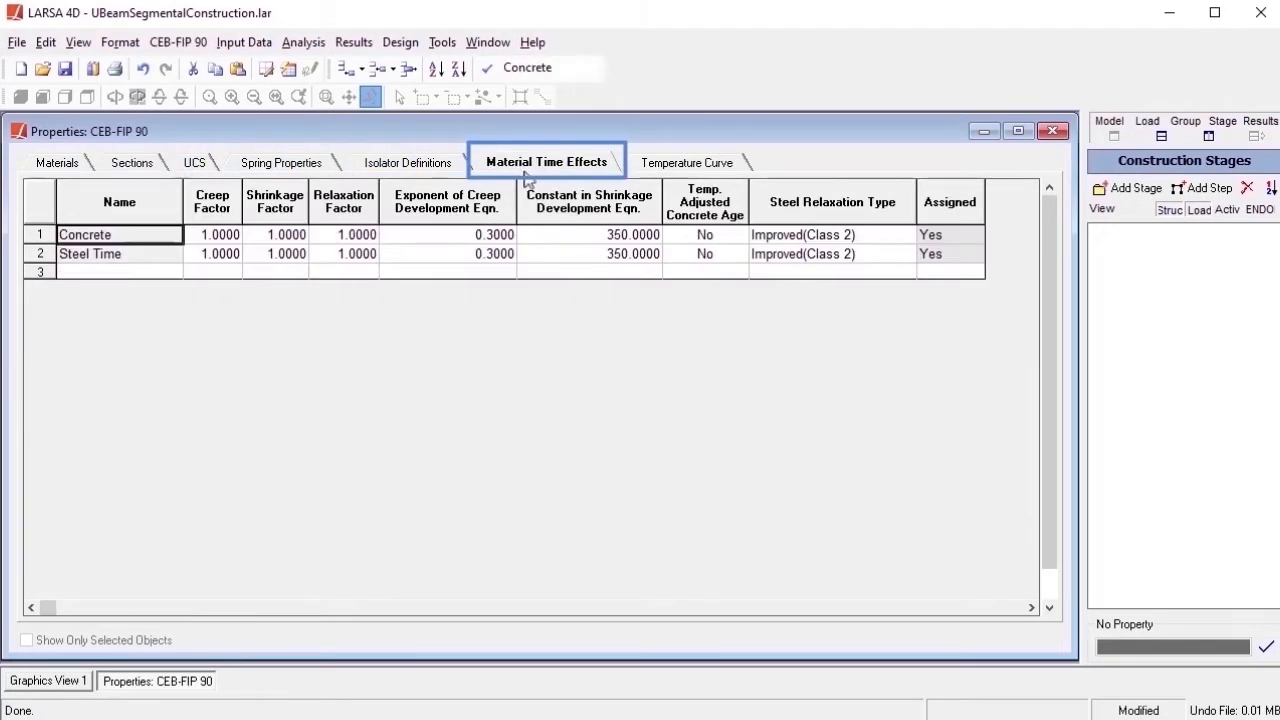
{"action": "right_click", "coordinate": [84, 236]}
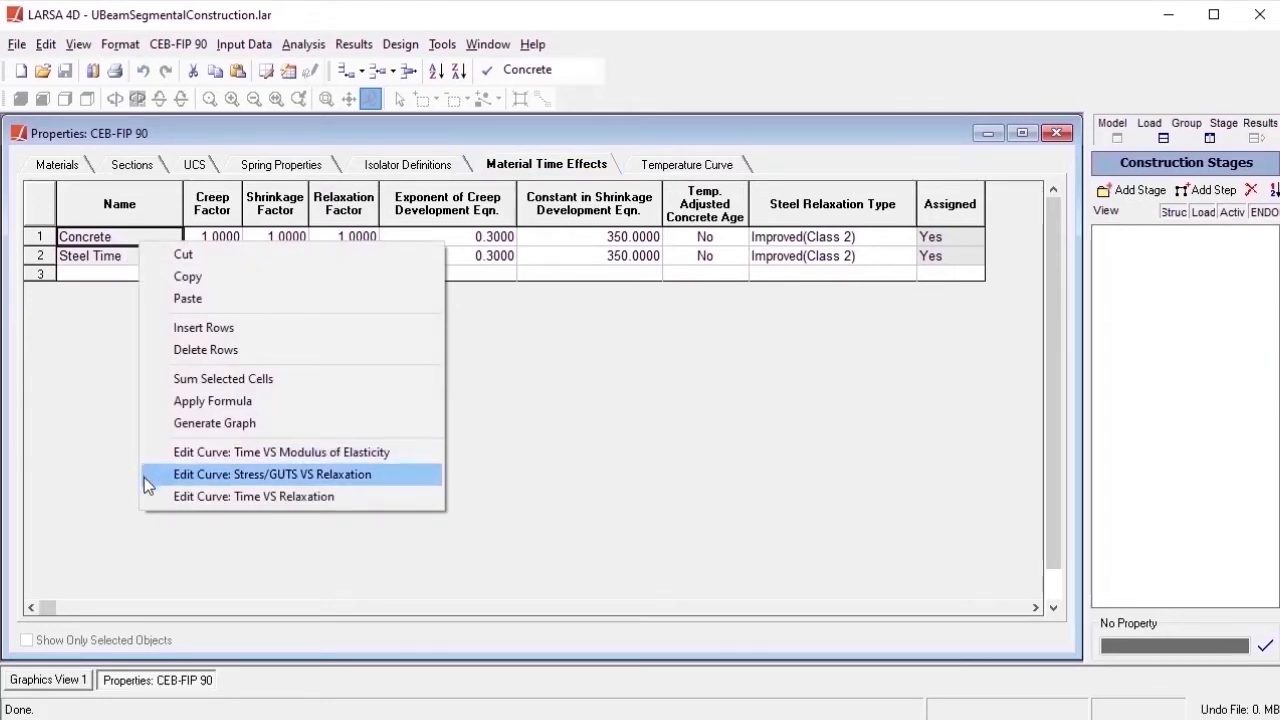
{"action": "mouse_move", "coordinate": [104, 472]}
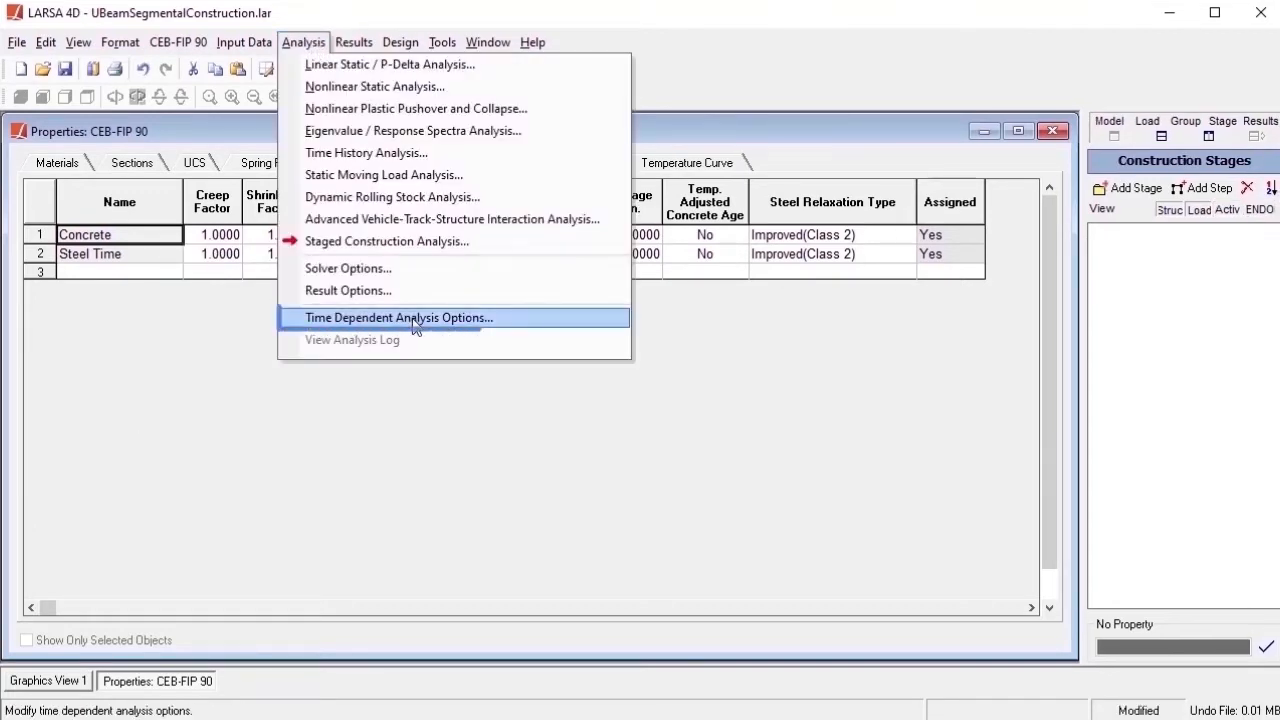
- Keep CEB-FIP 90 as the time-dependent design code and close the Properties spreadsheet
{"action": "left_click", "coordinate": [398, 316]}
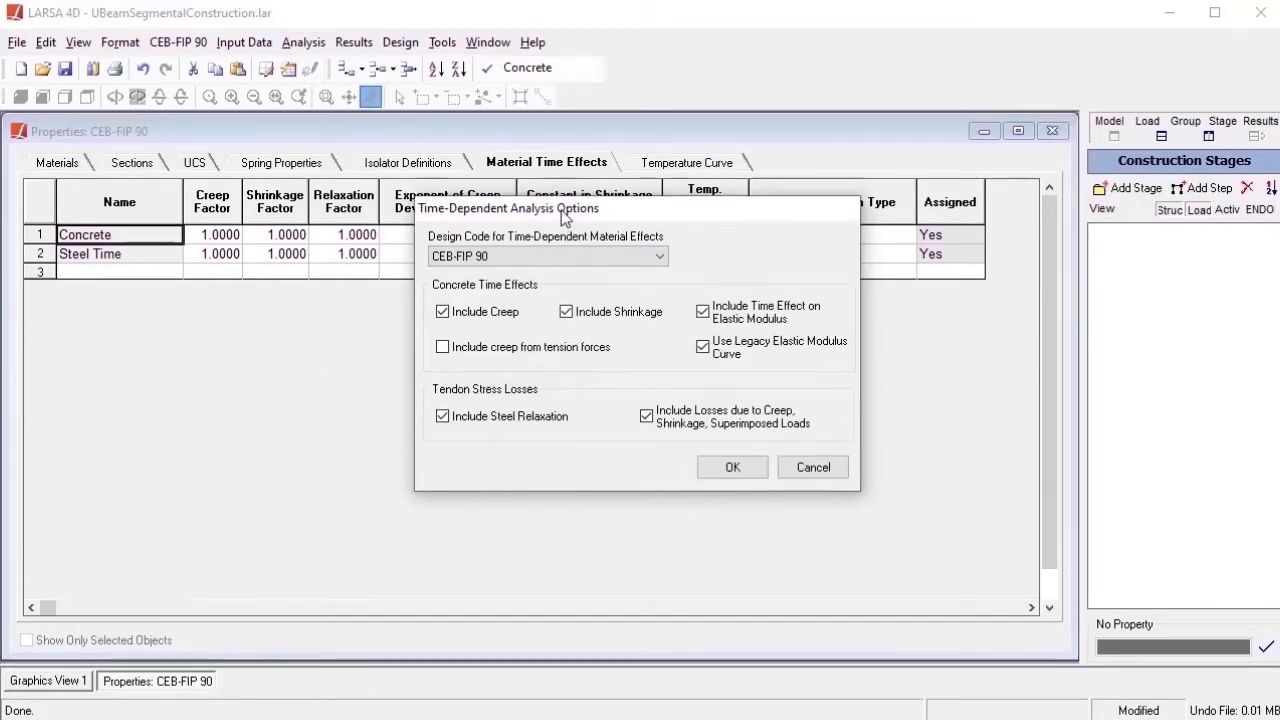
{"action": "left_click", "coordinate": [660, 256]}
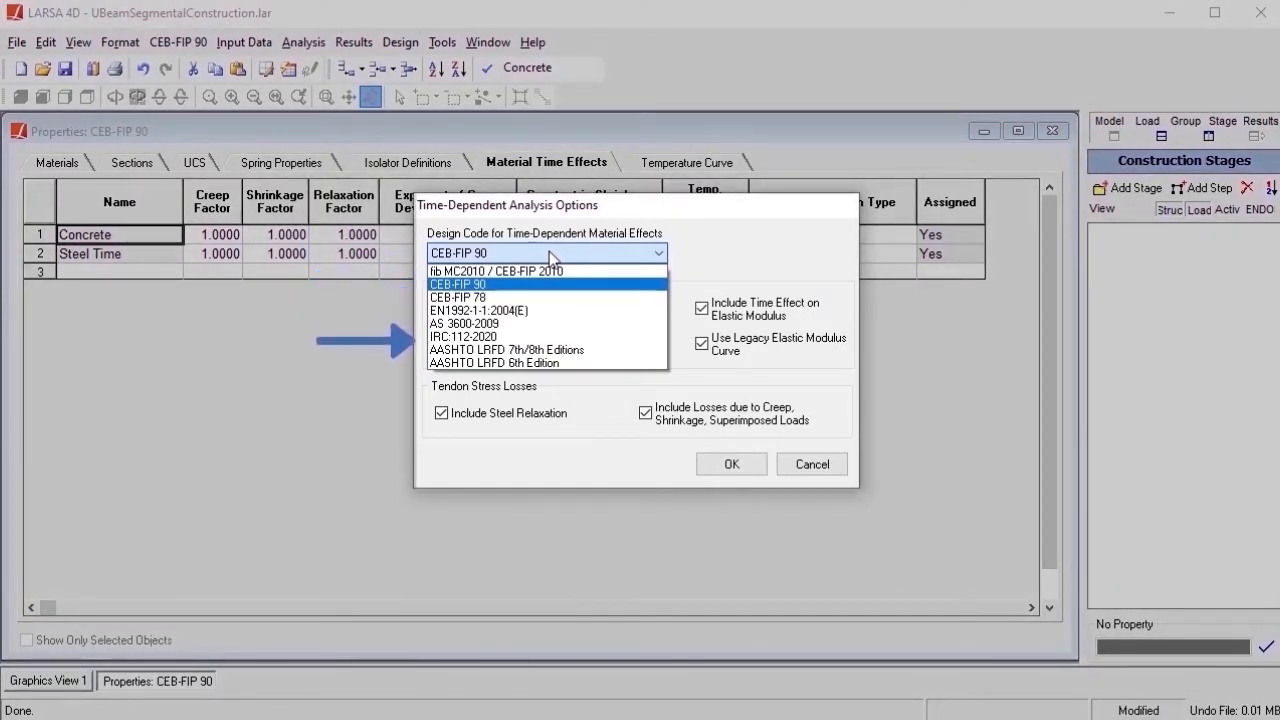
{"action": "left_click", "coordinate": [458, 284]}
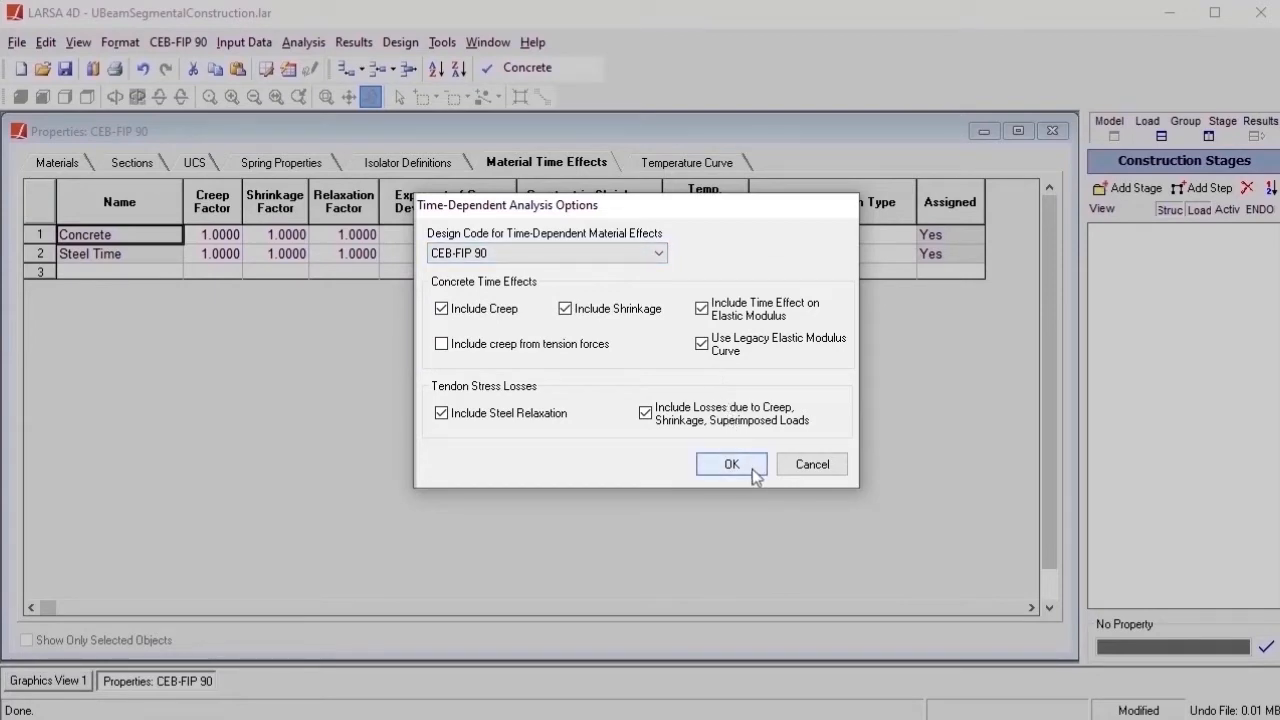
{"action": "left_click", "coordinate": [732, 464]}
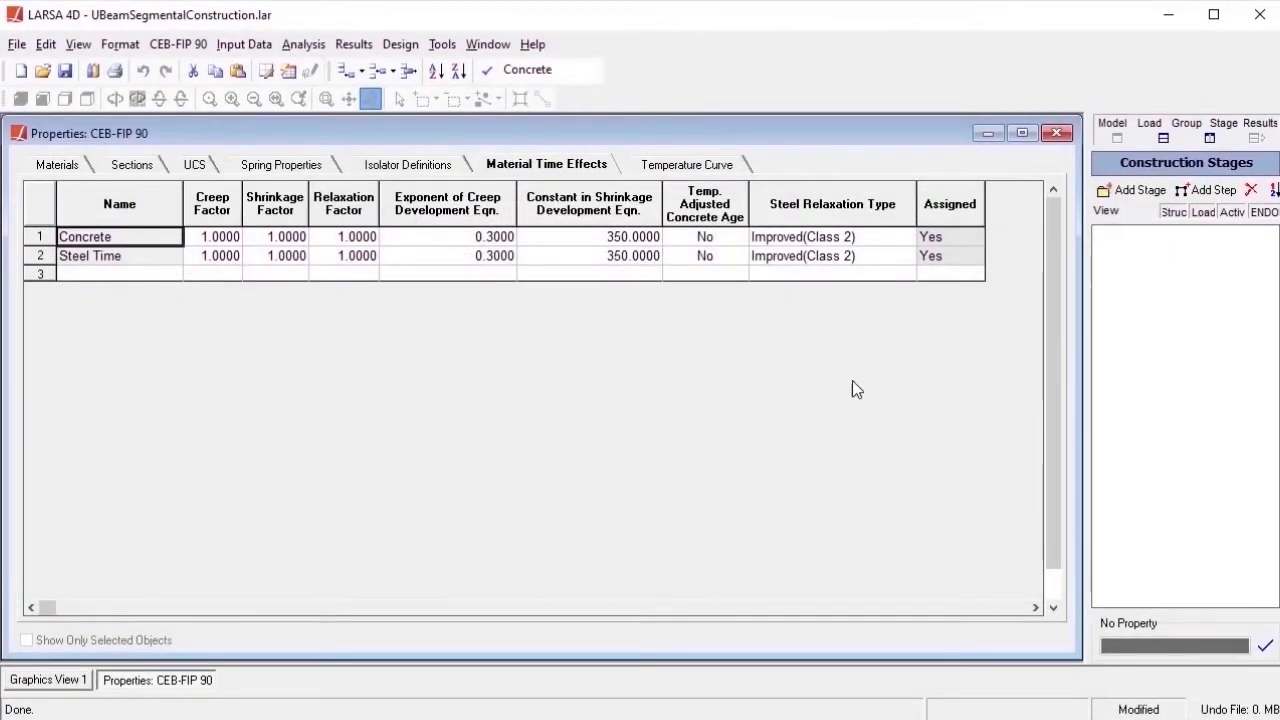
{"action": "left_click", "coordinate": [1056, 132]}
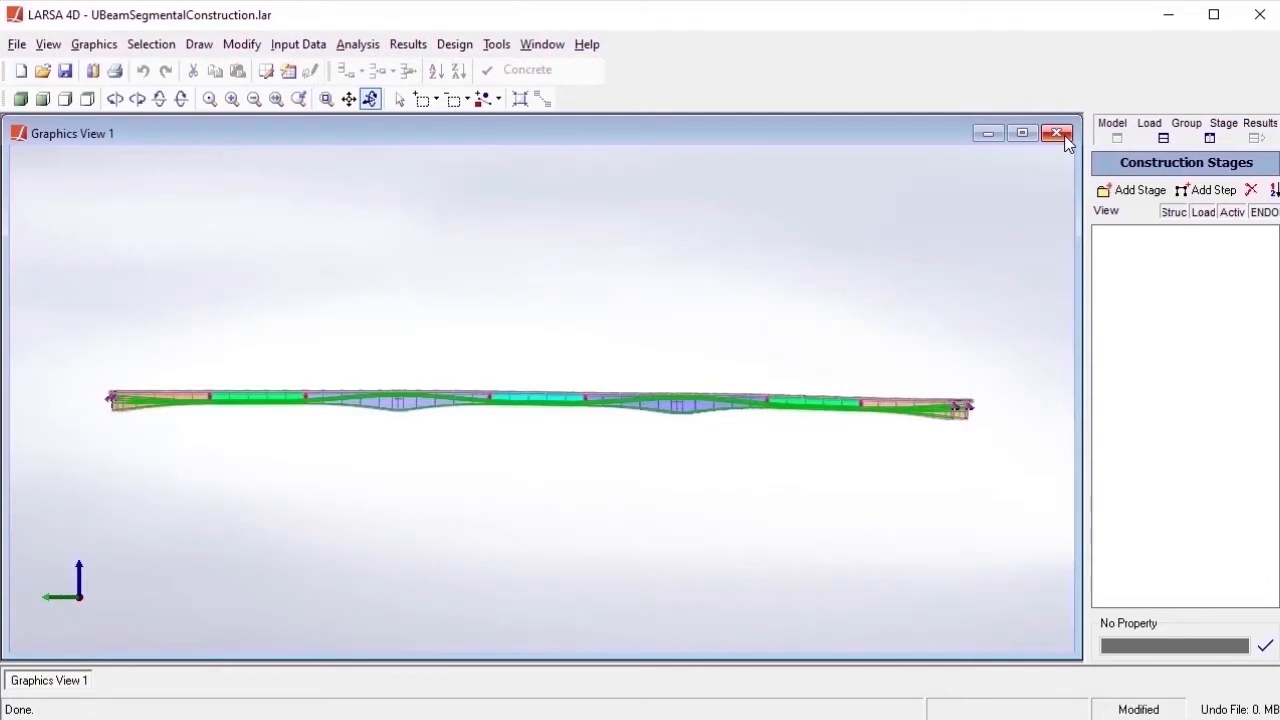
{"action": "mouse_move", "coordinate": [1150, 132]}
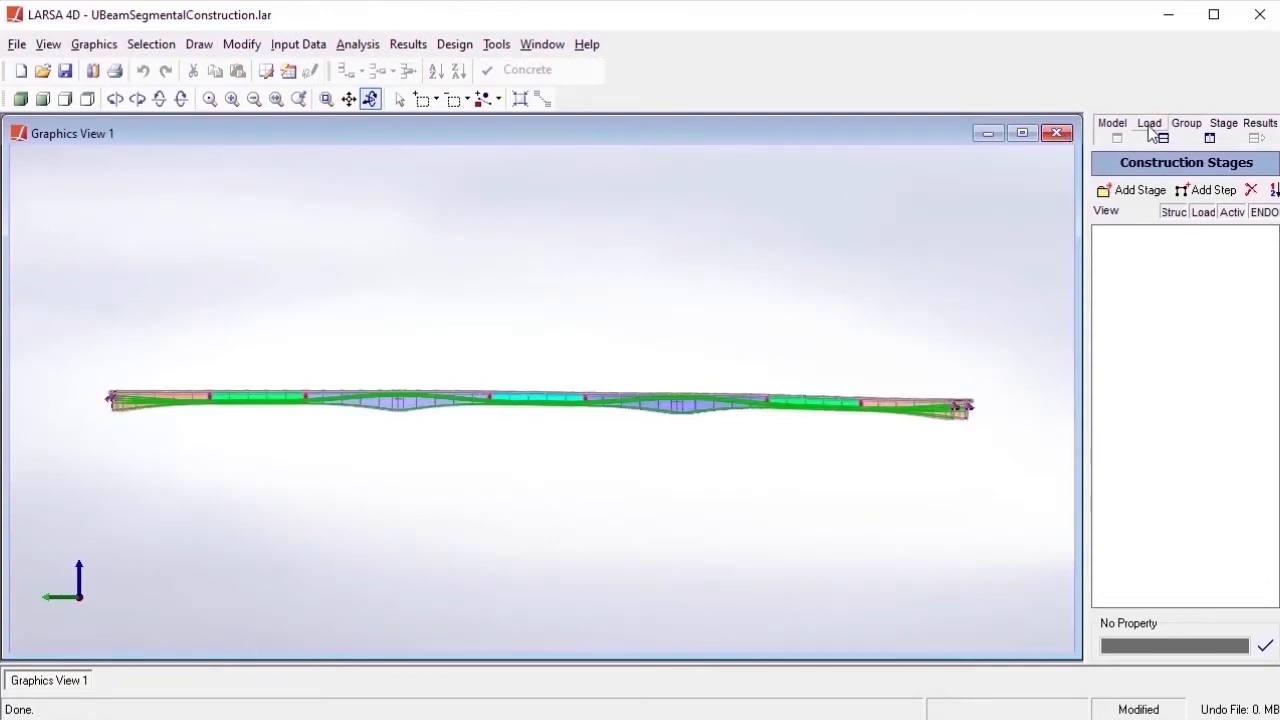
{"action": "left_click", "coordinate": [1148, 124]}
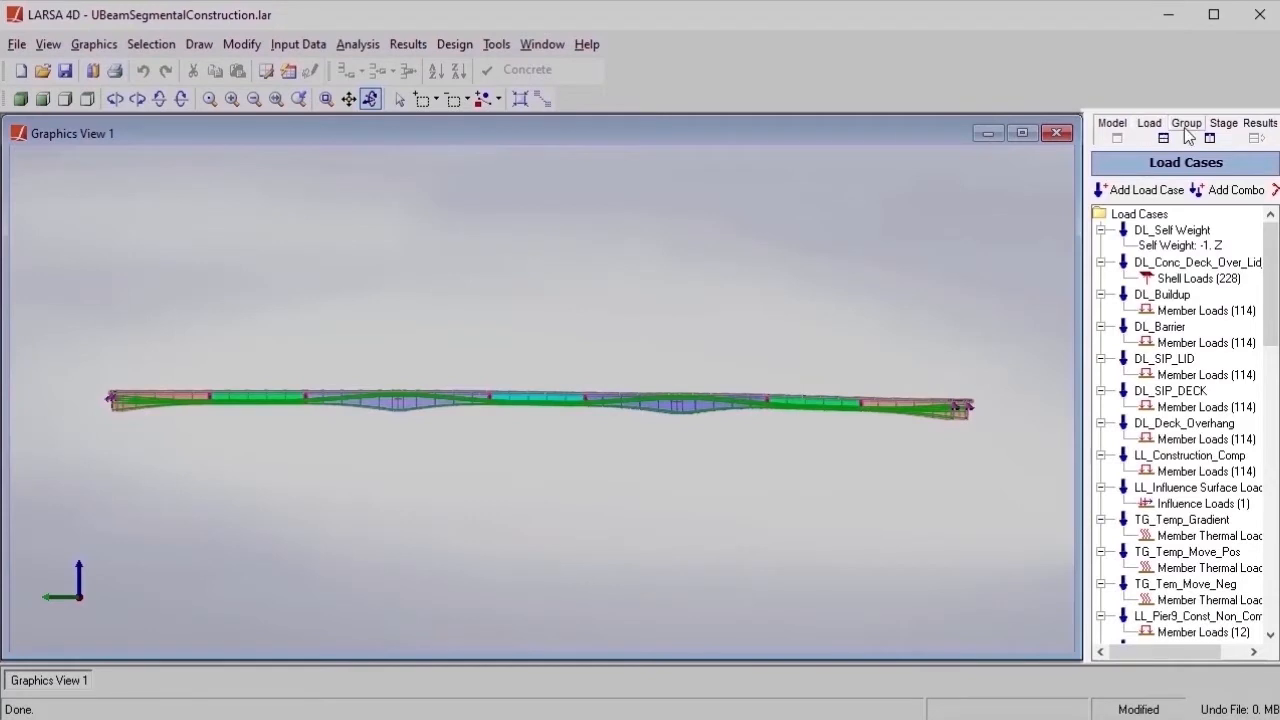
{"action": "left_click", "coordinate": [1186, 122]}
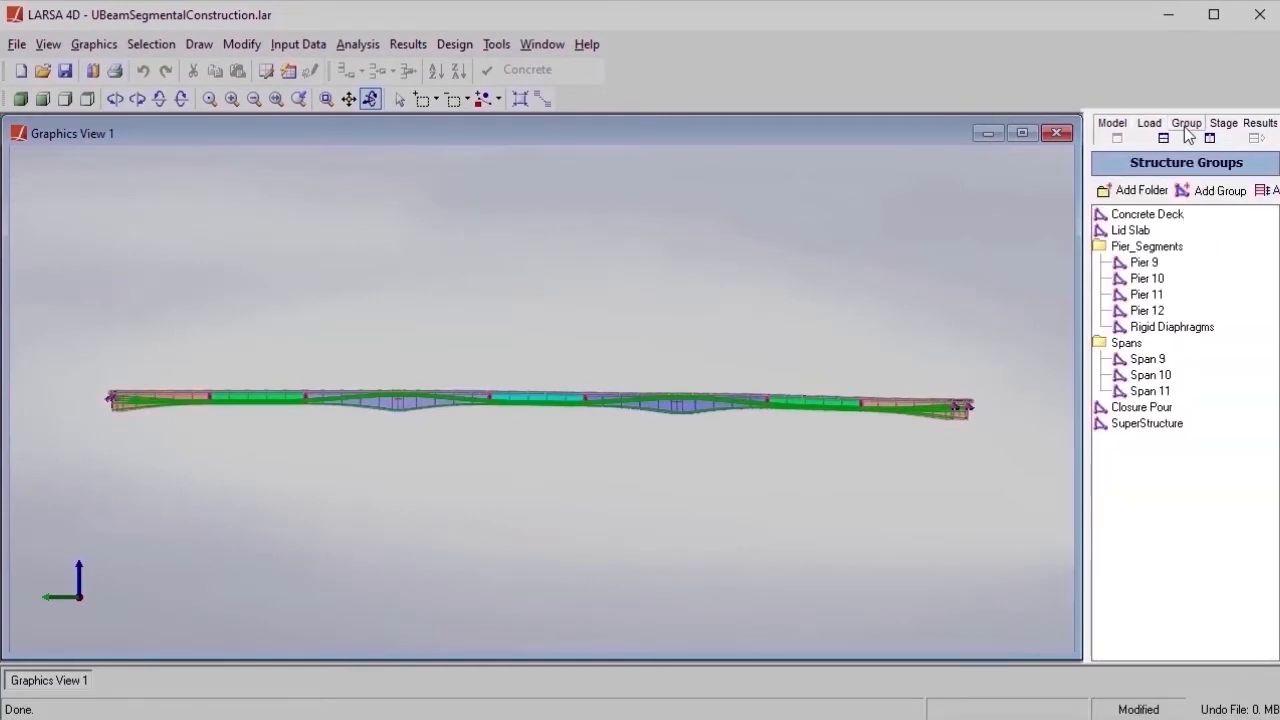
{"action": "mouse_move", "coordinate": [1208, 228]}
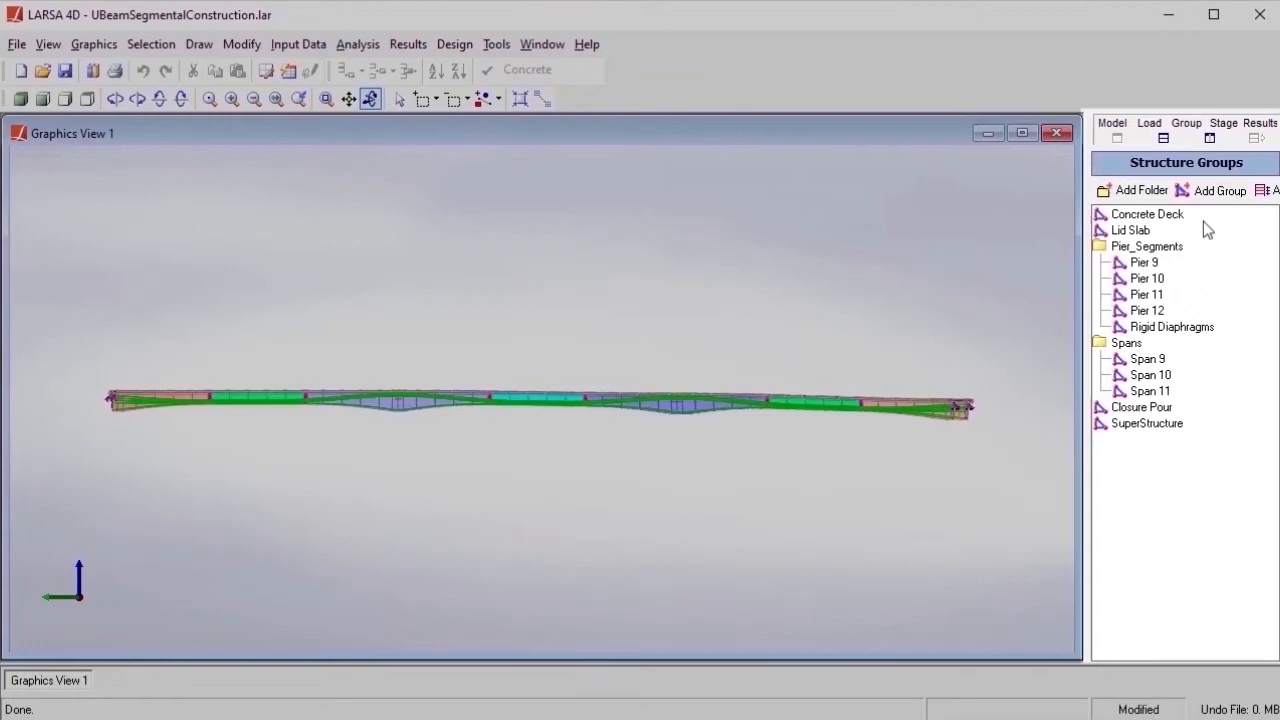
{"action": "left_click", "coordinate": [1222, 124]}
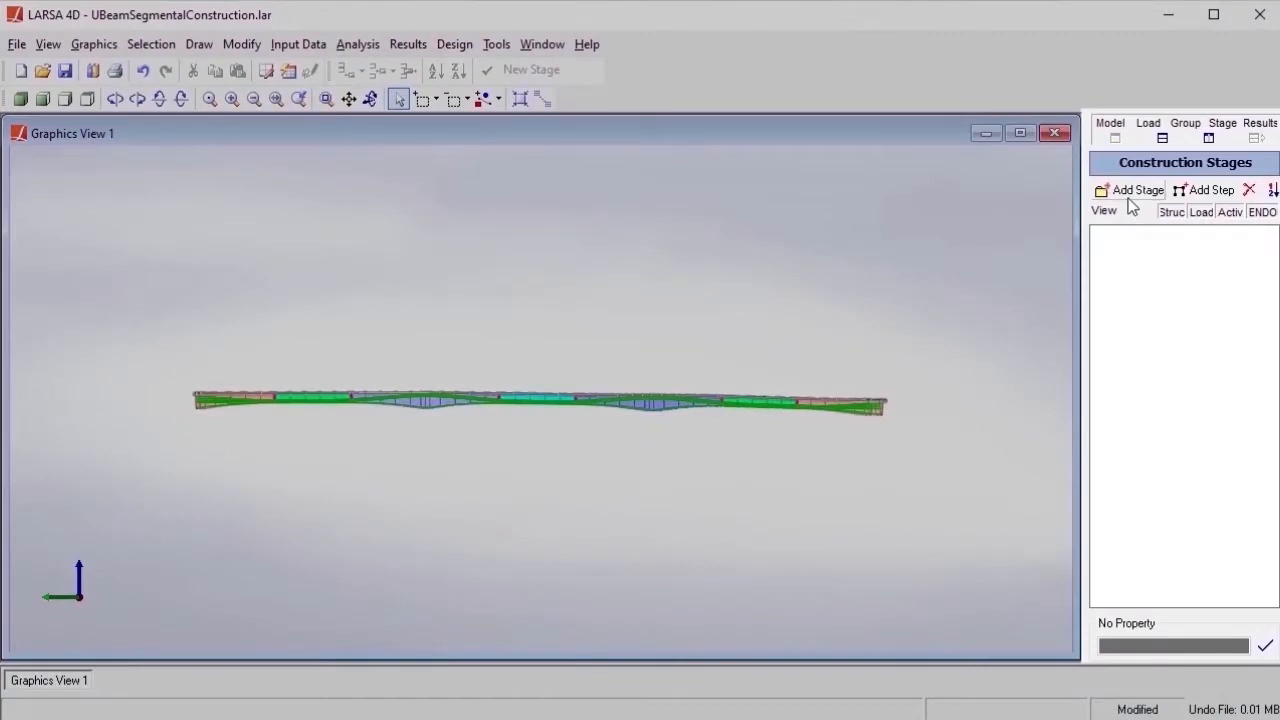
- Fill the Construction Stages spreadsheet with the prepared stage list from Span 9 onward
{"action": "left_click", "coordinate": [1136, 190]}
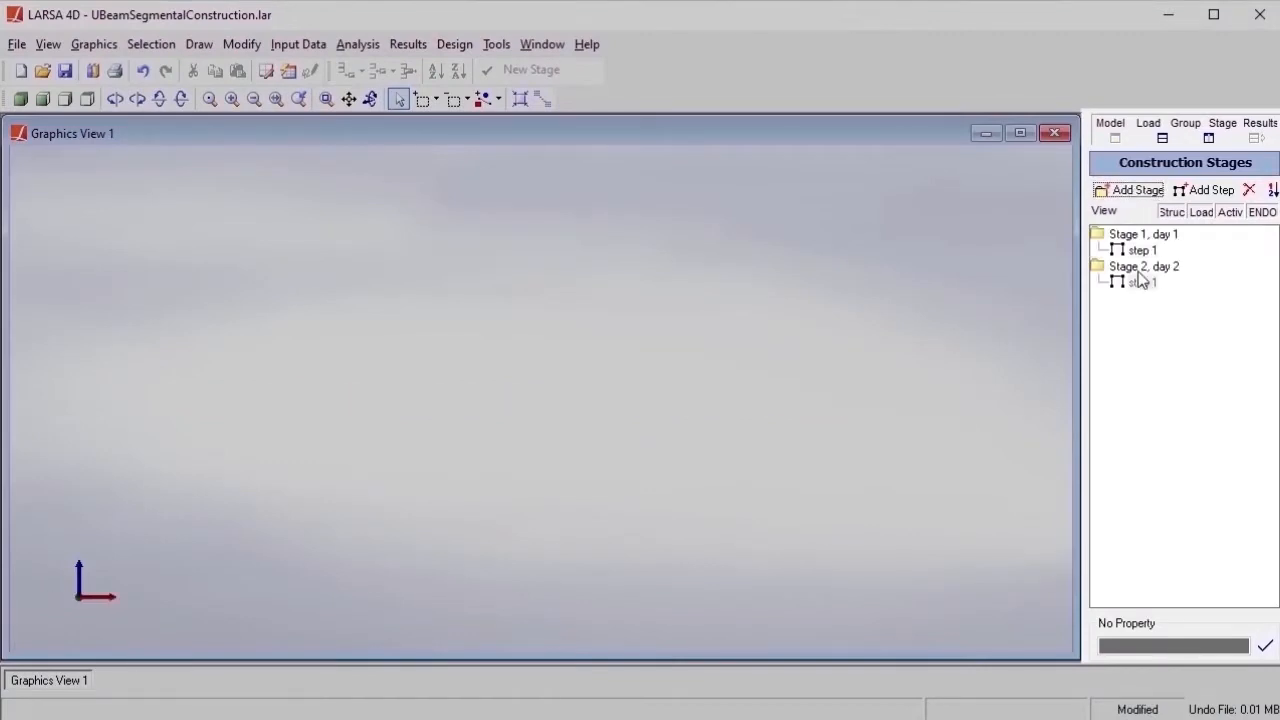
{"action": "left_click", "coordinate": [298, 44]}
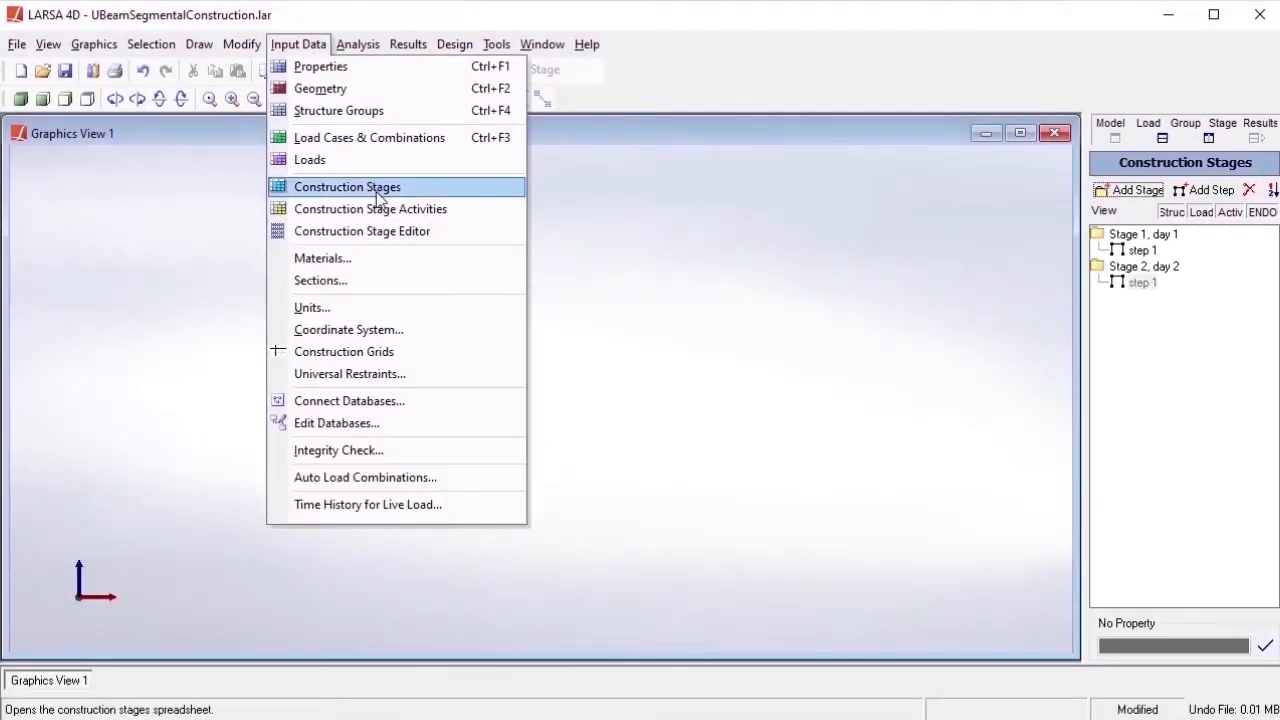
{"action": "left_click", "coordinate": [348, 188]}
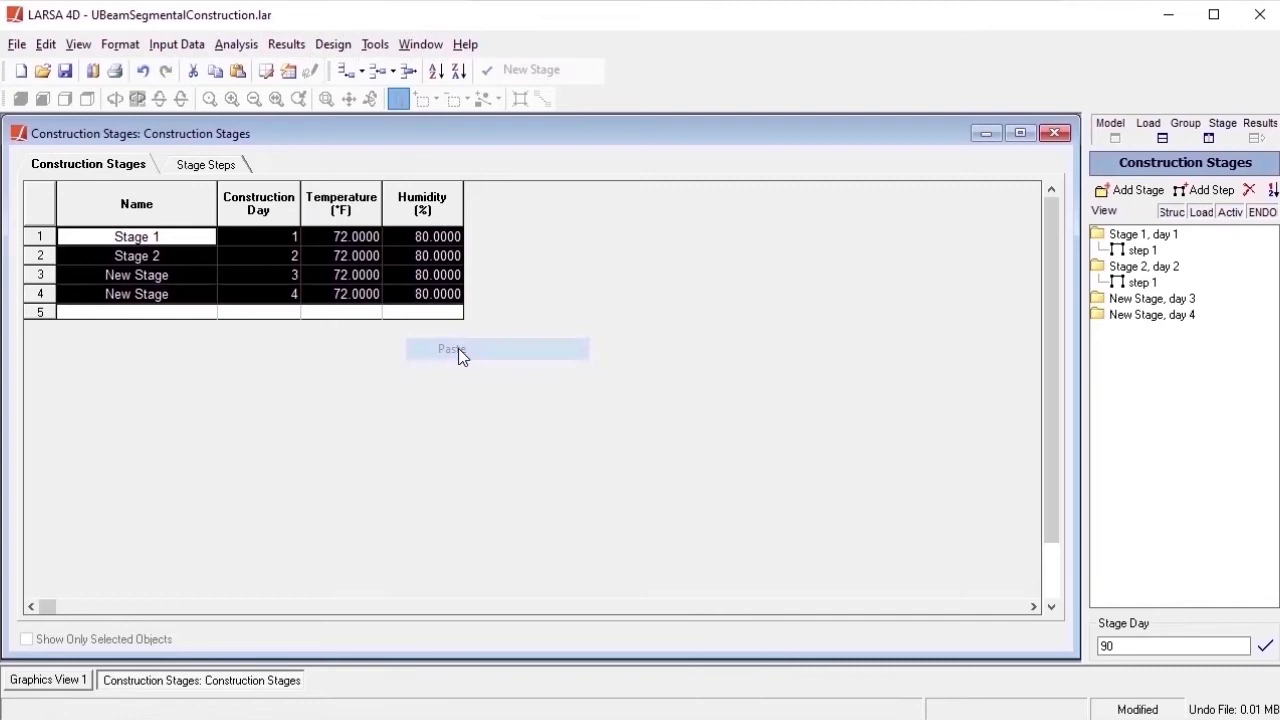
{"action": "left_click", "coordinate": [452, 348]}
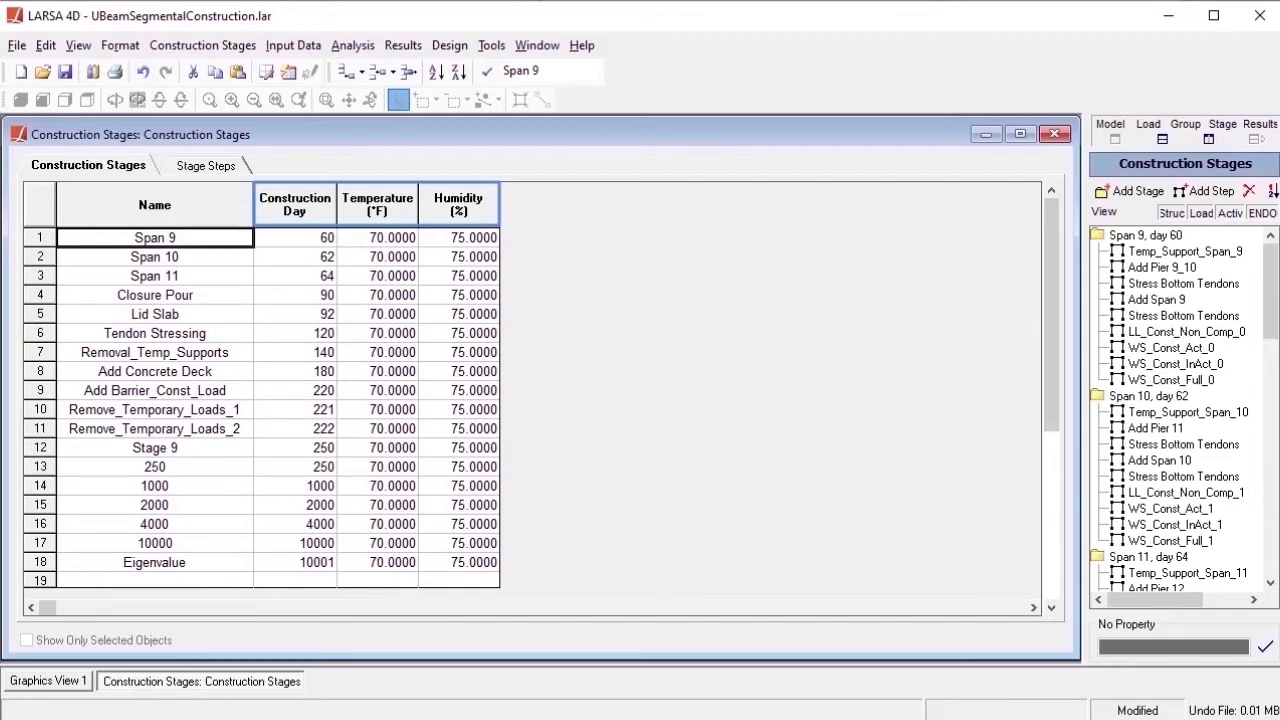
{"action": "left_click", "coordinate": [204, 164]}
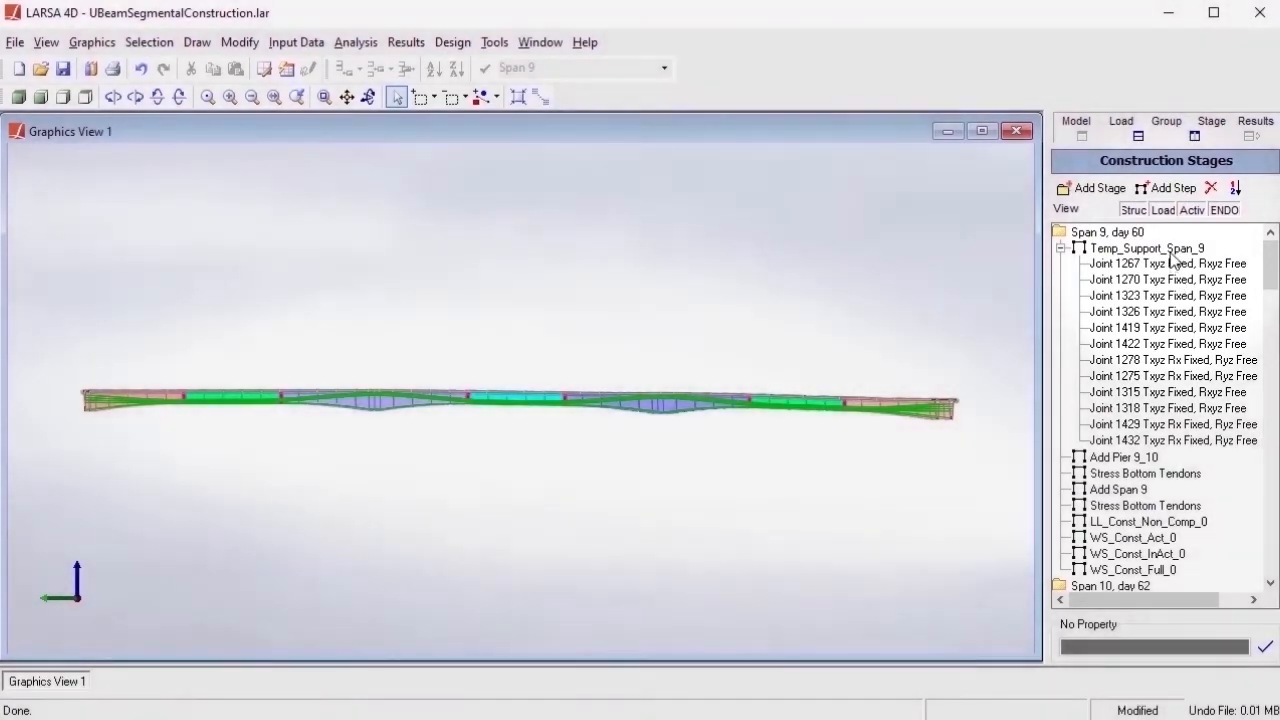
- Review the support activity joints of Temp_Support_Span_9 and scroll down the stage tree
{"action": "double_click", "coordinate": [1148, 248]}
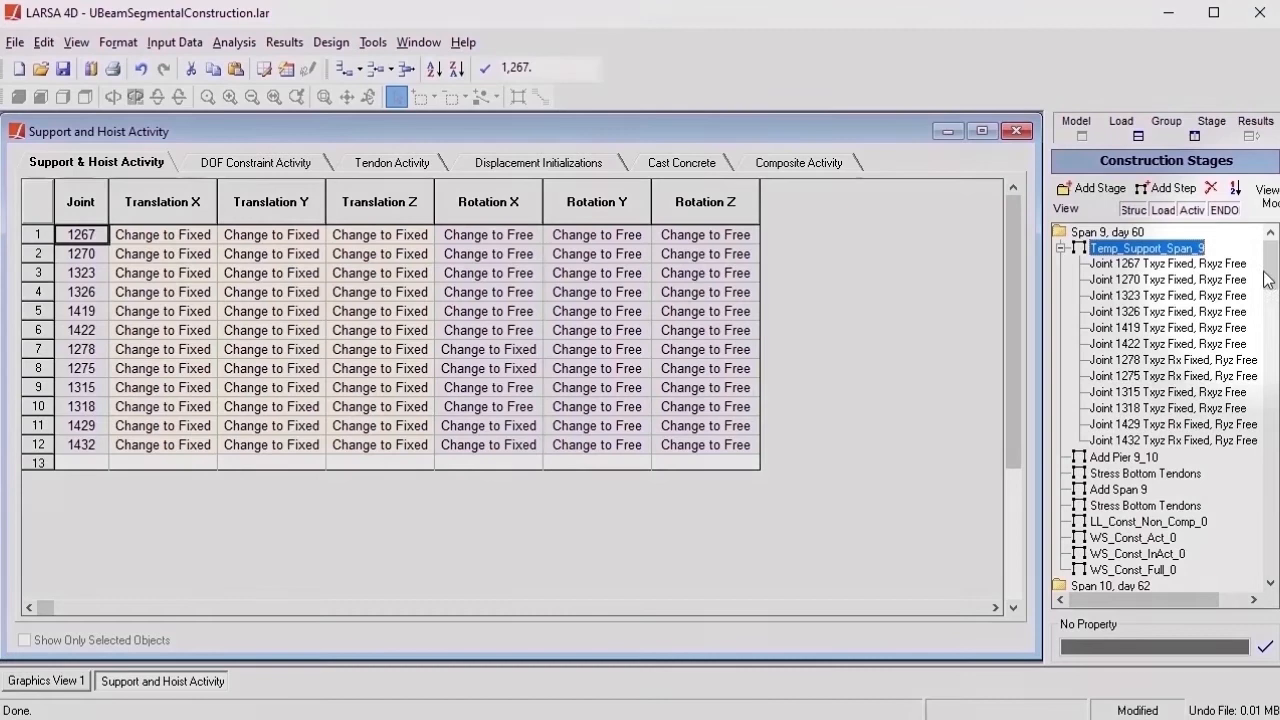
{"action": "scroll", "scroll_direction": "down", "scroll_amount": 3}
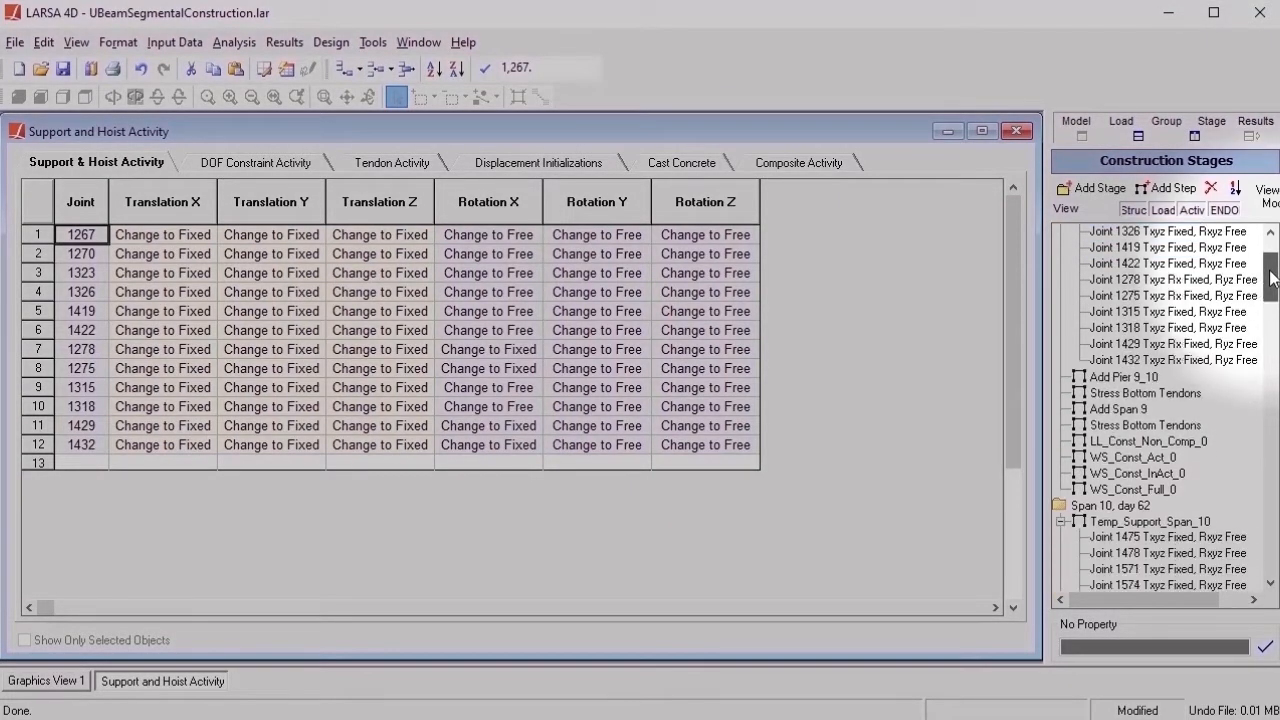
{"action": "scroll", "scroll_direction": "down", "scroll_amount": 3}
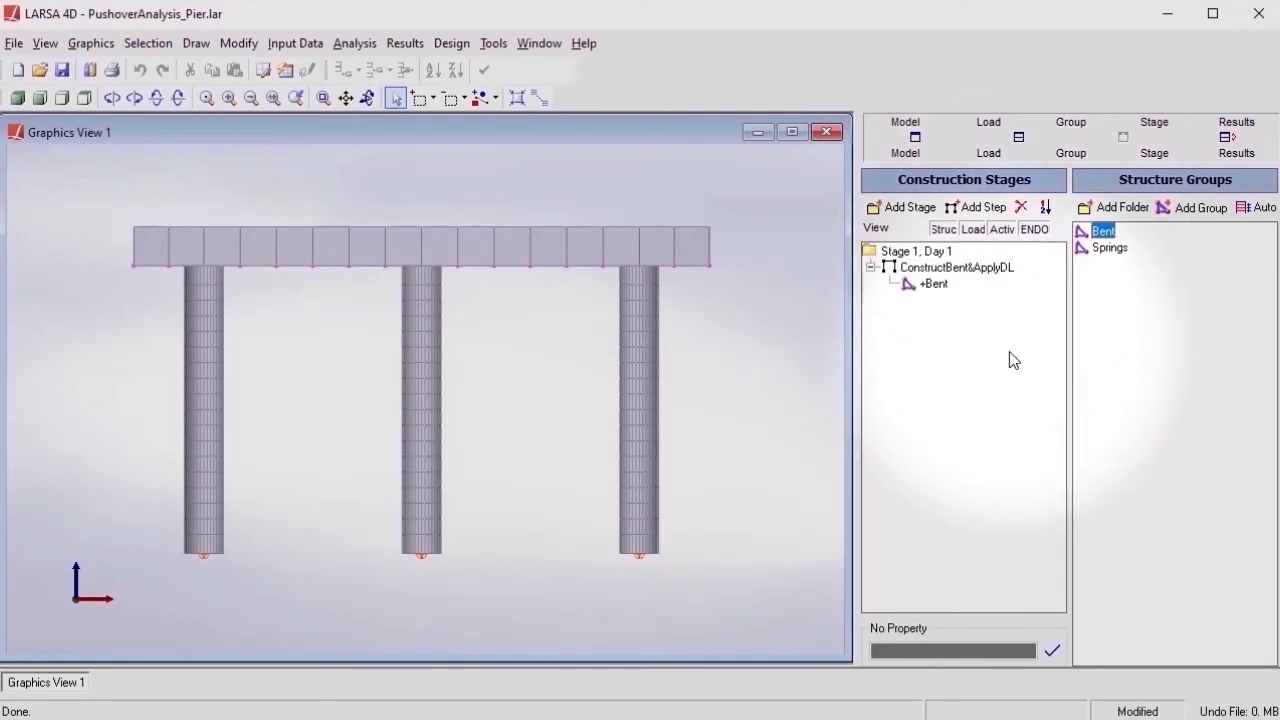
- Select the stage entry for the straight I-girder bridge model
{"action": "left_click", "coordinate": [1110, 248]}
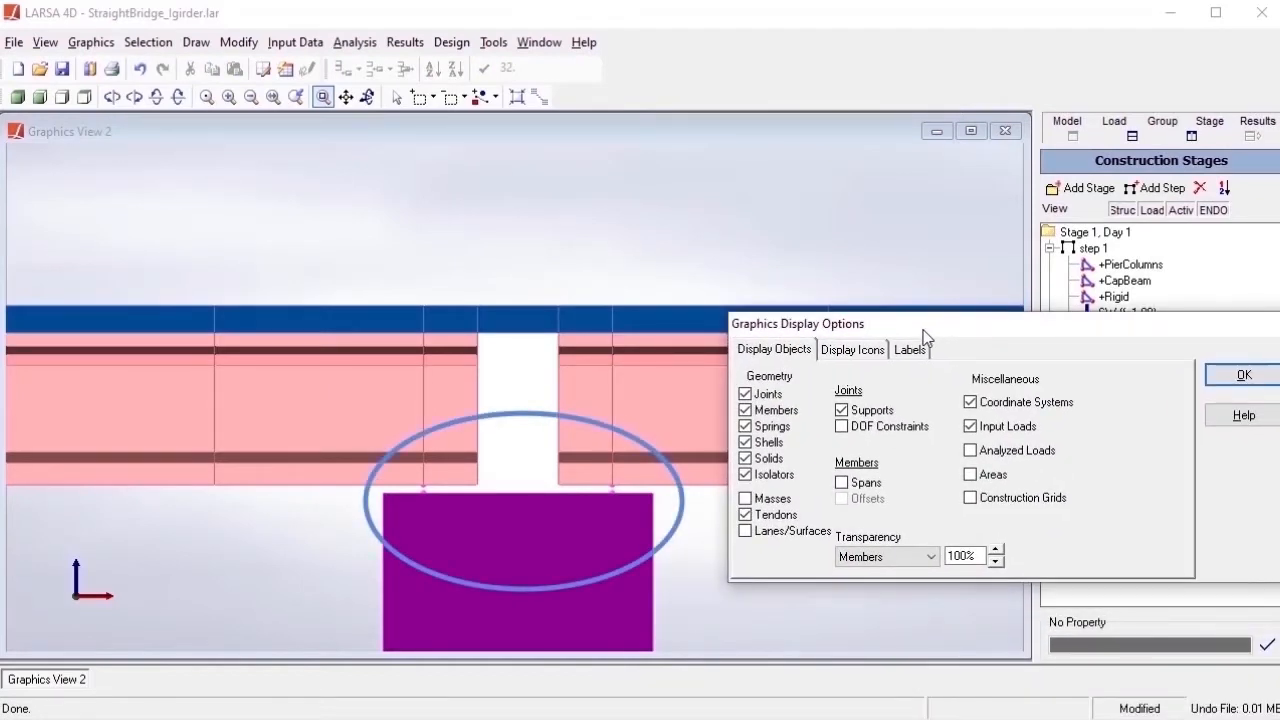
- Toggle the DOF Constraints display option for the model view
{"action": "left_click", "coordinate": [840, 426]}
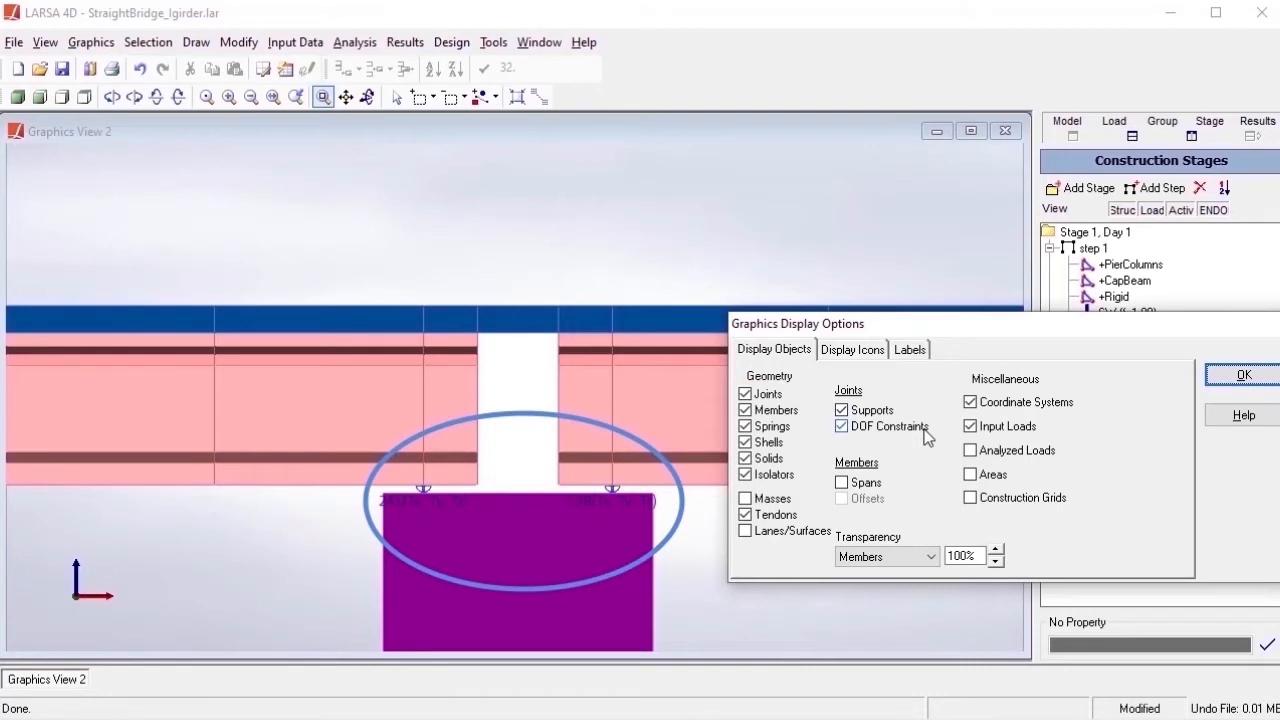
{"action": "left_click", "coordinate": [840, 428]}
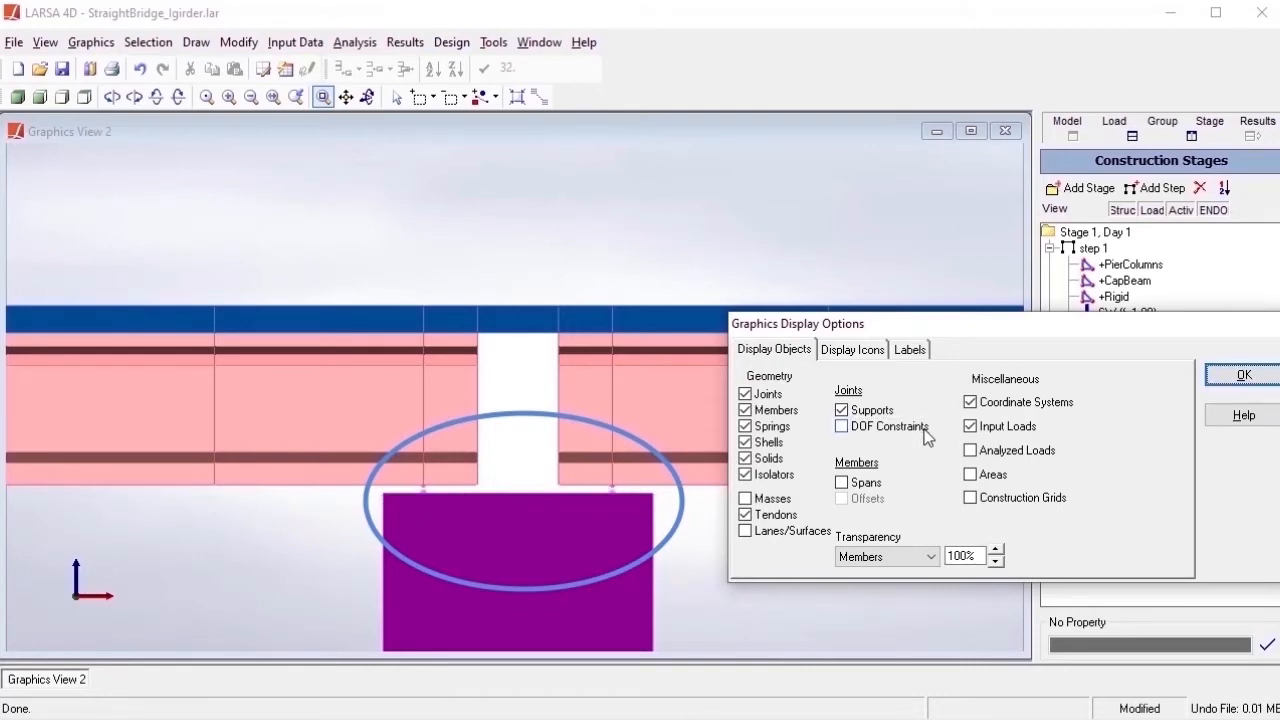
{"action": "left_click", "coordinate": [1244, 374]}
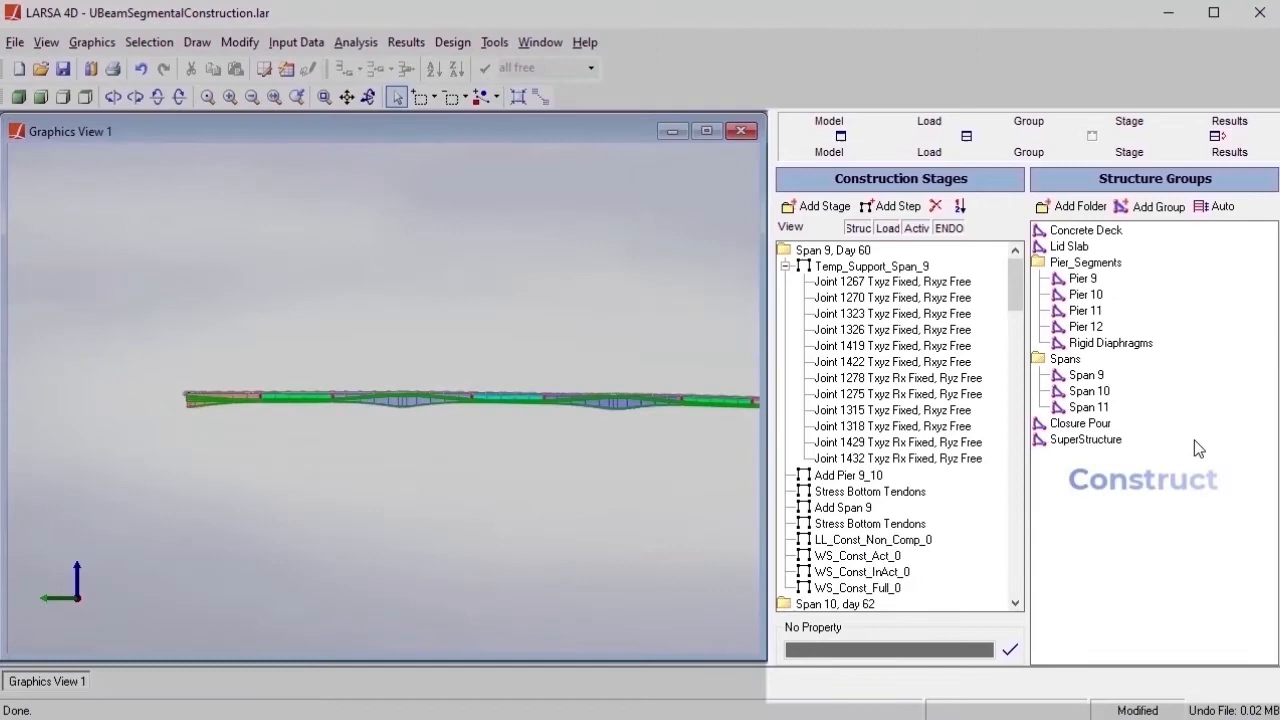
- Add Pier 9 to the Add Pier 9_10 step and make step 10 deconstruct the Span 9 group
{"action": "left_click", "coordinate": [1084, 278]}
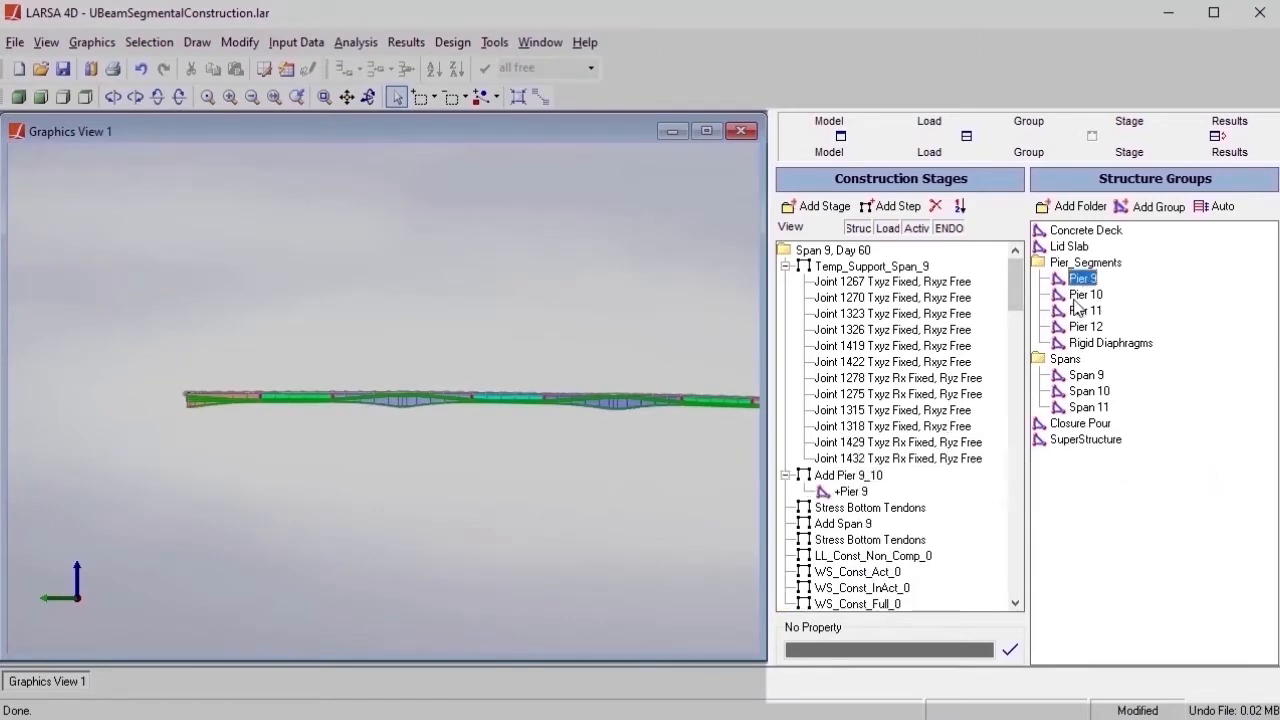
{"action": "left_click", "coordinate": [1084, 374]}
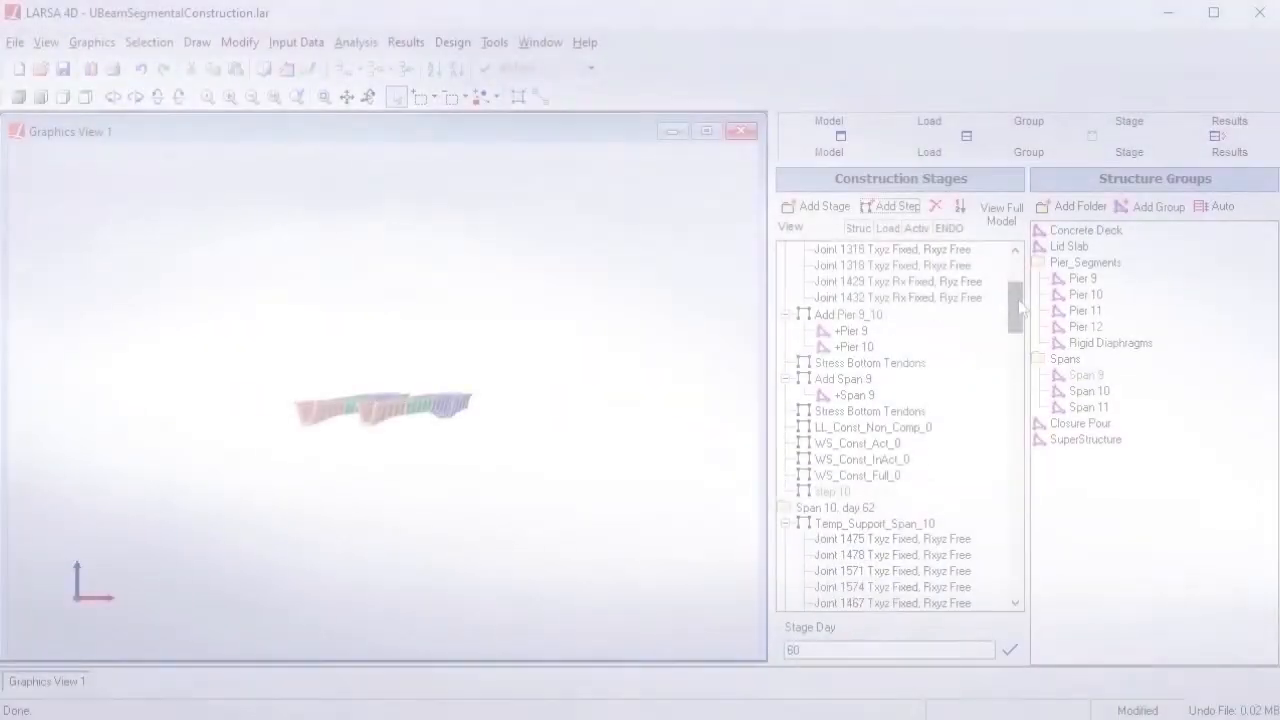
{"action": "right_click", "coordinate": [832, 474]}
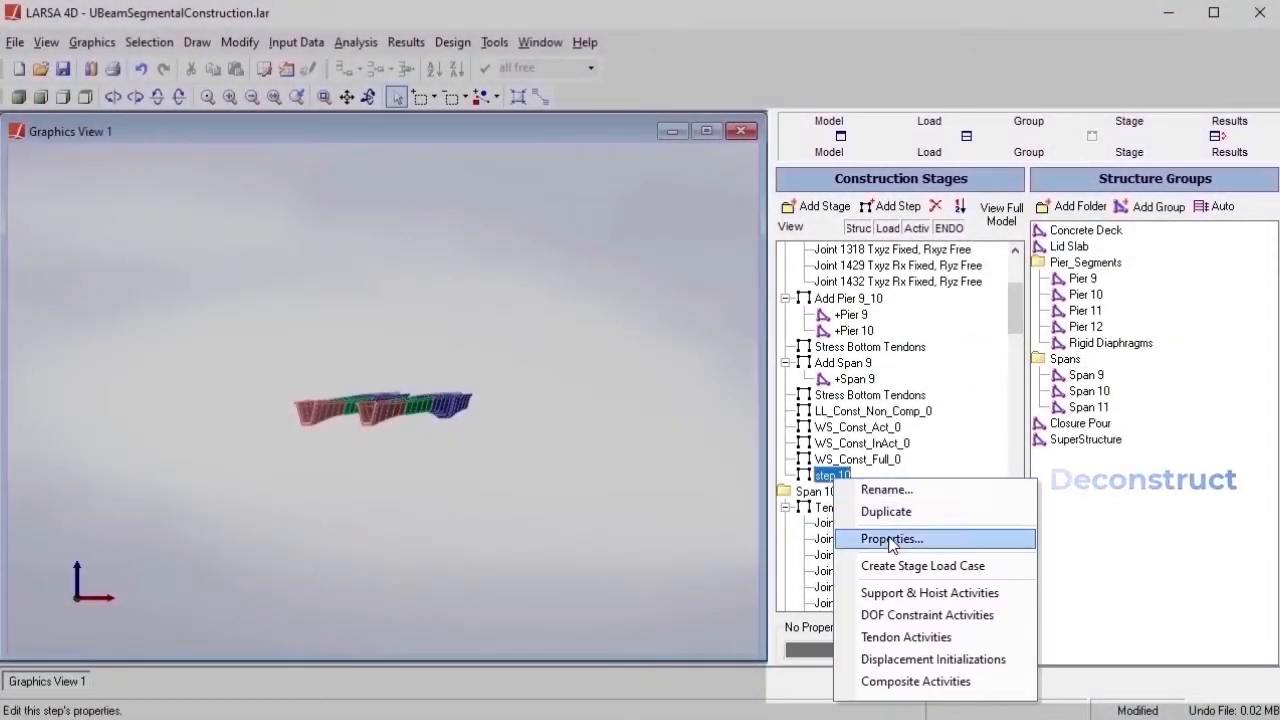
{"action": "left_click", "coordinate": [890, 540]}
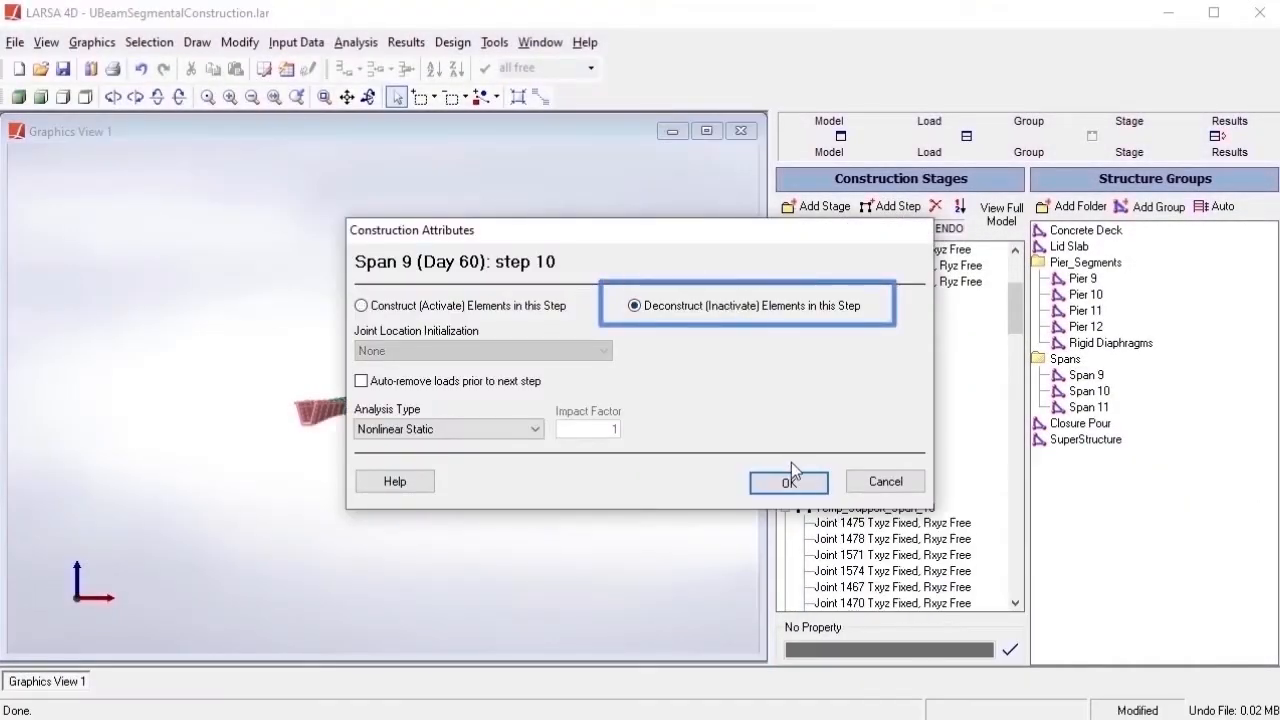
{"action": "left_click", "coordinate": [788, 480]}
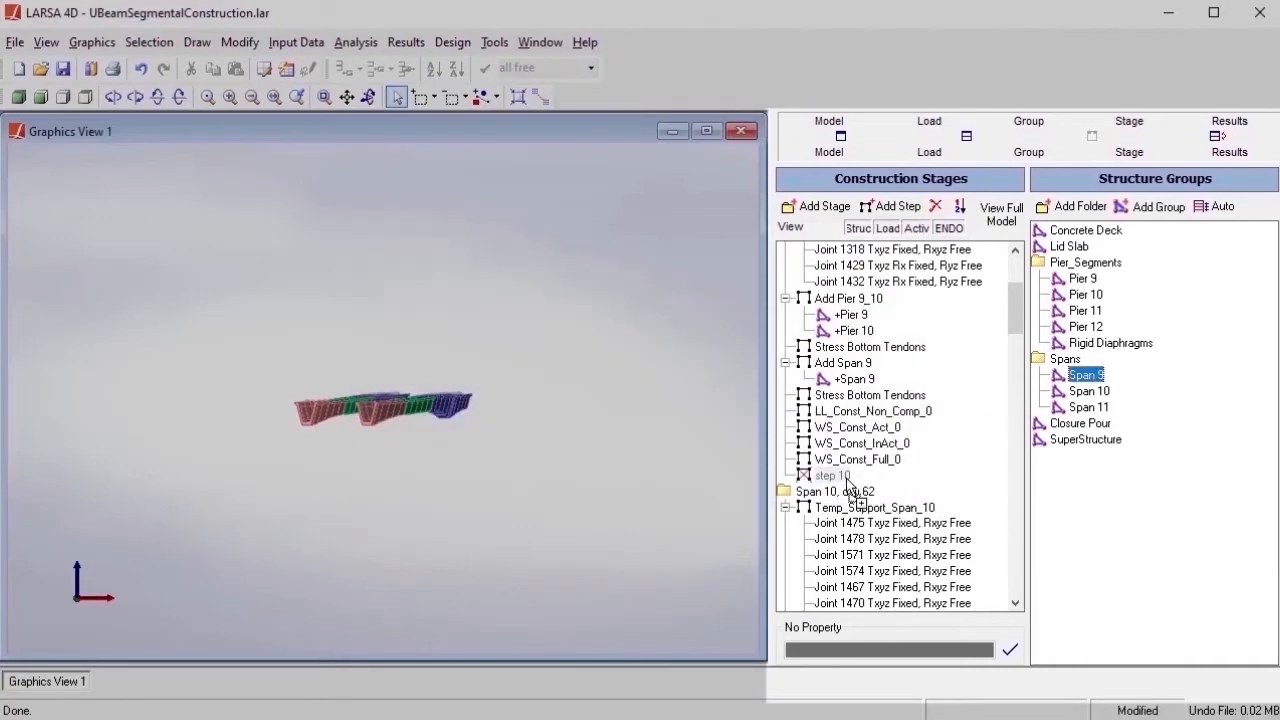
{"action": "left_click", "coordinate": [18, 96]}
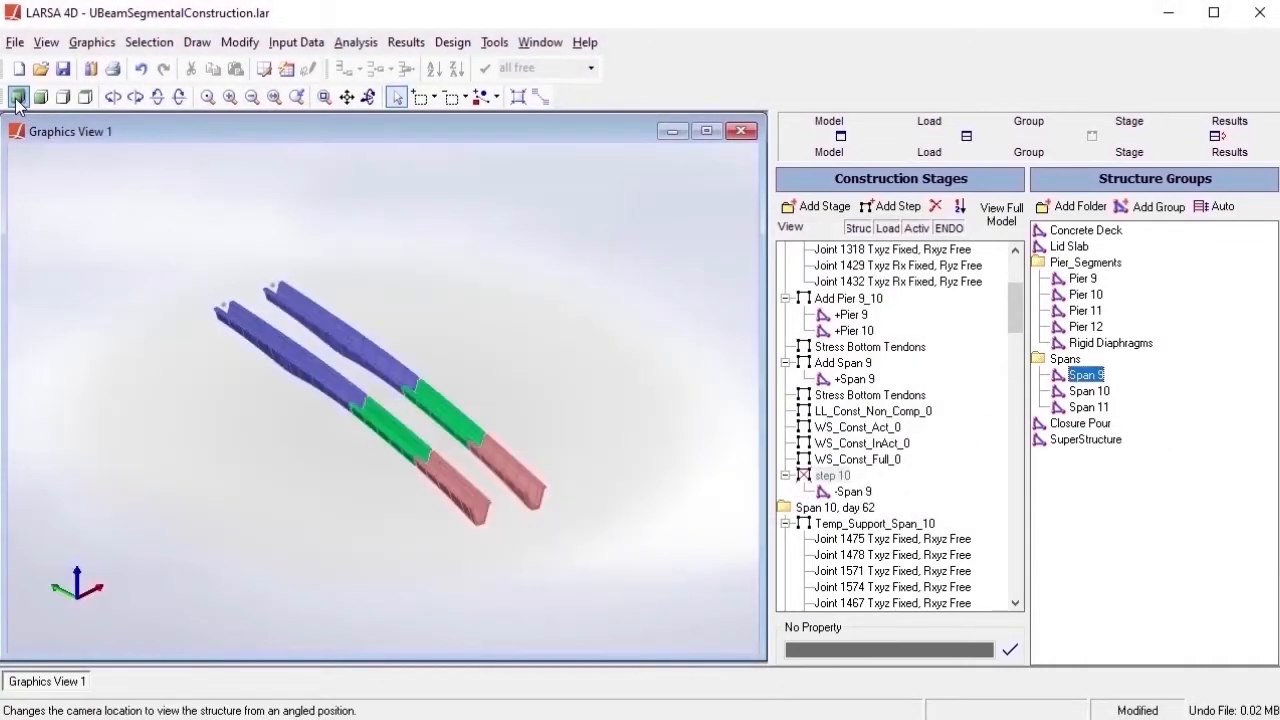
- From an angled view, show what the Add Pier 9_10 and Add Span 9 steps build
{"action": "left_click", "coordinate": [848, 298]}
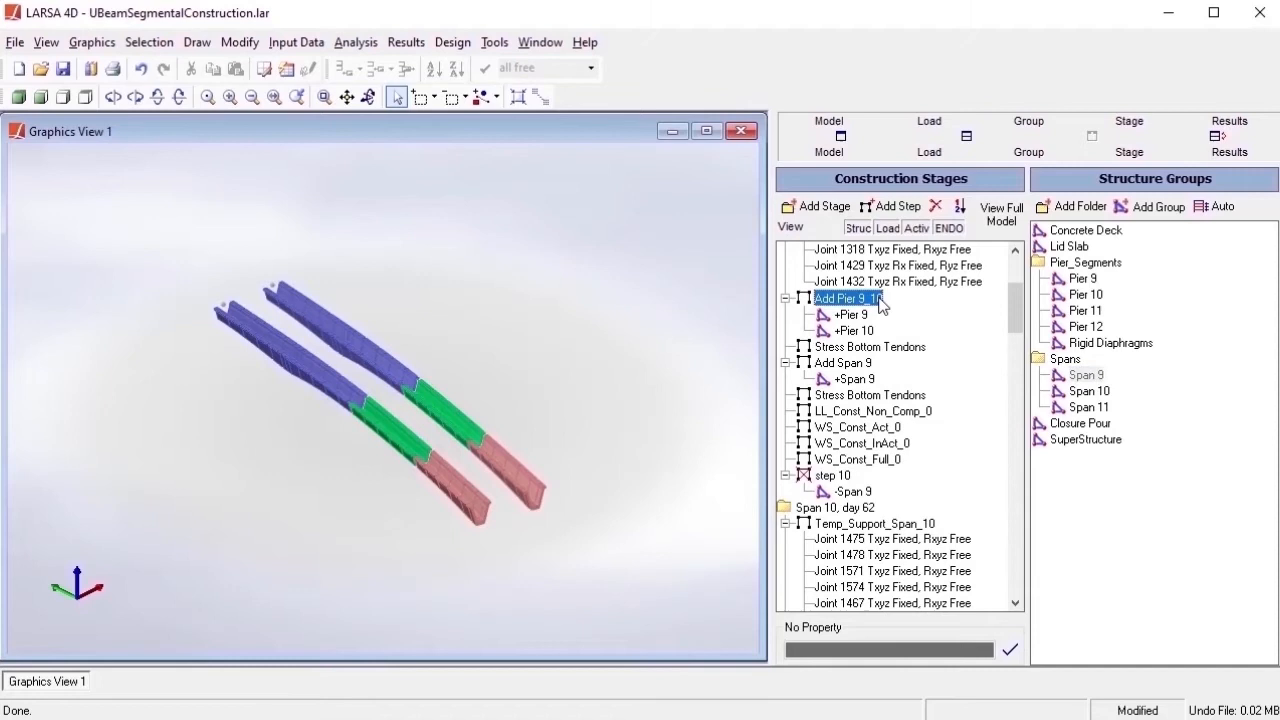
{"action": "left_click", "coordinate": [844, 362]}
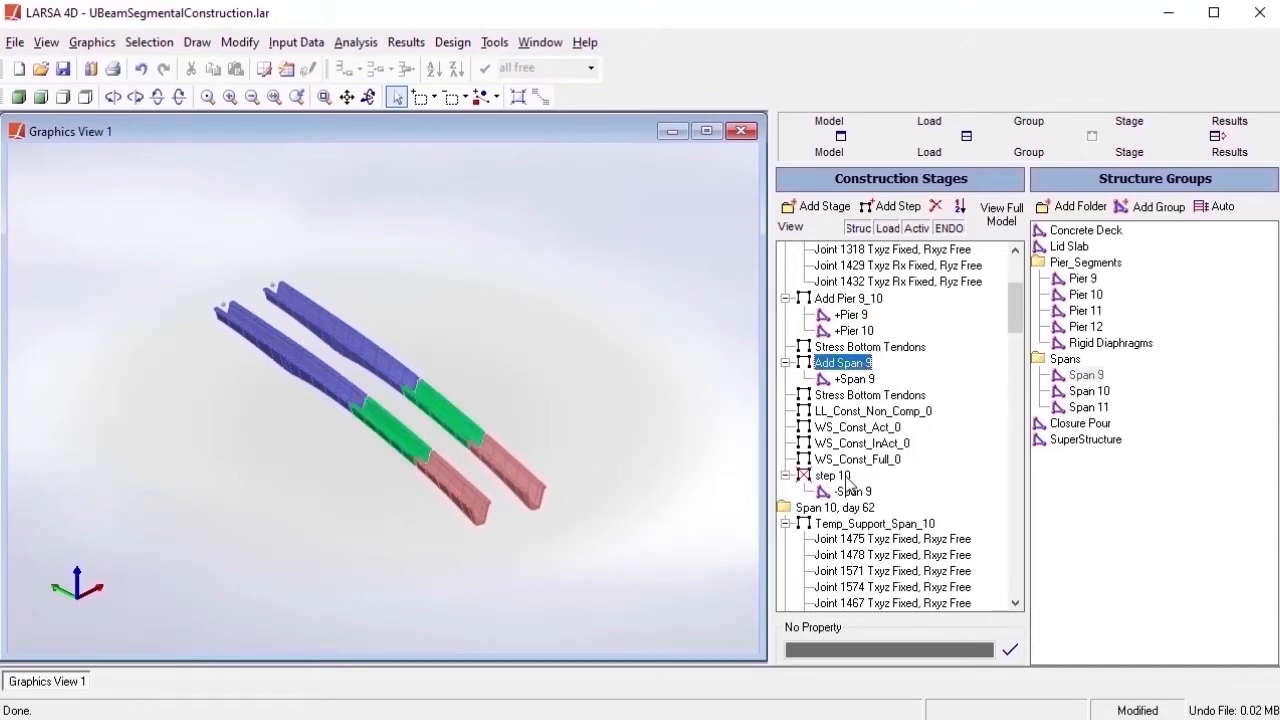
{"action": "left_click", "coordinate": [832, 476]}
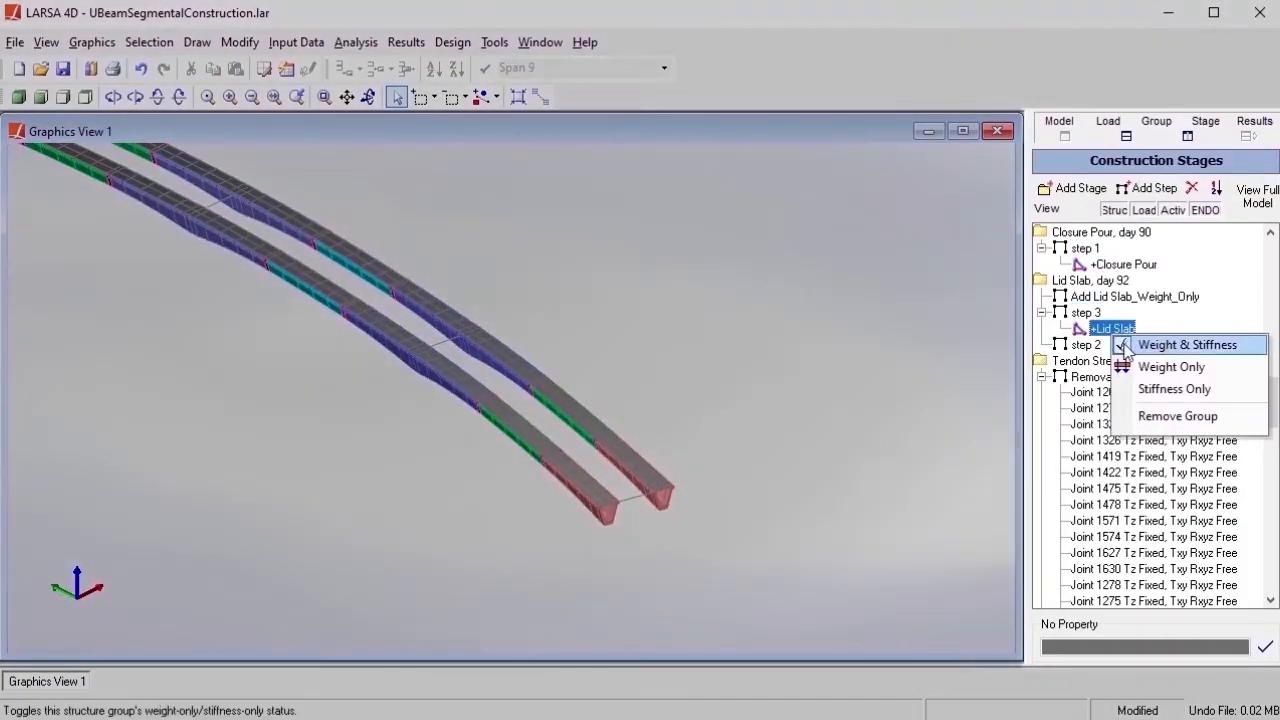
{"action": "mouse_move", "coordinate": [1200, 396]}
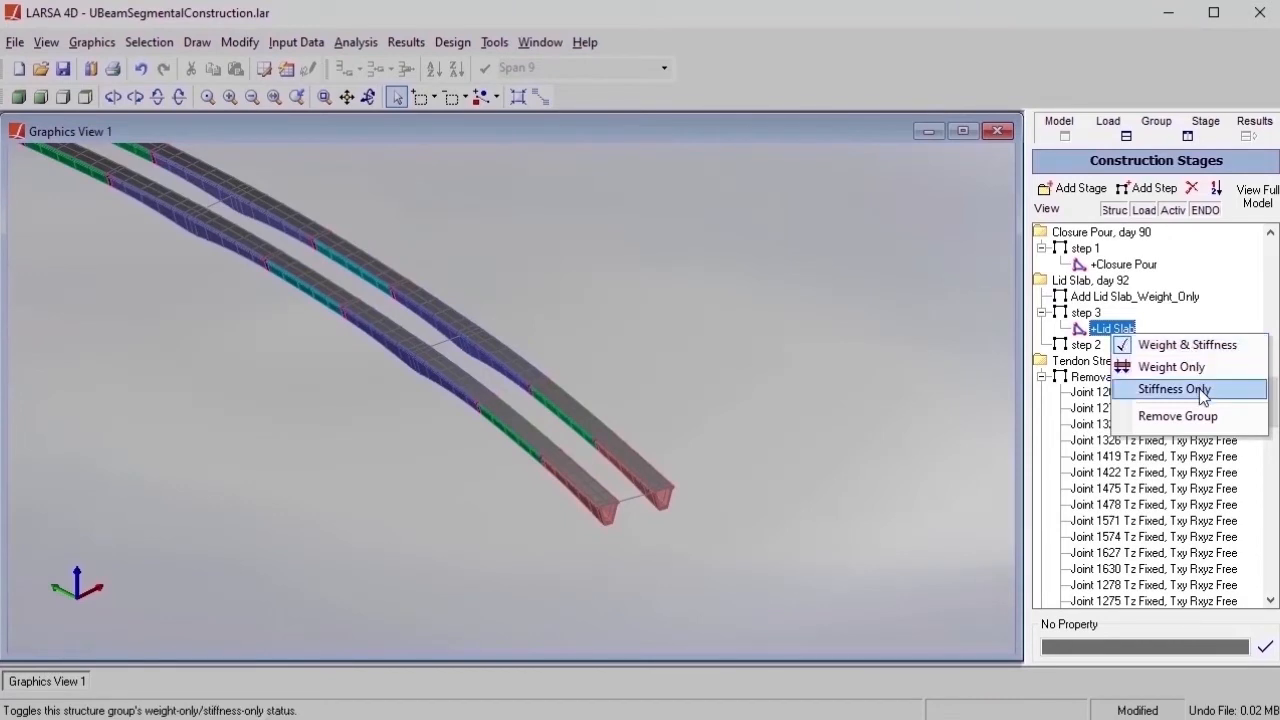
- Set the step 3 Lid Slab group to Stiffness Only
{"action": "left_click", "coordinate": [1172, 388]}
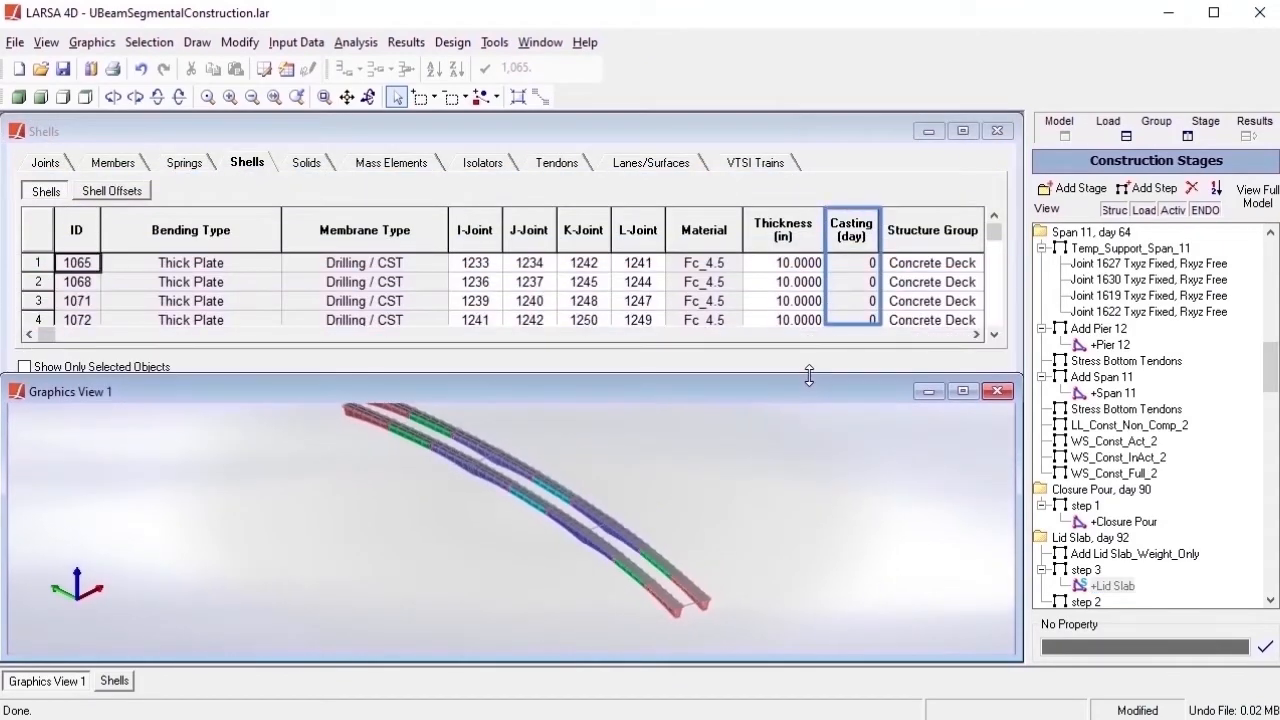
- Add a Cast Concrete activity entry for the Lid Slab structure group and commit it
{"action": "left_click_drag", "start_coordinate": [808, 376], "coordinate": [808, 398]}
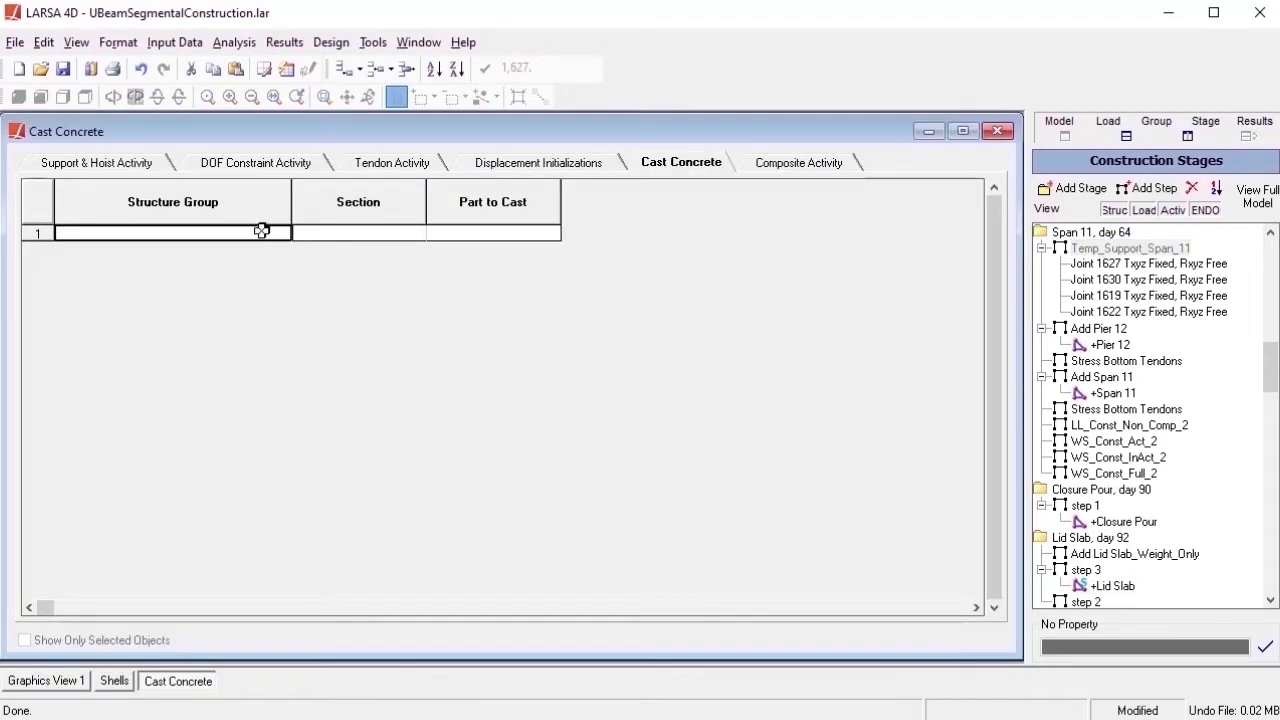
{"action": "left_click", "coordinate": [170, 232]}
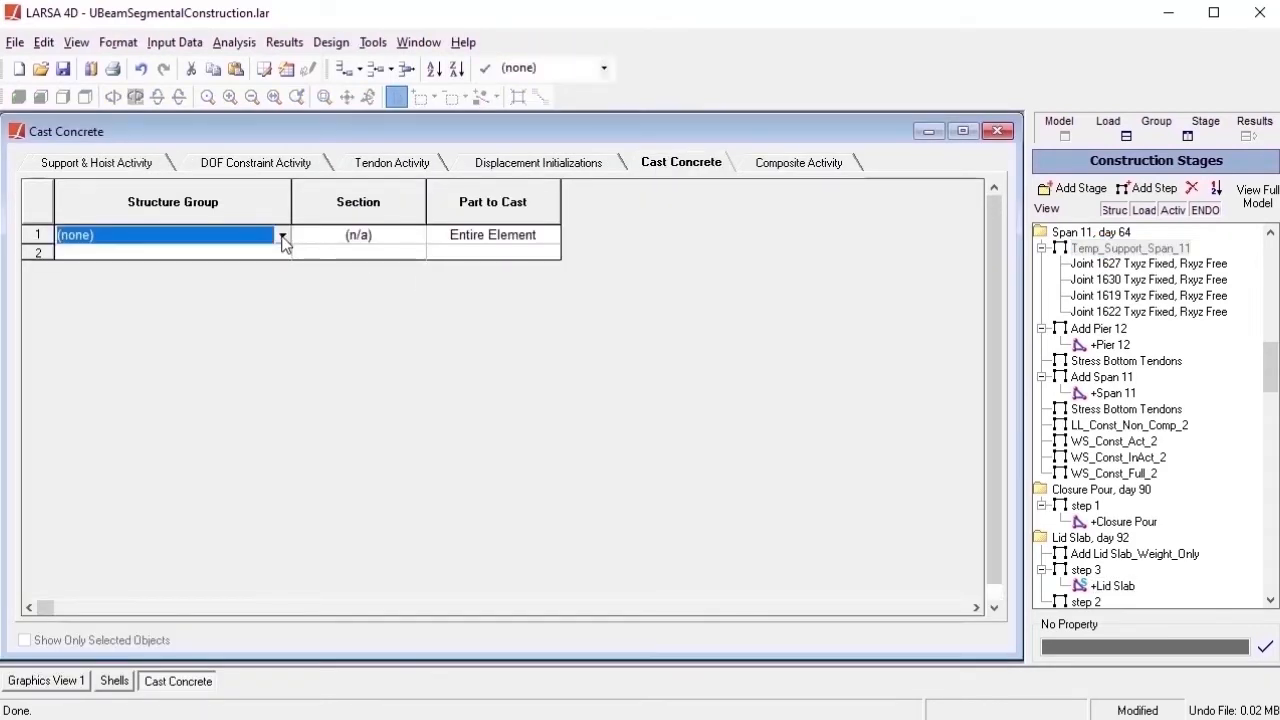
{"action": "left_click", "coordinate": [284, 236]}
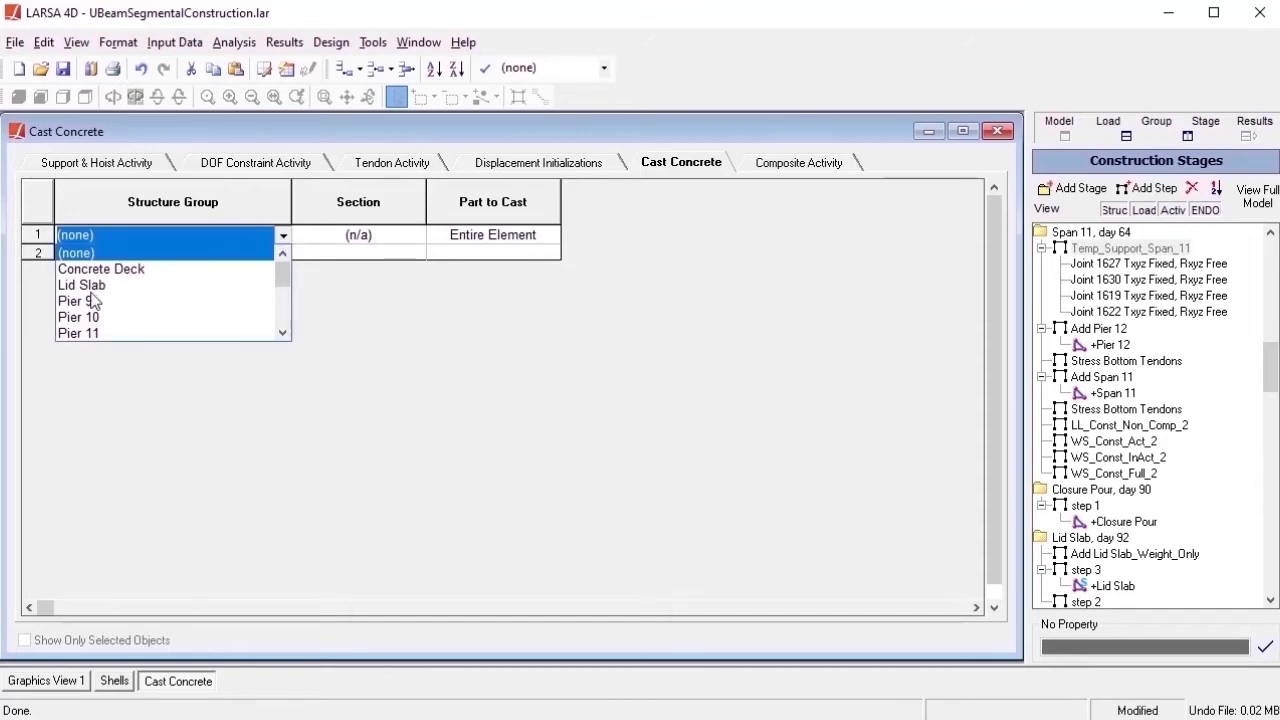
{"action": "left_click", "coordinate": [80, 284]}
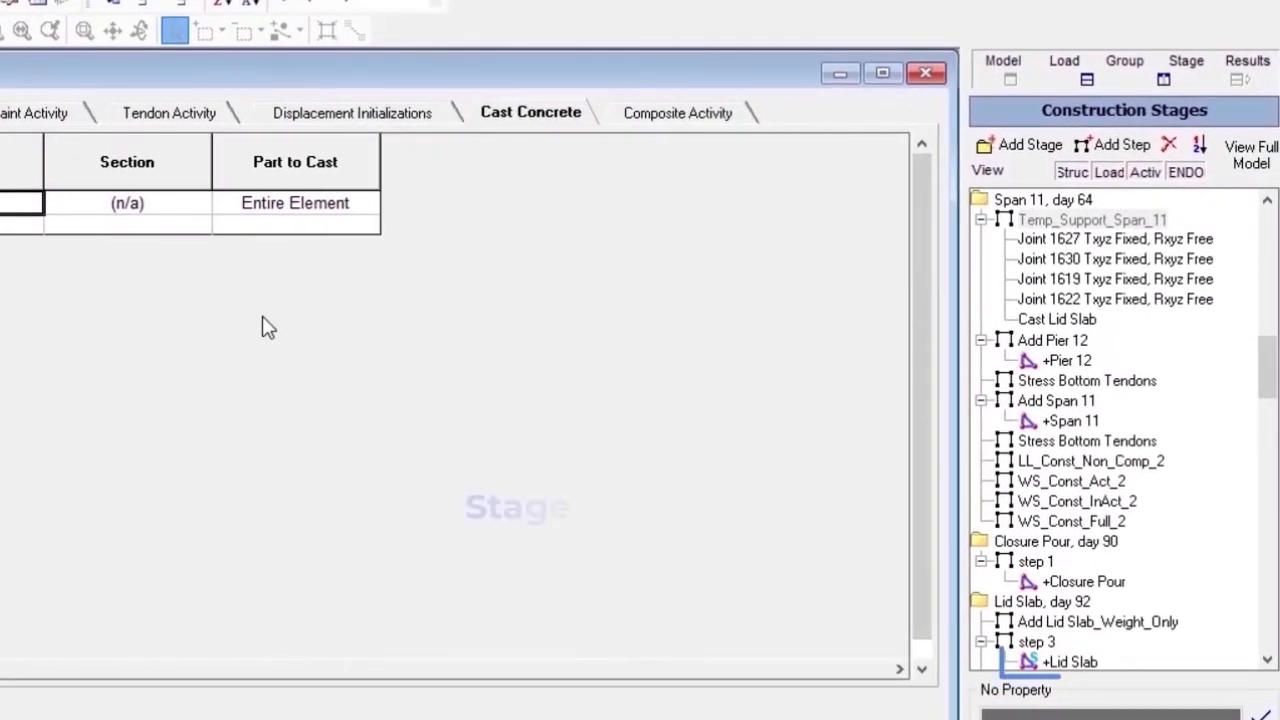
{"action": "left_click", "coordinate": [1056, 320]}
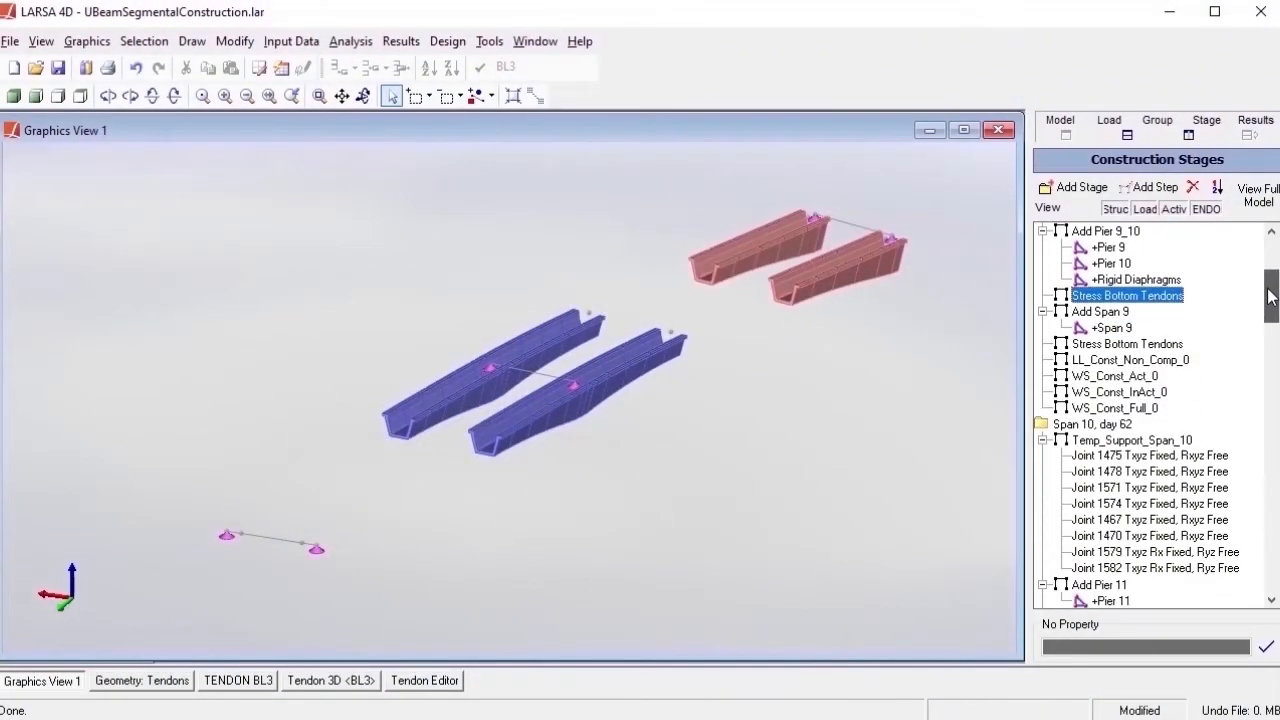
- In Stress Bottom Tendons' Tendon Activities, add tendon BL3 with activity Stressed
{"action": "right_click", "coordinate": [1128, 296]}
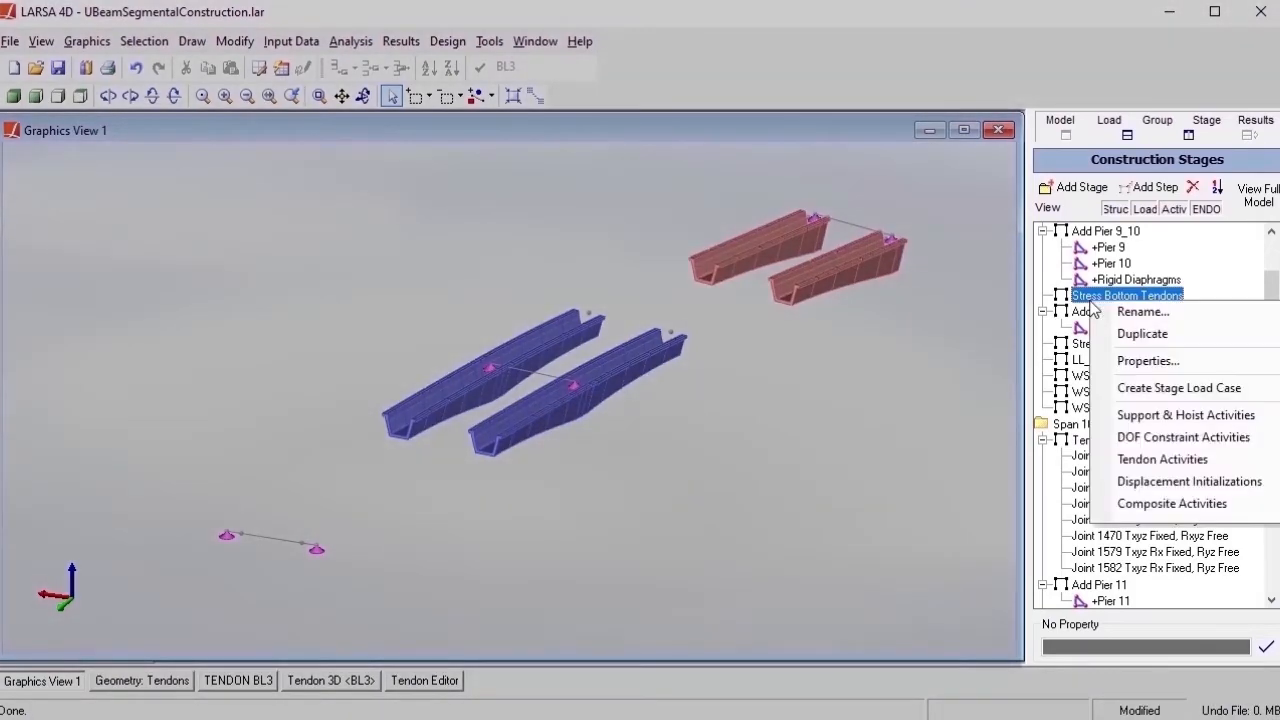
{"action": "mouse_move", "coordinate": [1162, 458]}
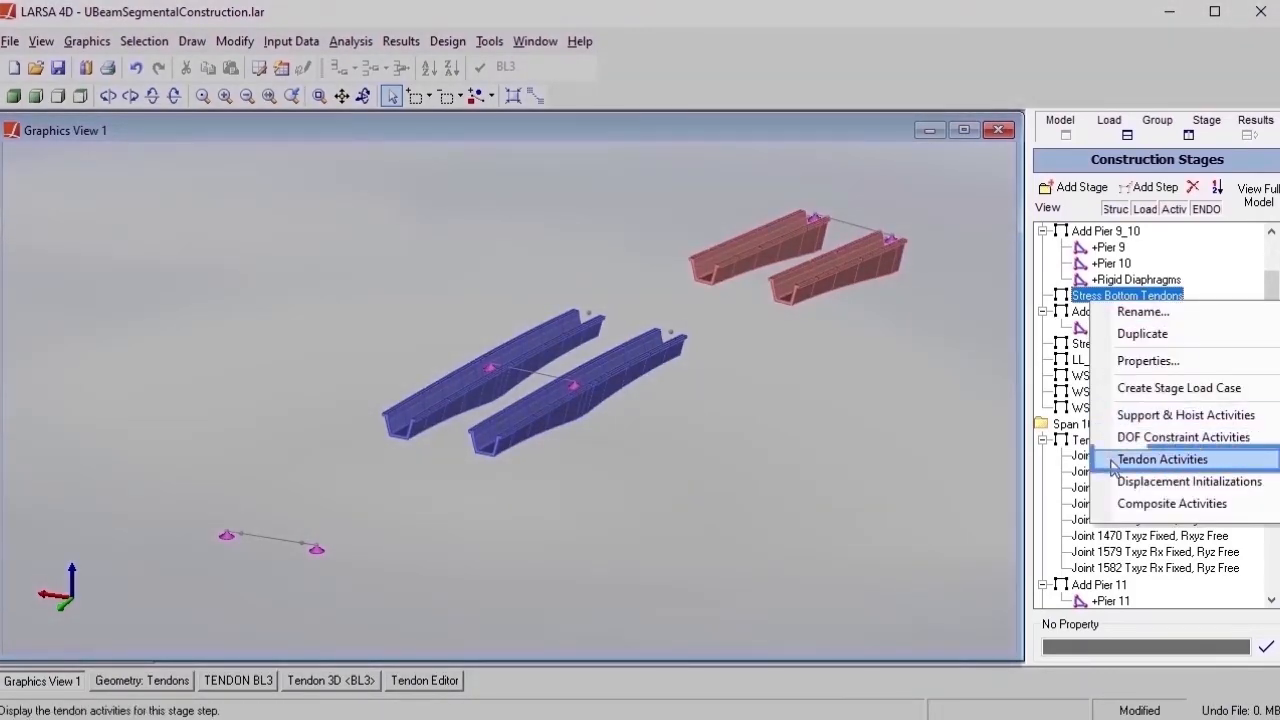
{"action": "left_click", "coordinate": [1162, 458]}
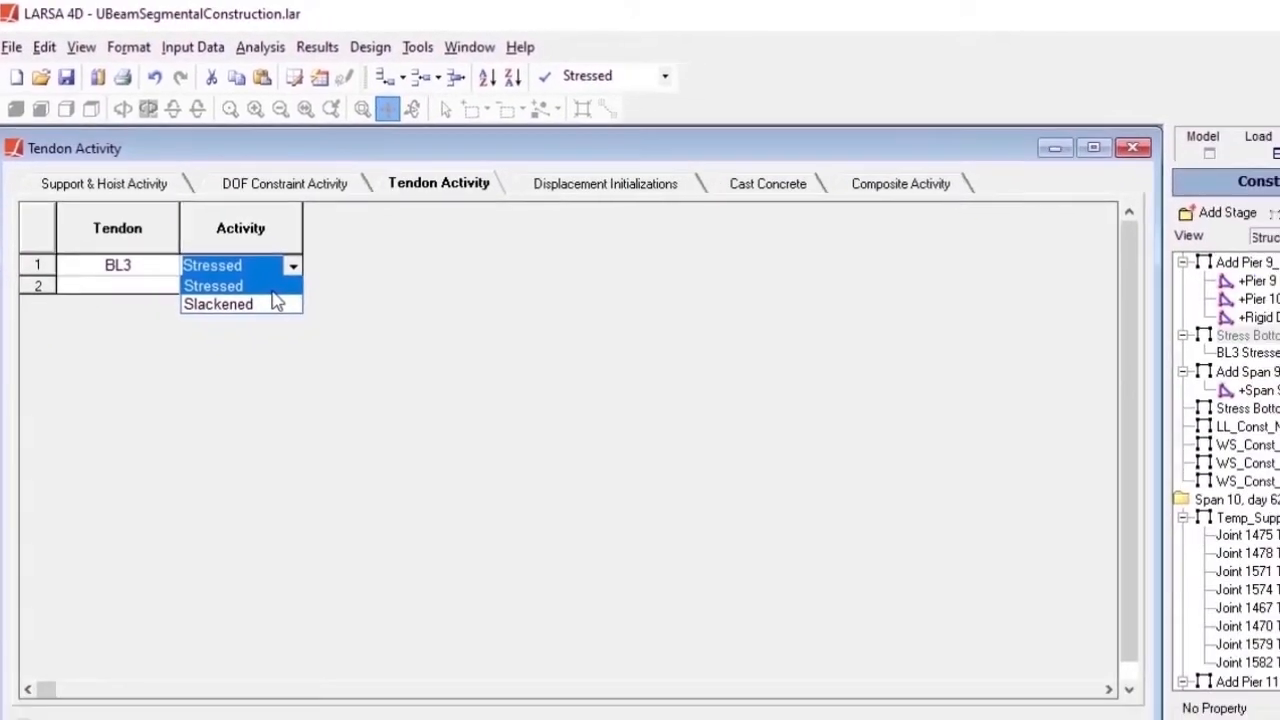
{"action": "left_click", "coordinate": [424, 680]}
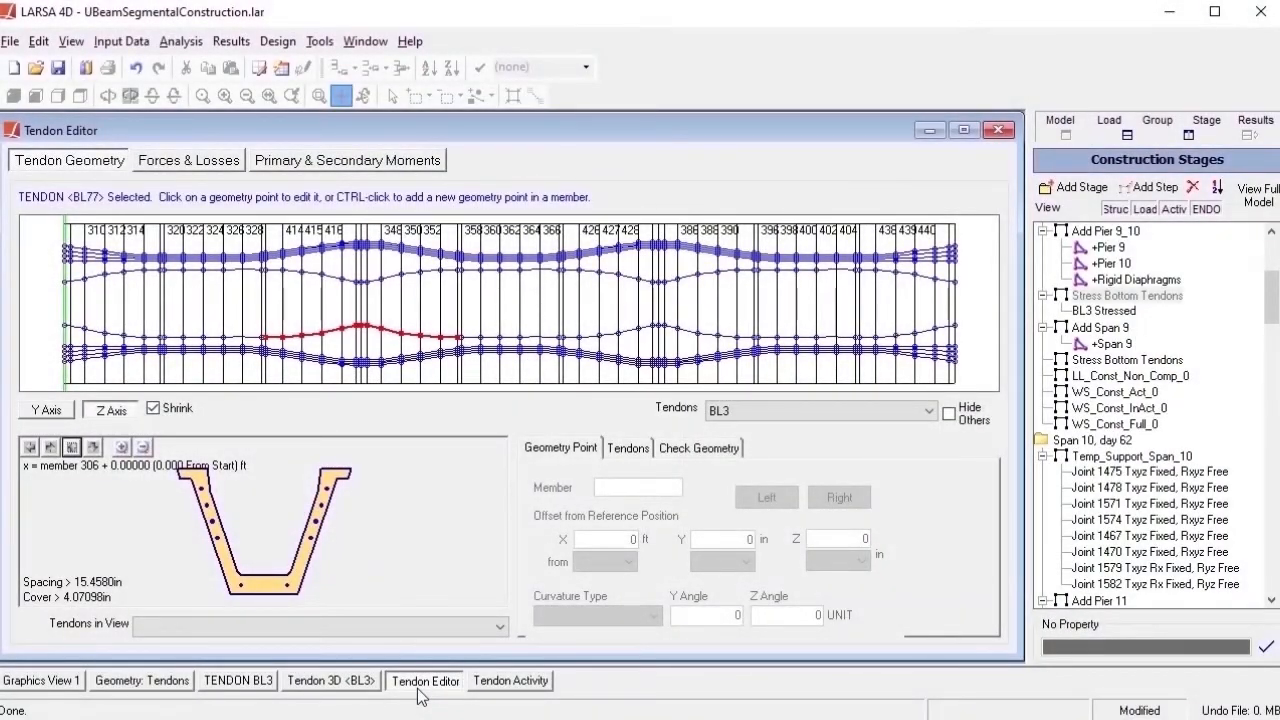
{"action": "mouse_move", "coordinate": [408, 704]}
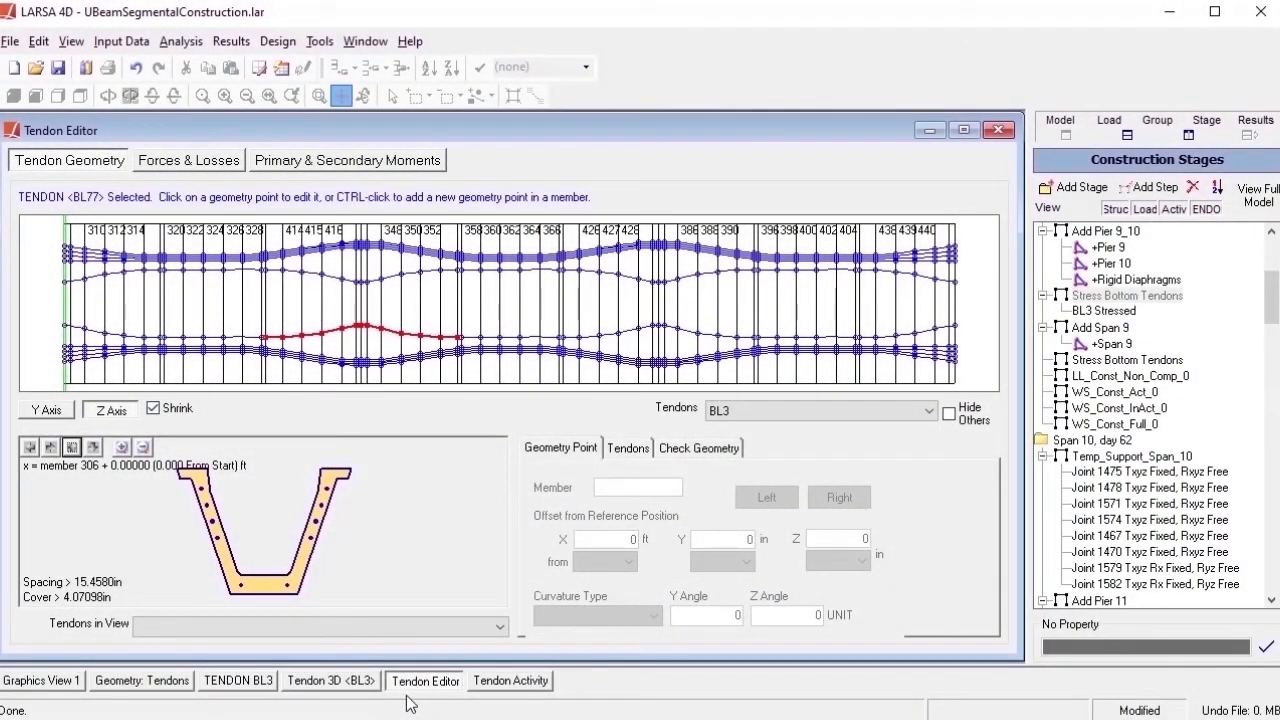
{"action": "mouse_move", "coordinate": [256, 694]}
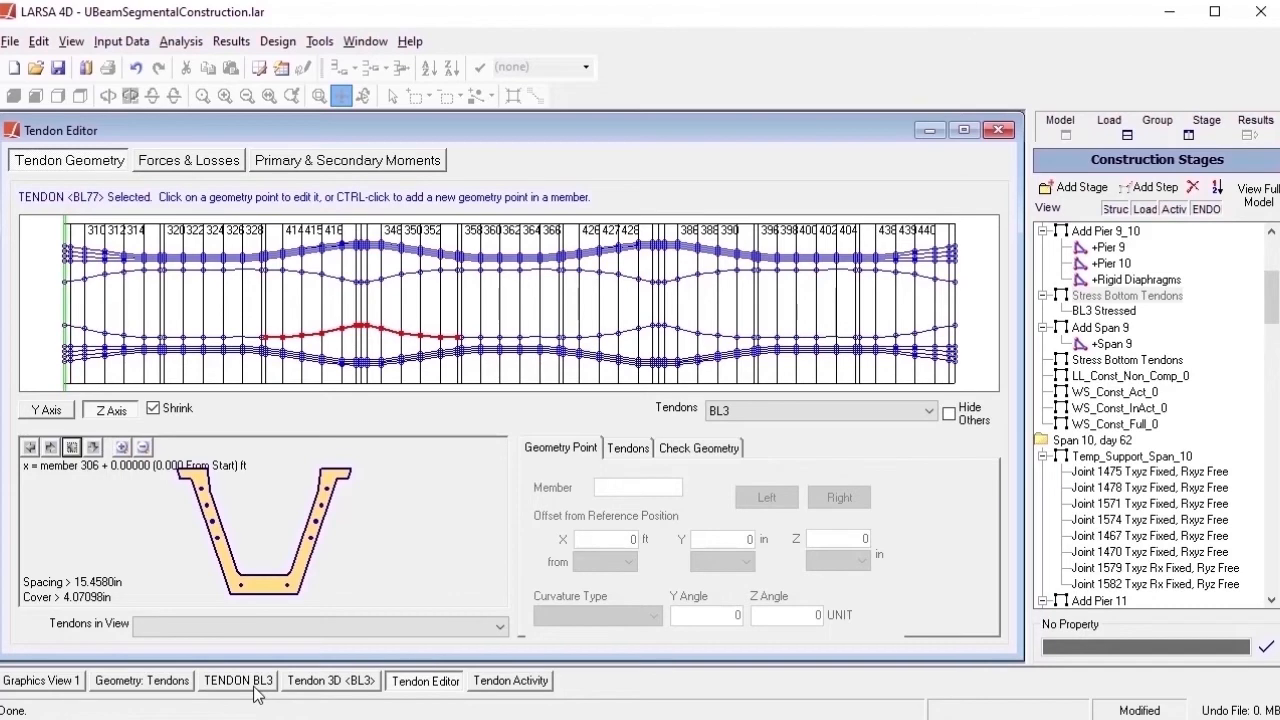
- Review tendon BL3's force graph and 3D view, then show its Forces & Losses
{"action": "left_click", "coordinate": [236, 680]}
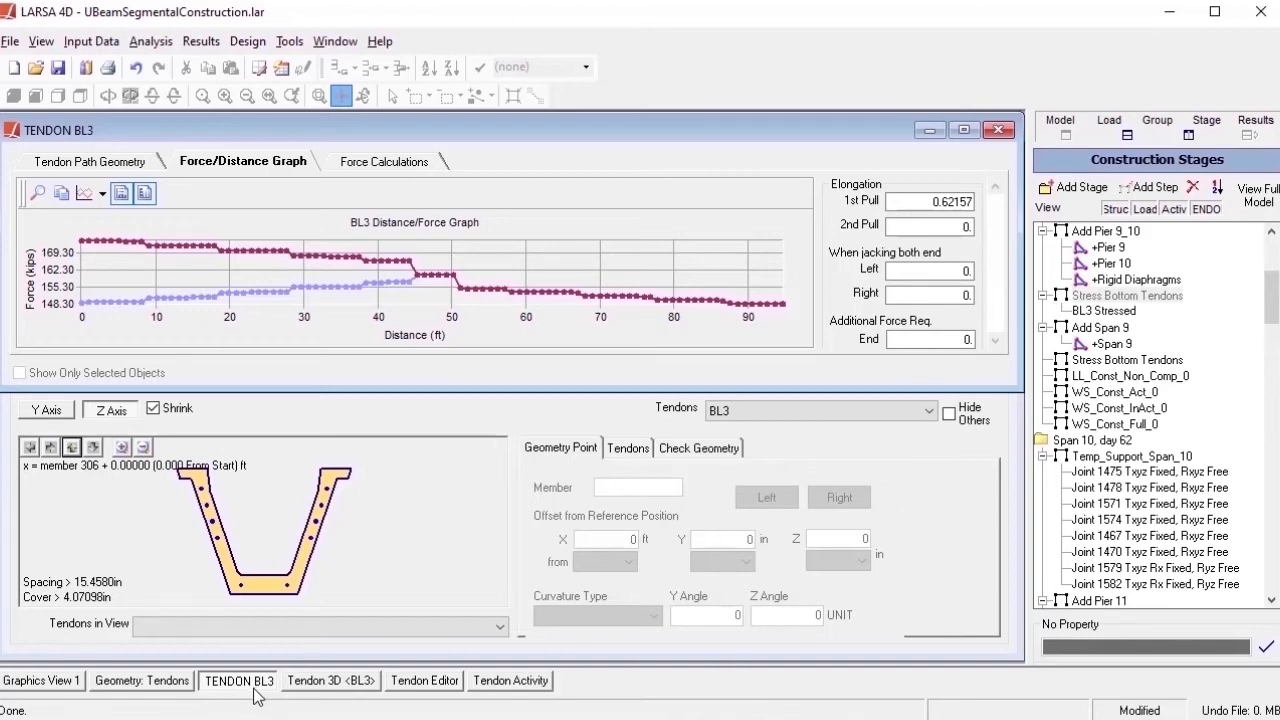
{"action": "left_click", "coordinate": [332, 680]}
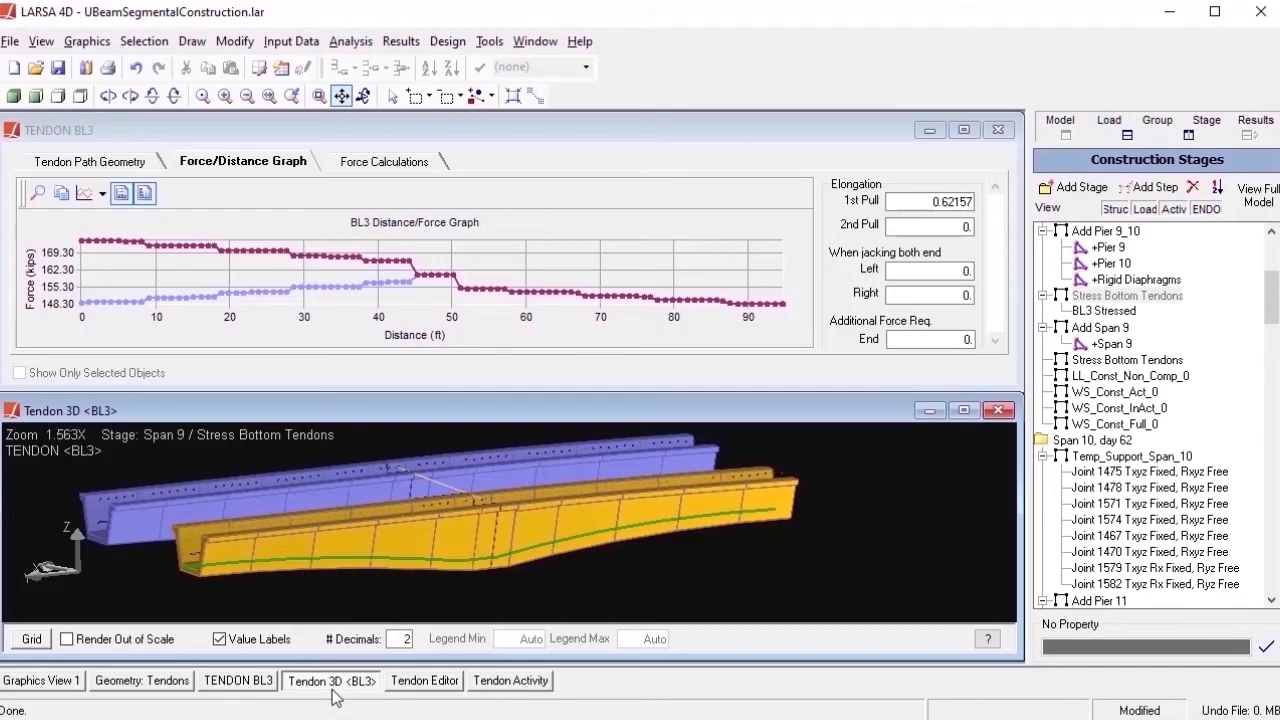
{"action": "left_click", "coordinate": [428, 680]}
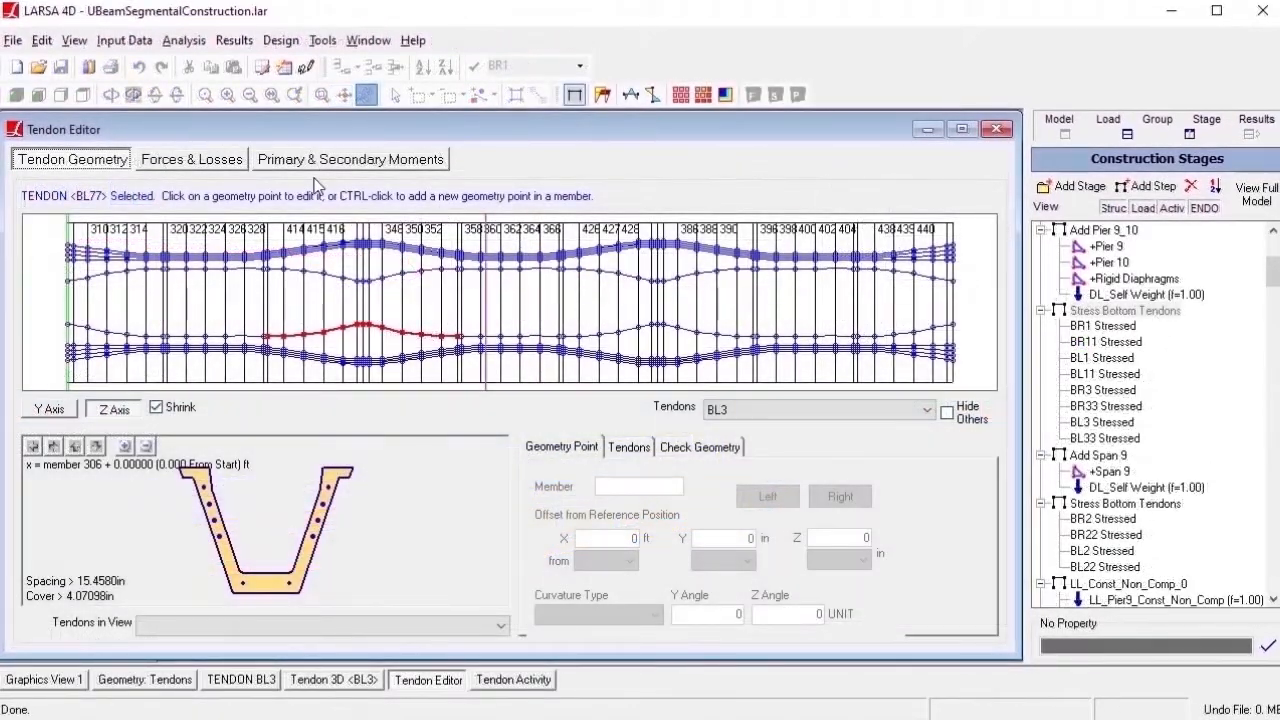
{"action": "left_click", "coordinate": [192, 160]}
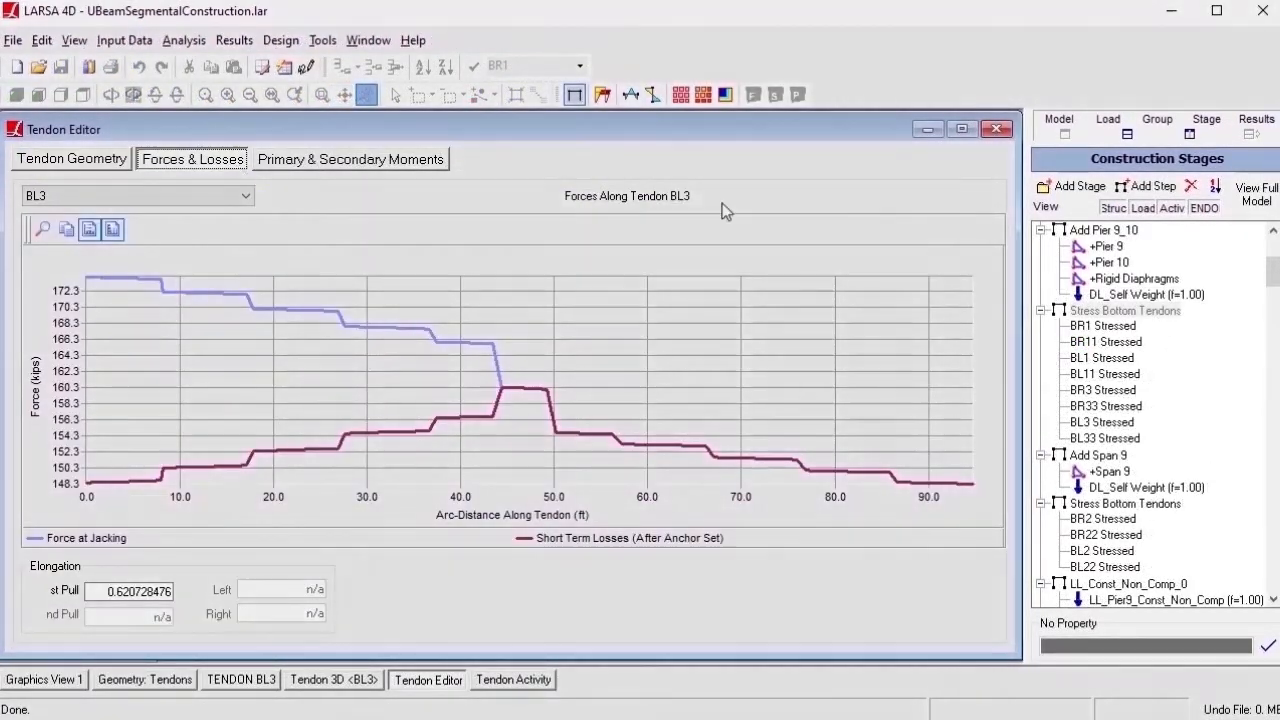
- Bring up the Results panel and scroll through the analysis result cases
{"action": "left_click", "coordinate": [1256, 124]}
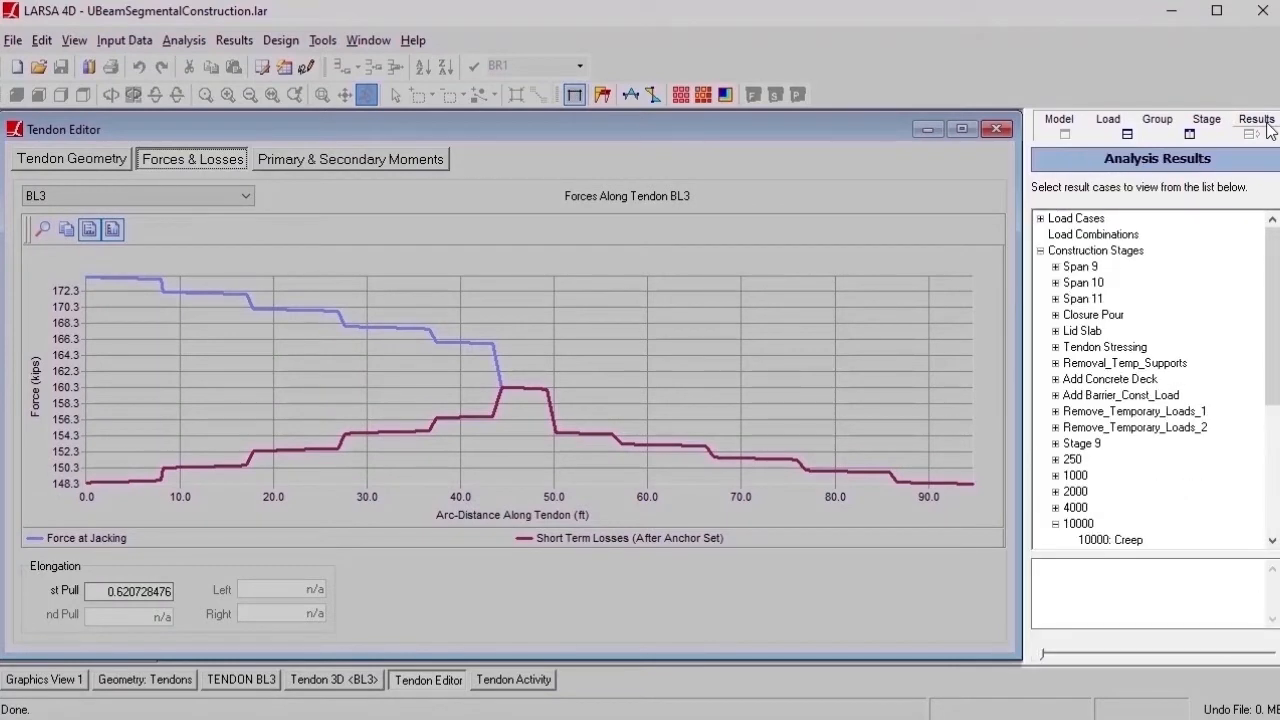
{"action": "scroll", "scroll_direction": "down", "scroll_amount": 3}
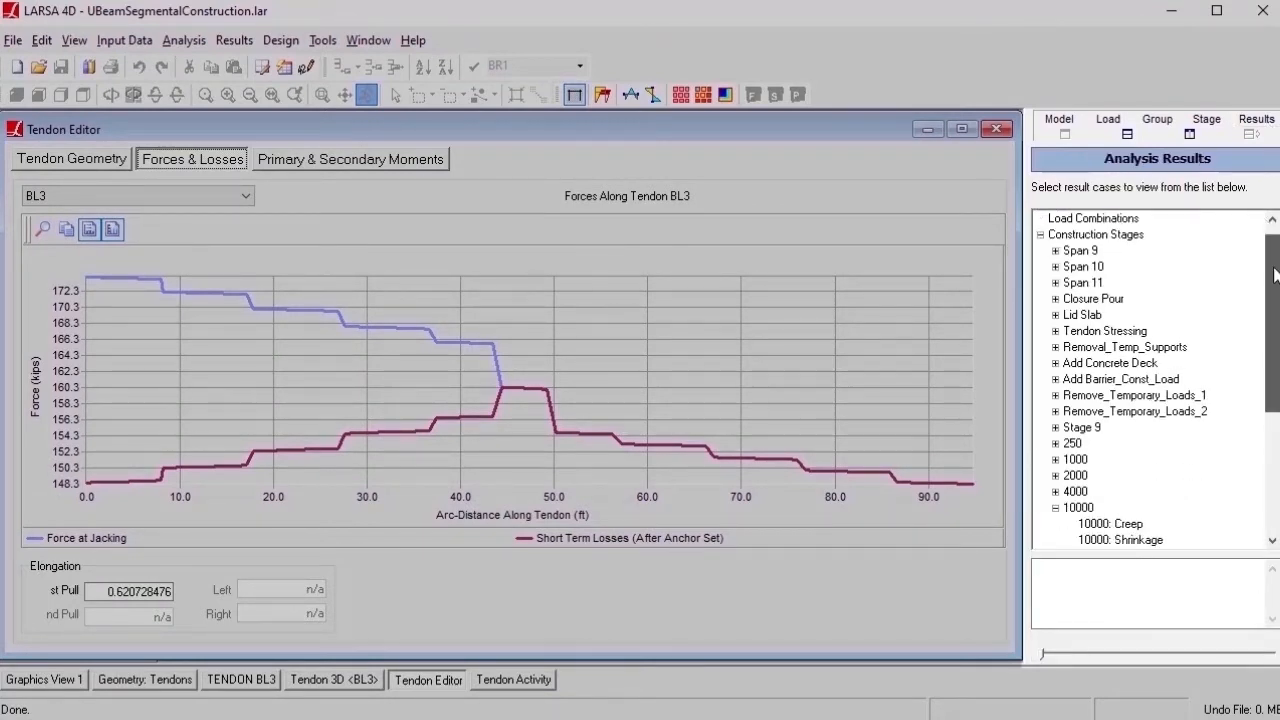
{"action": "scroll", "scroll_direction": "down", "scroll_amount": 3}
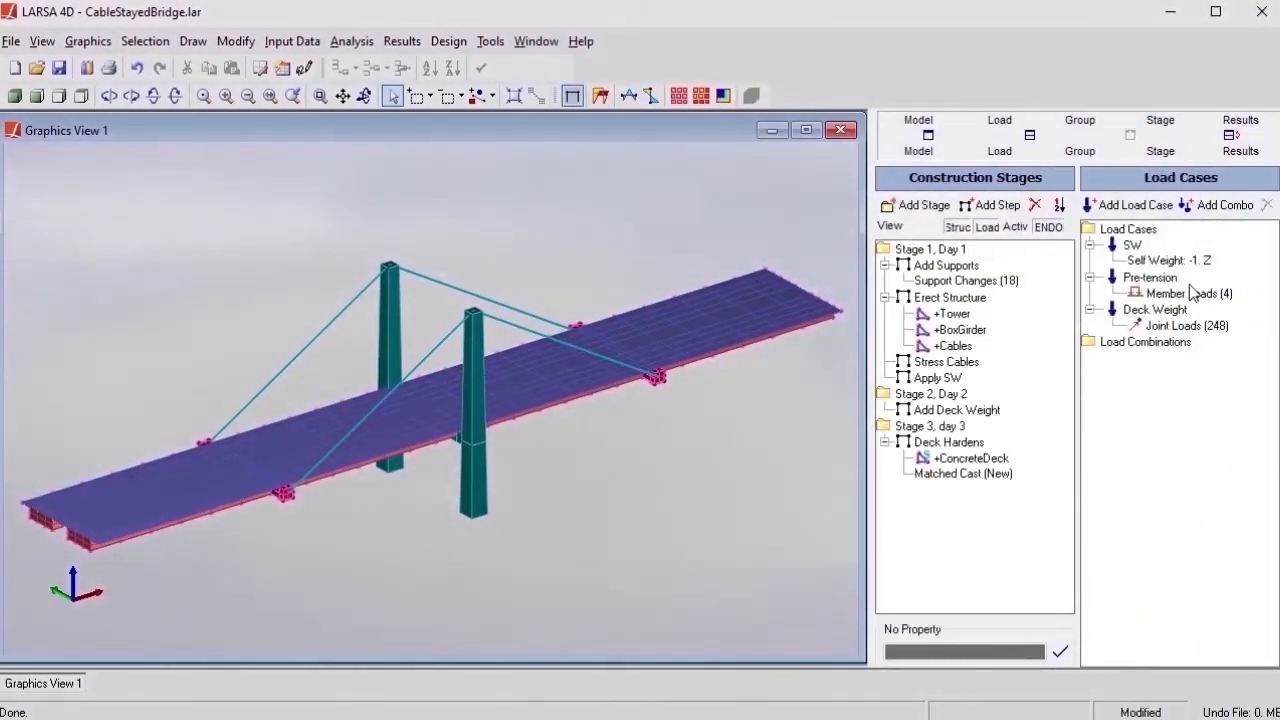
- Assign Pre-tension to Stress Cables, SW to Apply SW and Deck Weight to Add Deck Weight
{"action": "left_click", "coordinate": [1148, 276]}
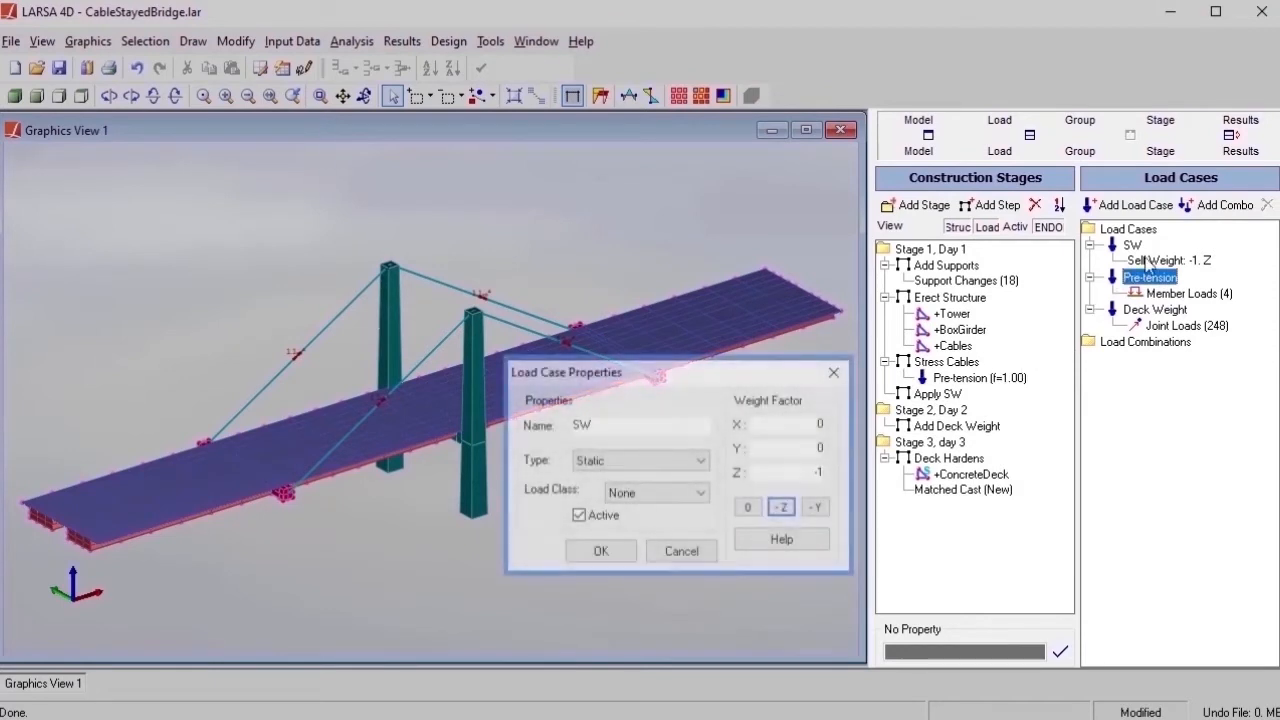
{"action": "left_click", "coordinate": [1132, 244]}
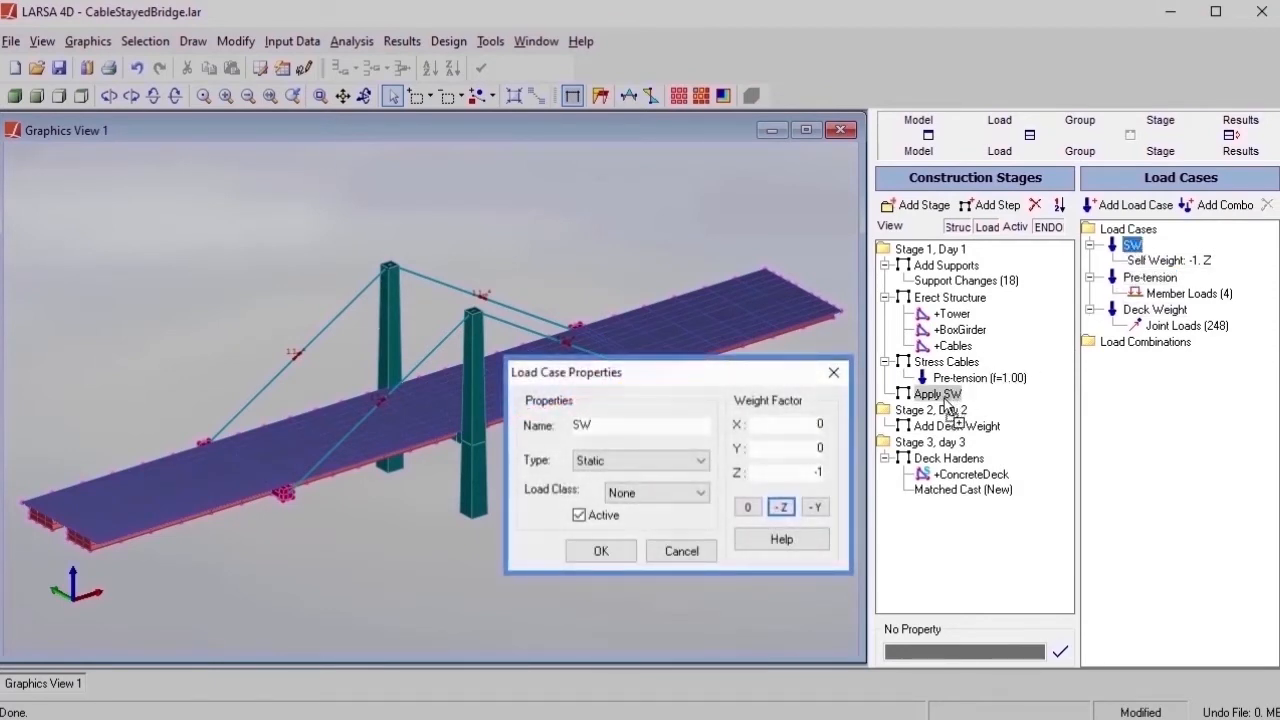
{"action": "left_click", "coordinate": [600, 550]}
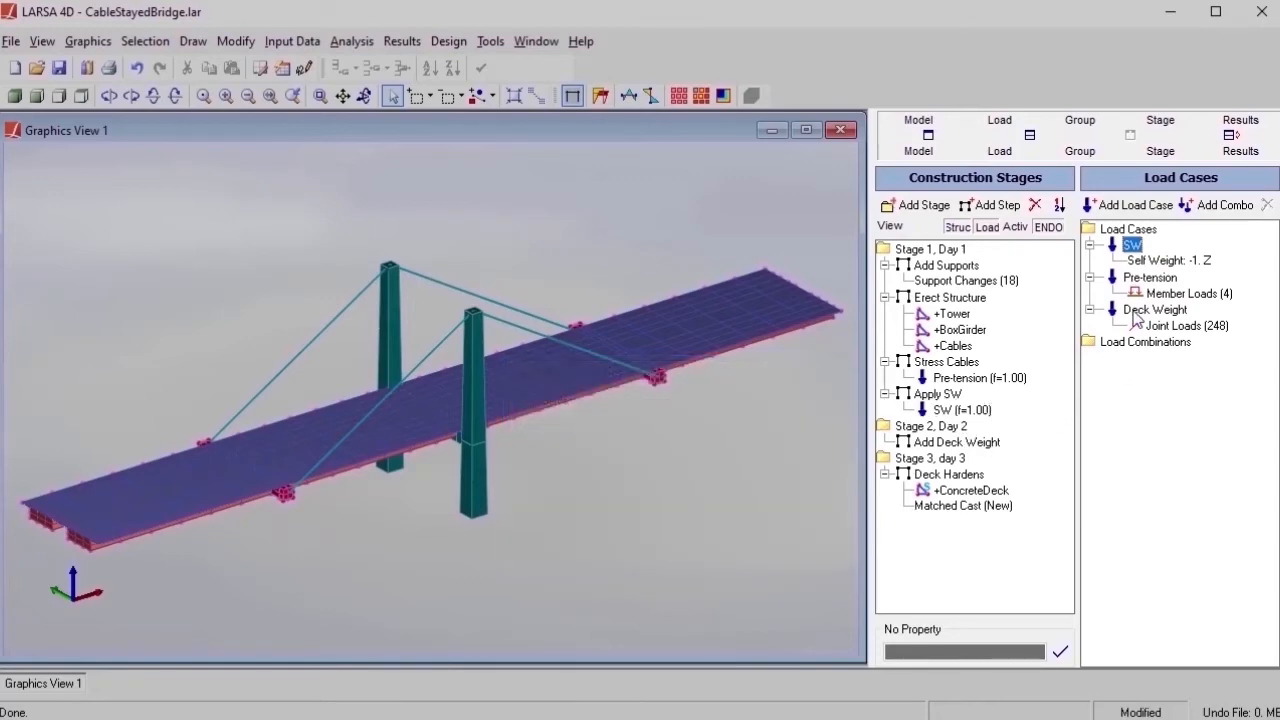
{"action": "left_click", "coordinate": [1156, 308]}
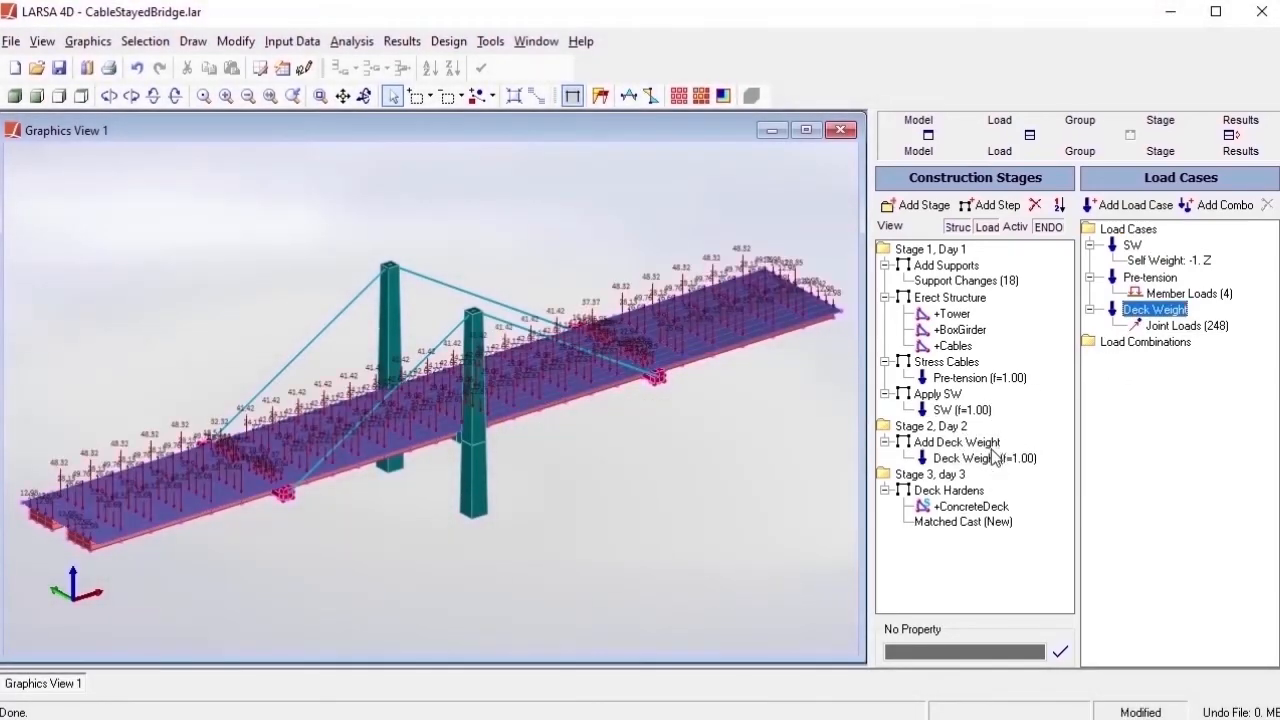
{"action": "left_click", "coordinate": [600, 96]}
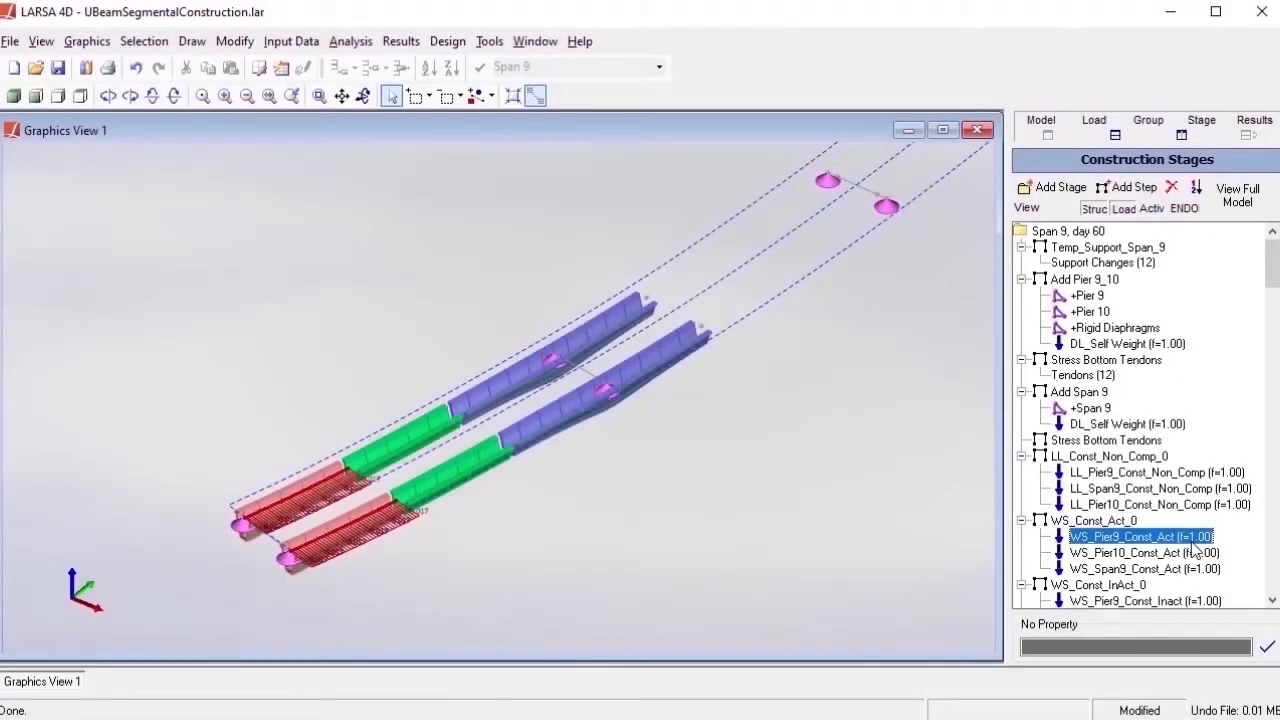
- In WS_Const_Act_0's Construction Attributes, tick Auto-remove loads prior to next step
{"action": "left_click", "coordinate": [1140, 552]}
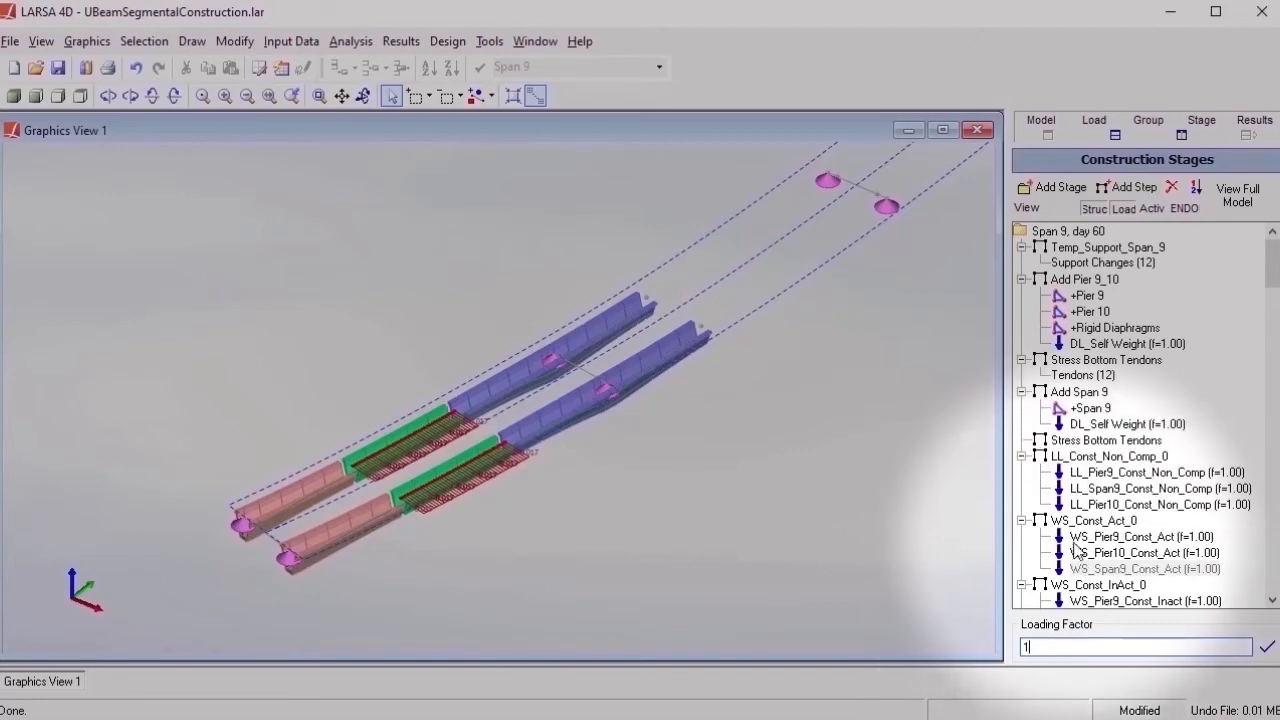
{"action": "left_click", "coordinate": [1092, 520]}
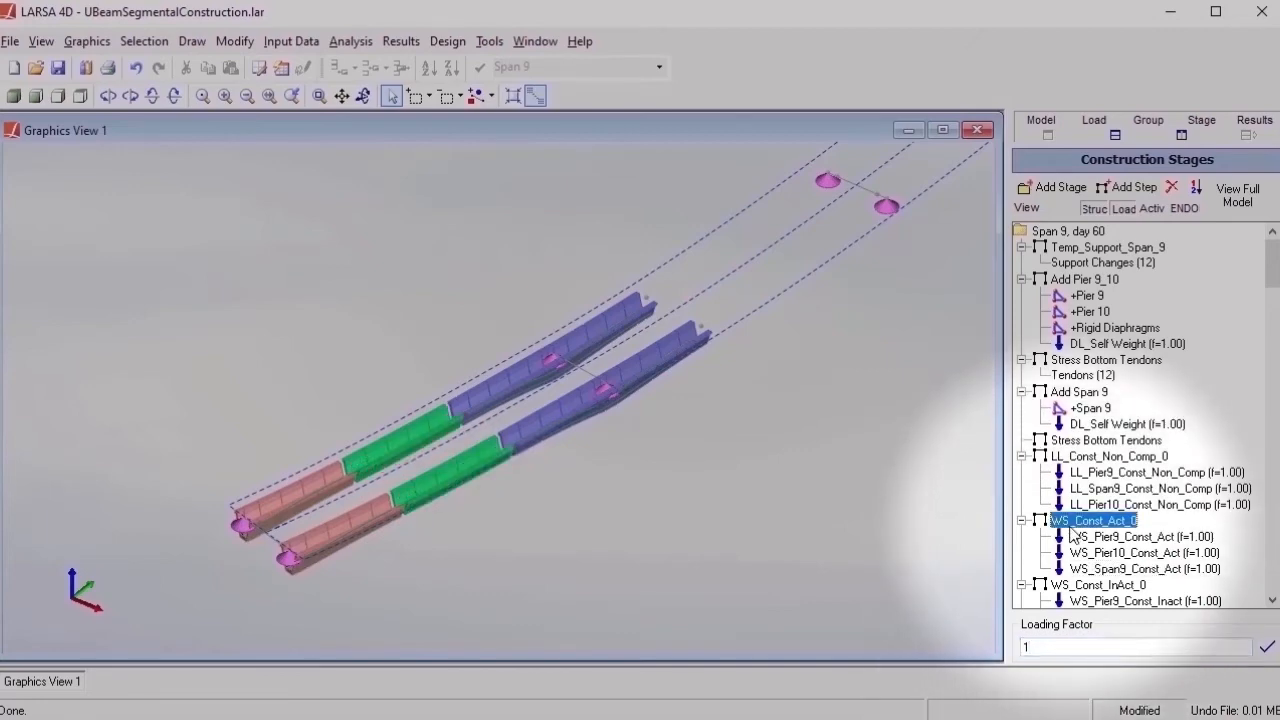
{"action": "right_click", "coordinate": [1092, 520]}
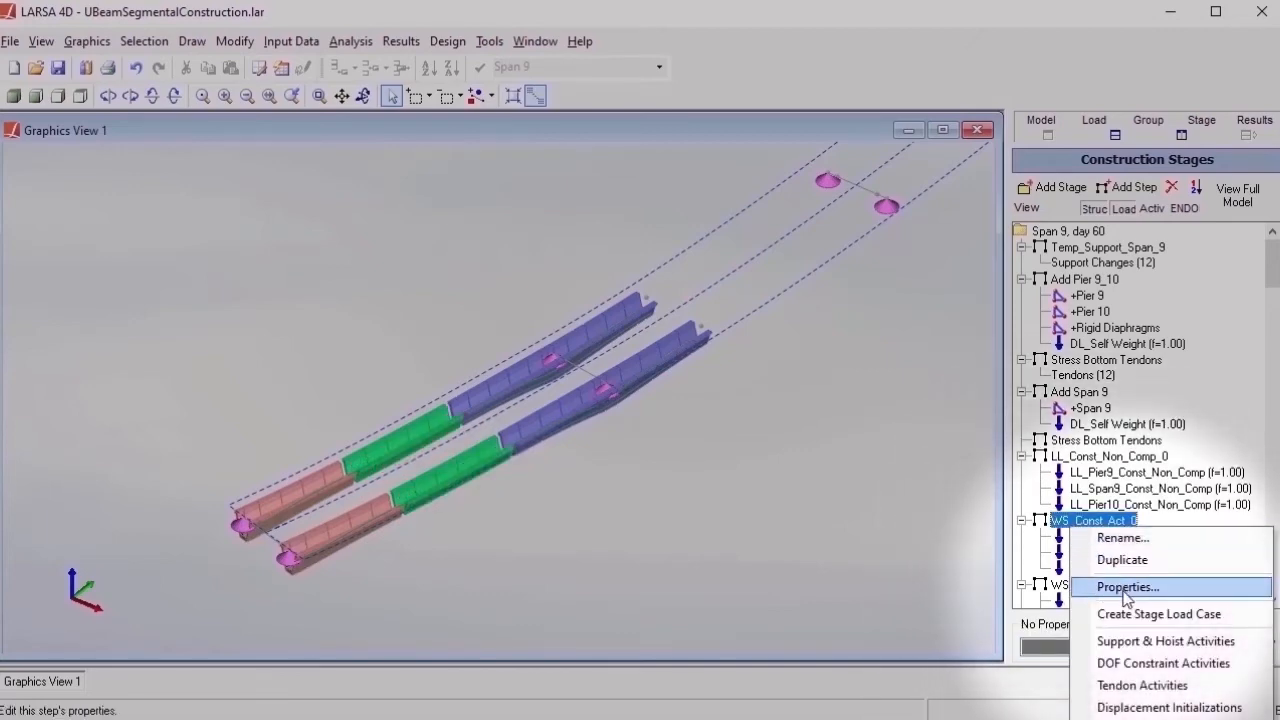
{"action": "left_click", "coordinate": [1128, 588]}
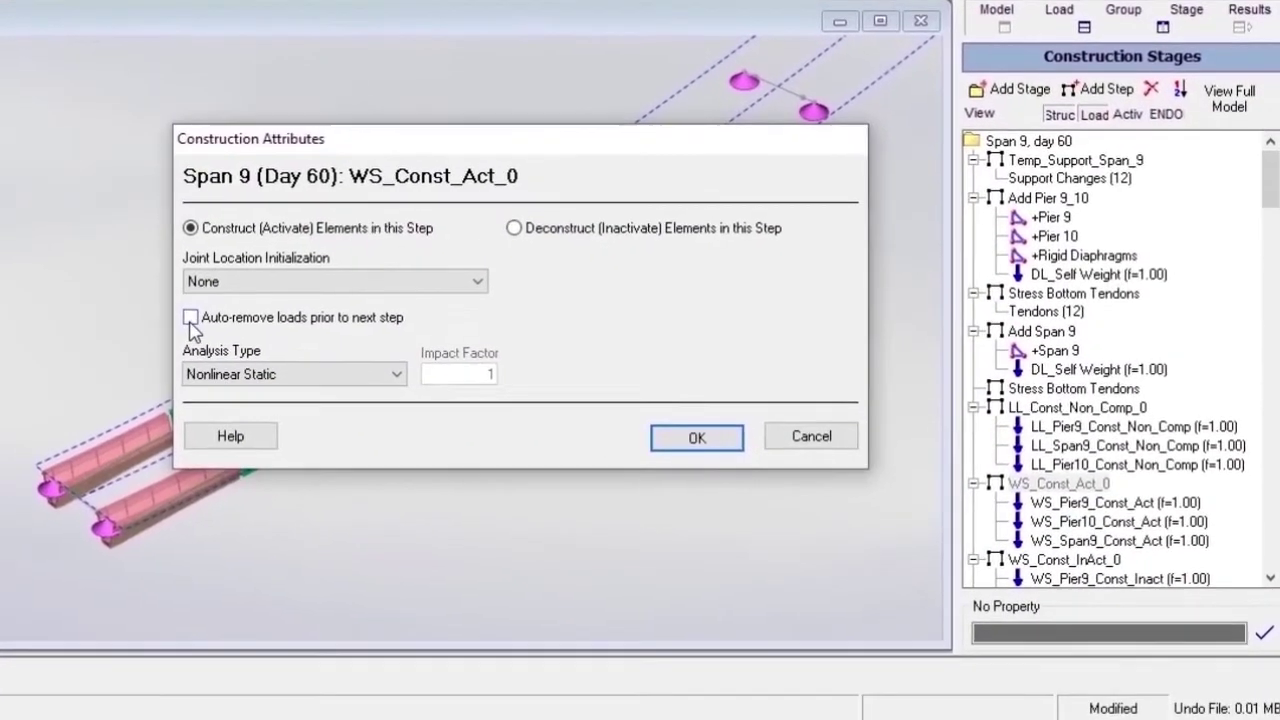
{"action": "left_click", "coordinate": [190, 316]}
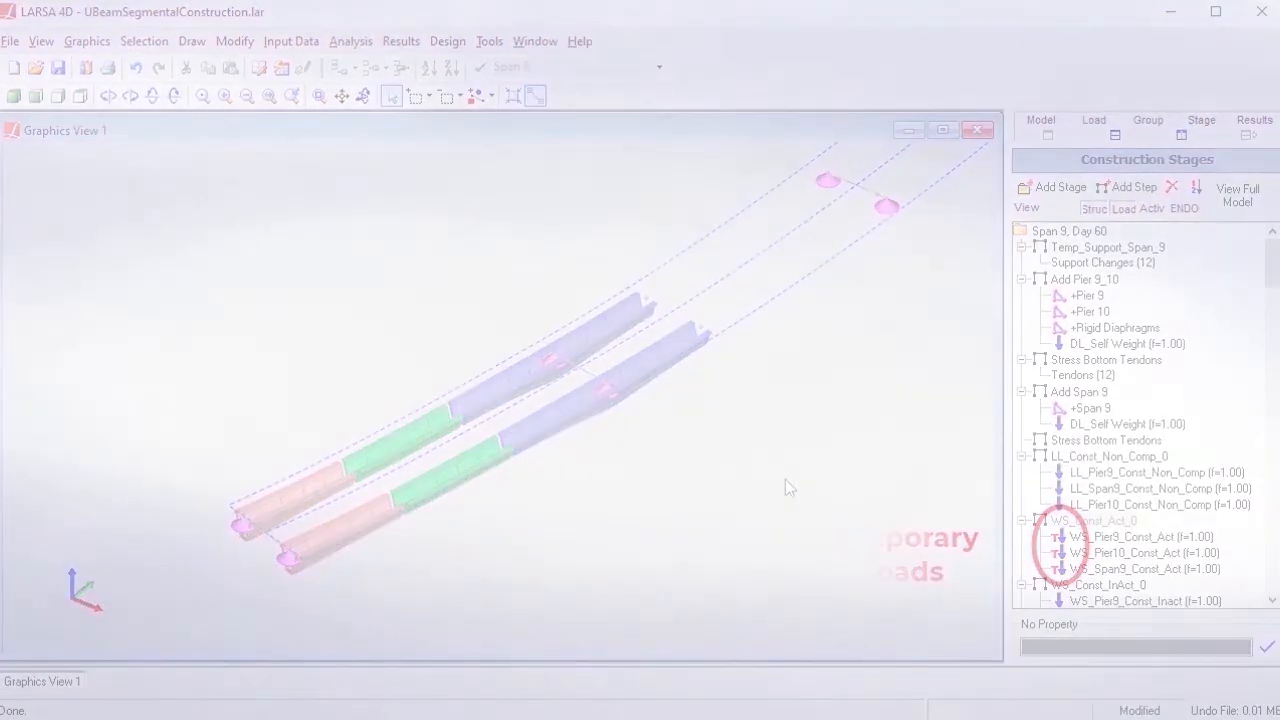
- Set the LL step's analysis type to Static Moving Load/Influence
{"action": "right_click", "coordinate": [1040, 472]}
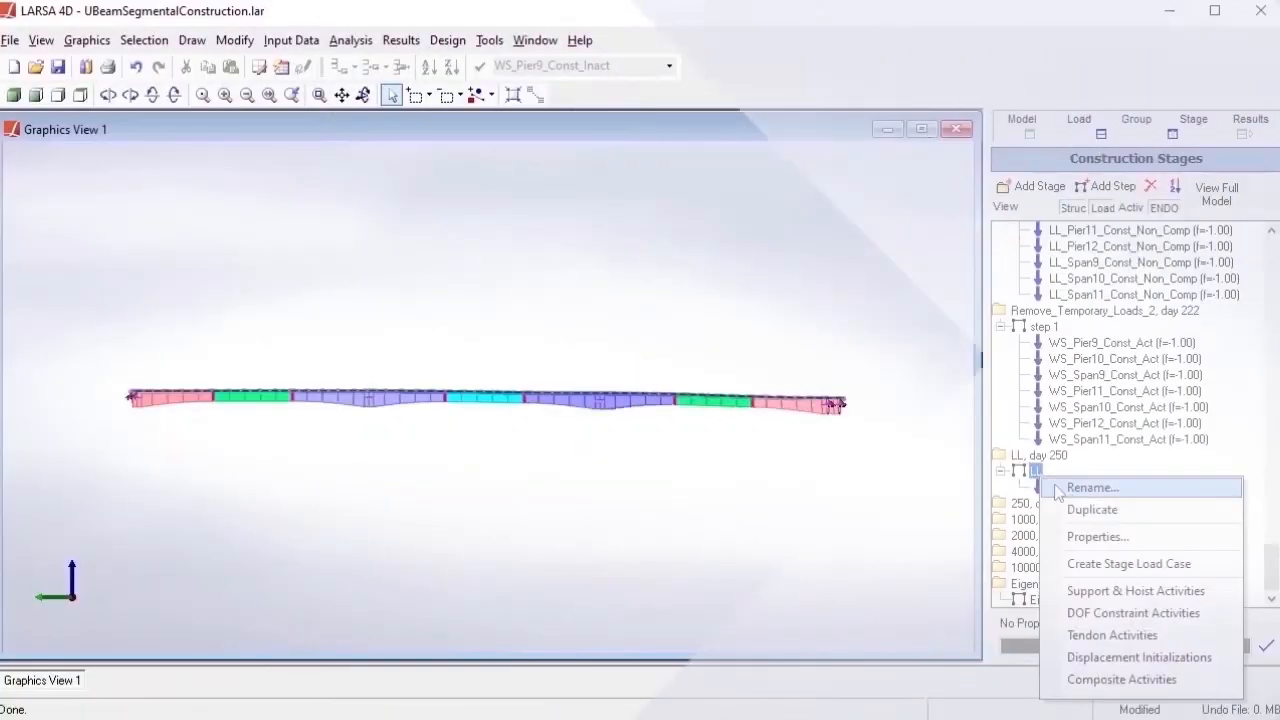
{"action": "left_click", "coordinate": [1096, 536]}
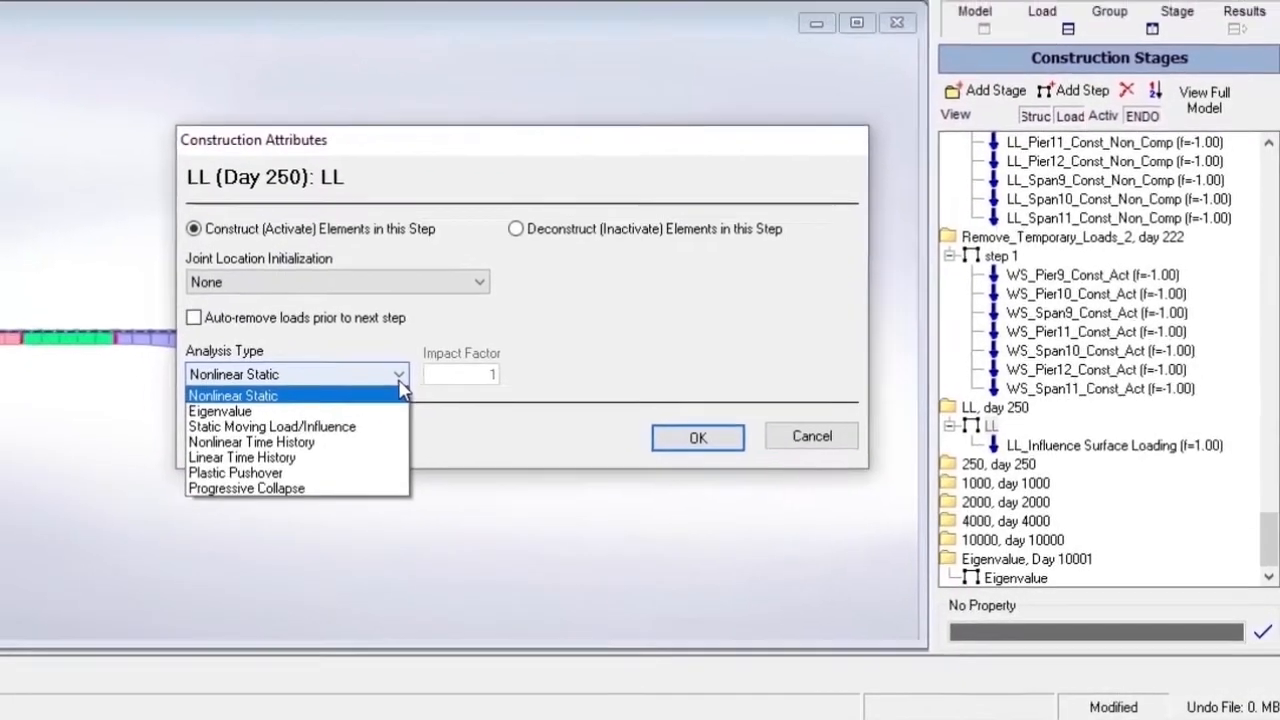
{"action": "left_click", "coordinate": [272, 426]}
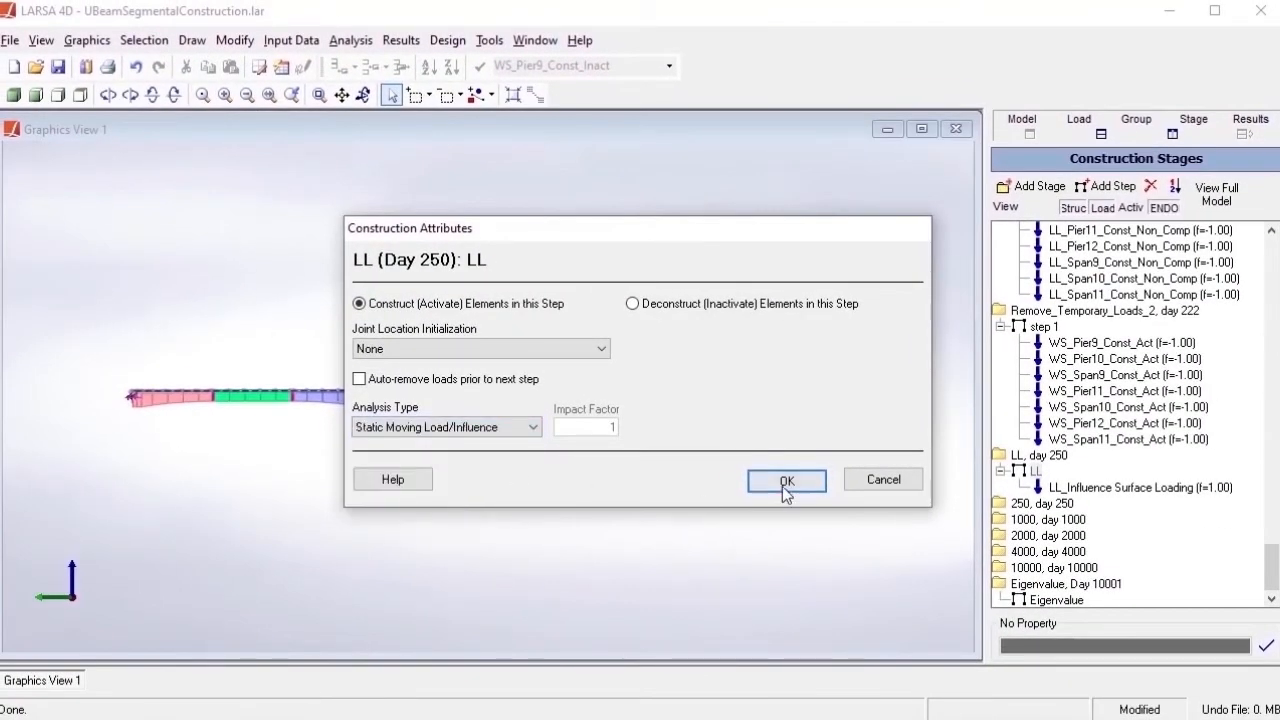
{"action": "left_click", "coordinate": [786, 480]}
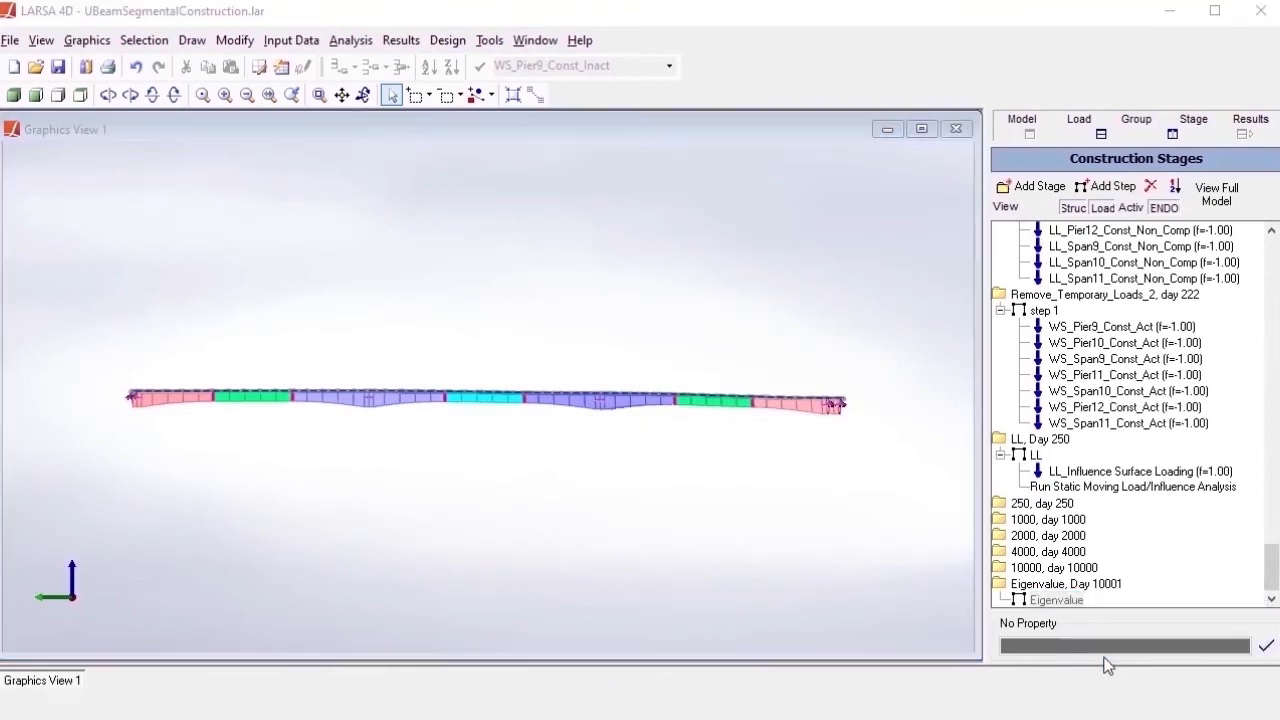
- Set the Eigenvalue step's analysis type to Eigenvalue
{"action": "double_click", "coordinate": [1056, 600]}
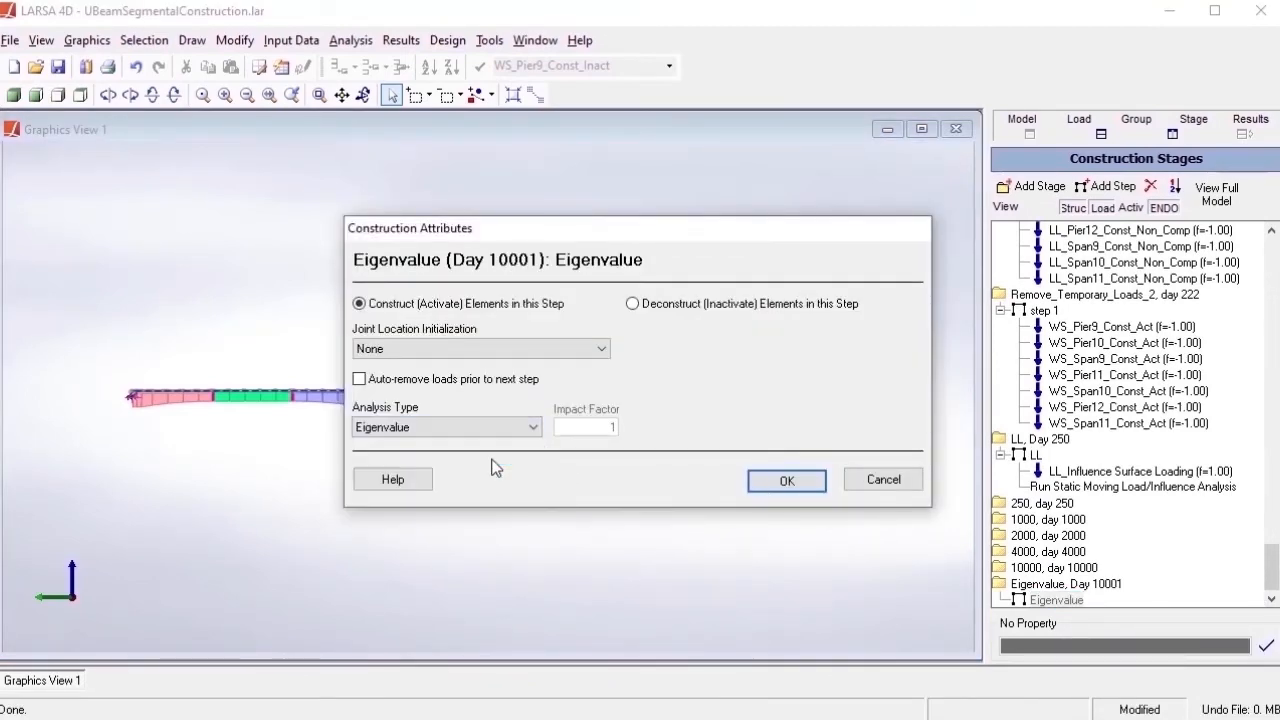
{"action": "left_click", "coordinate": [352, 40]}
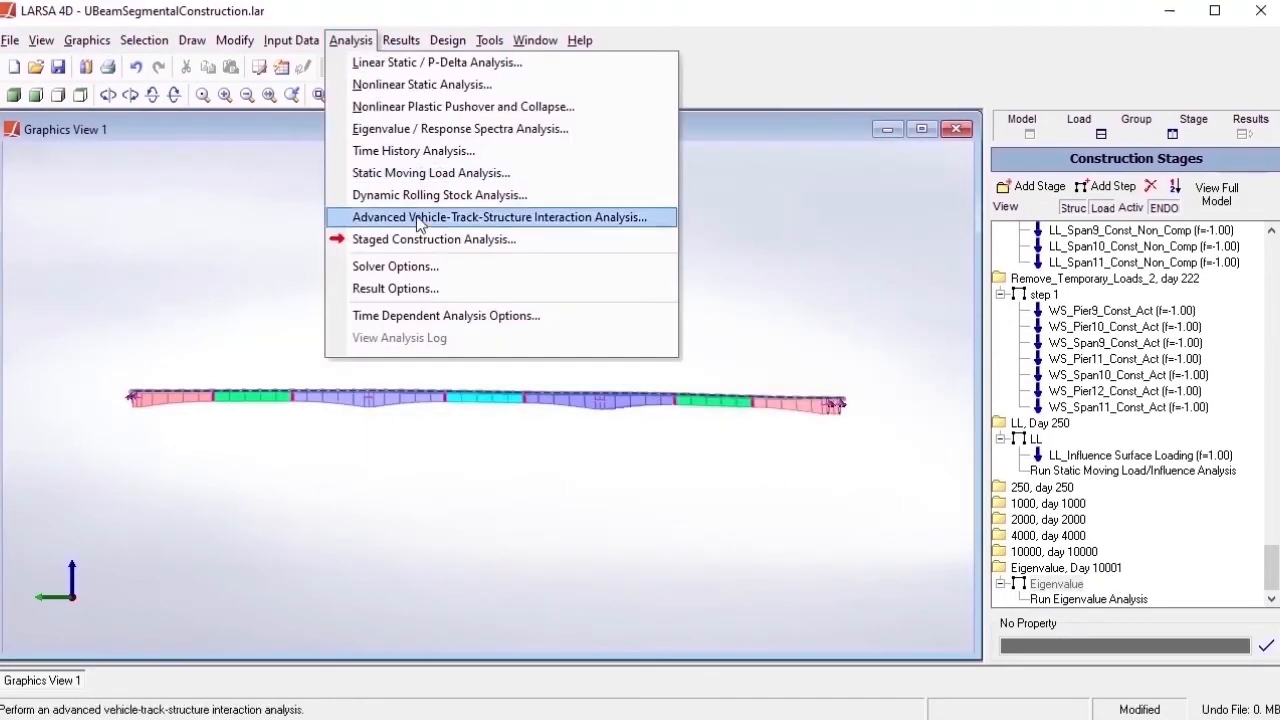
- Run the Time-Dependent staged construction analysis with 100 modal mode shapes
{"action": "left_click", "coordinate": [434, 240]}
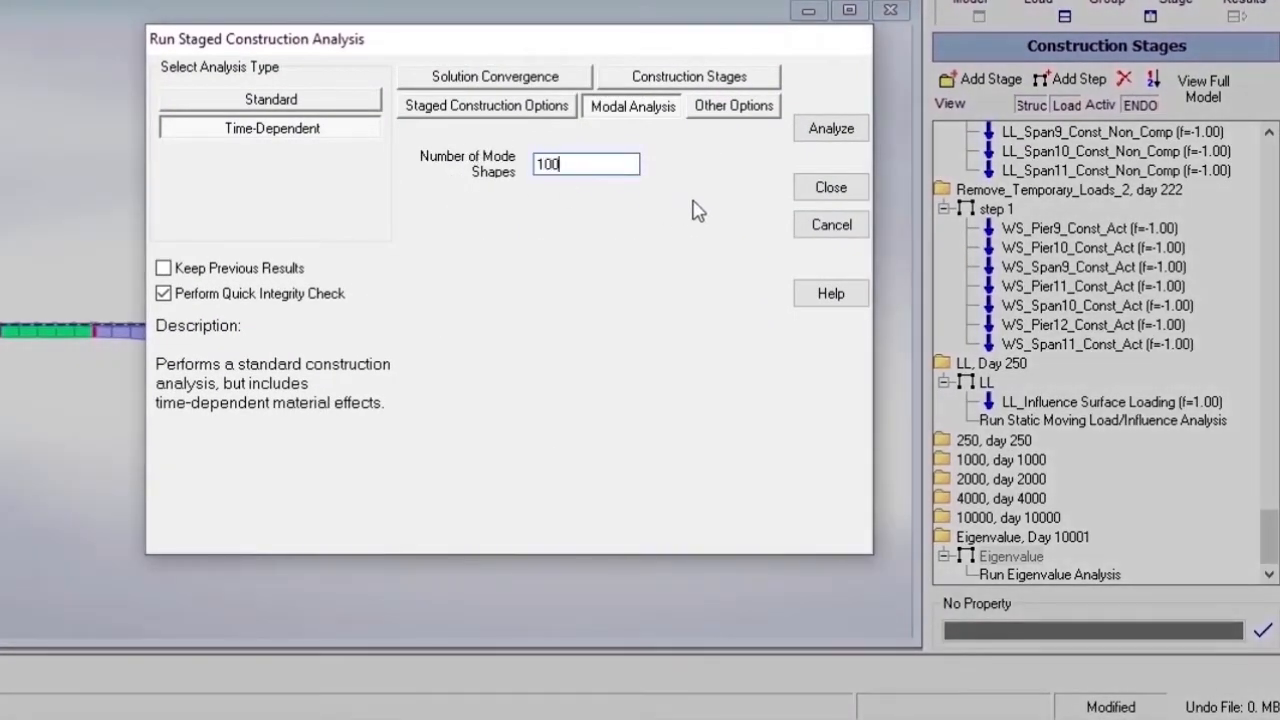
{"action": "left_click", "coordinate": [832, 128]}
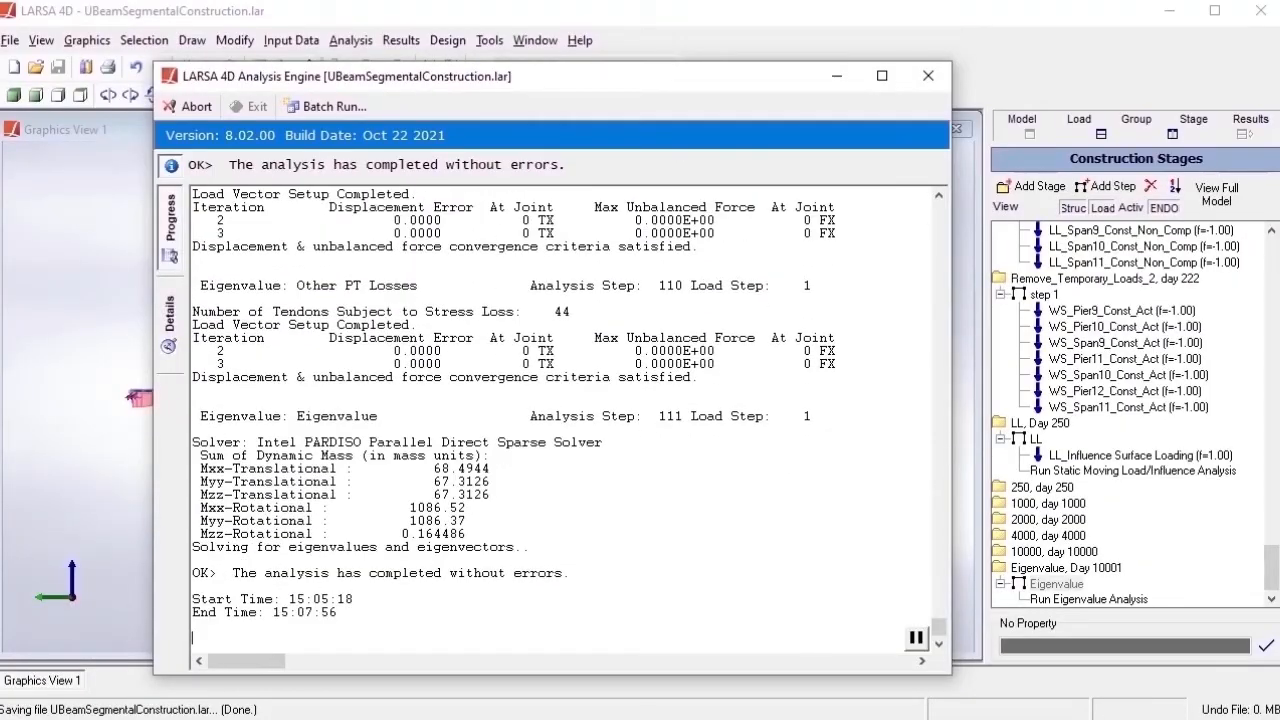
{"action": "left_click", "coordinate": [352, 40]}
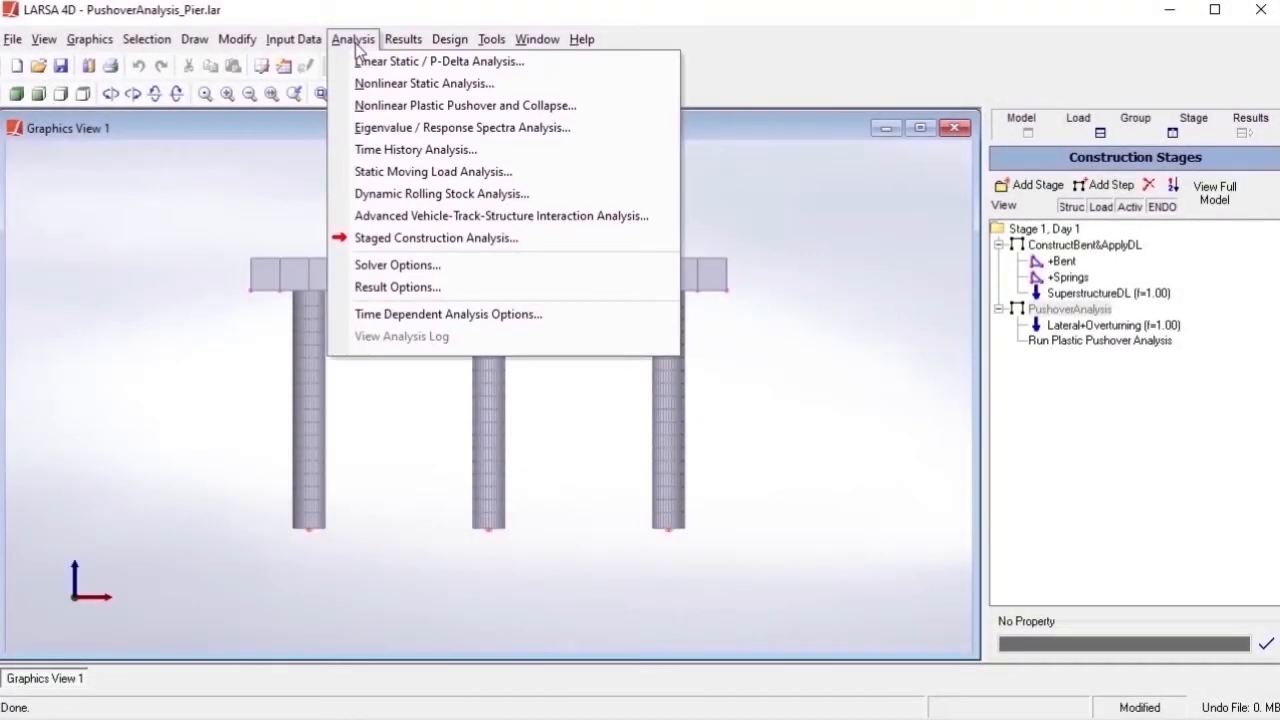
- Set the pushover stopping criterion to 1.5 ft joint 13 translation x, analyze, then open BalancedCantilever.lar
{"action": "left_click", "coordinate": [436, 236]}
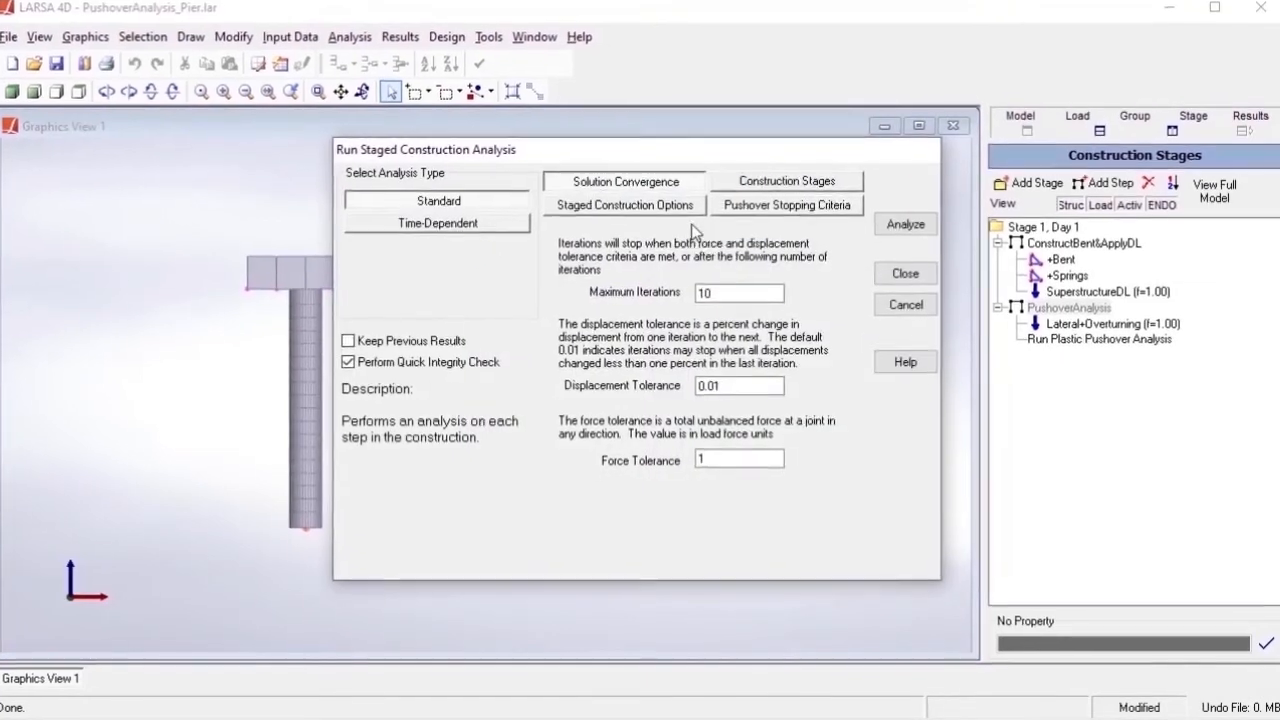
{"action": "left_click", "coordinate": [788, 204]}
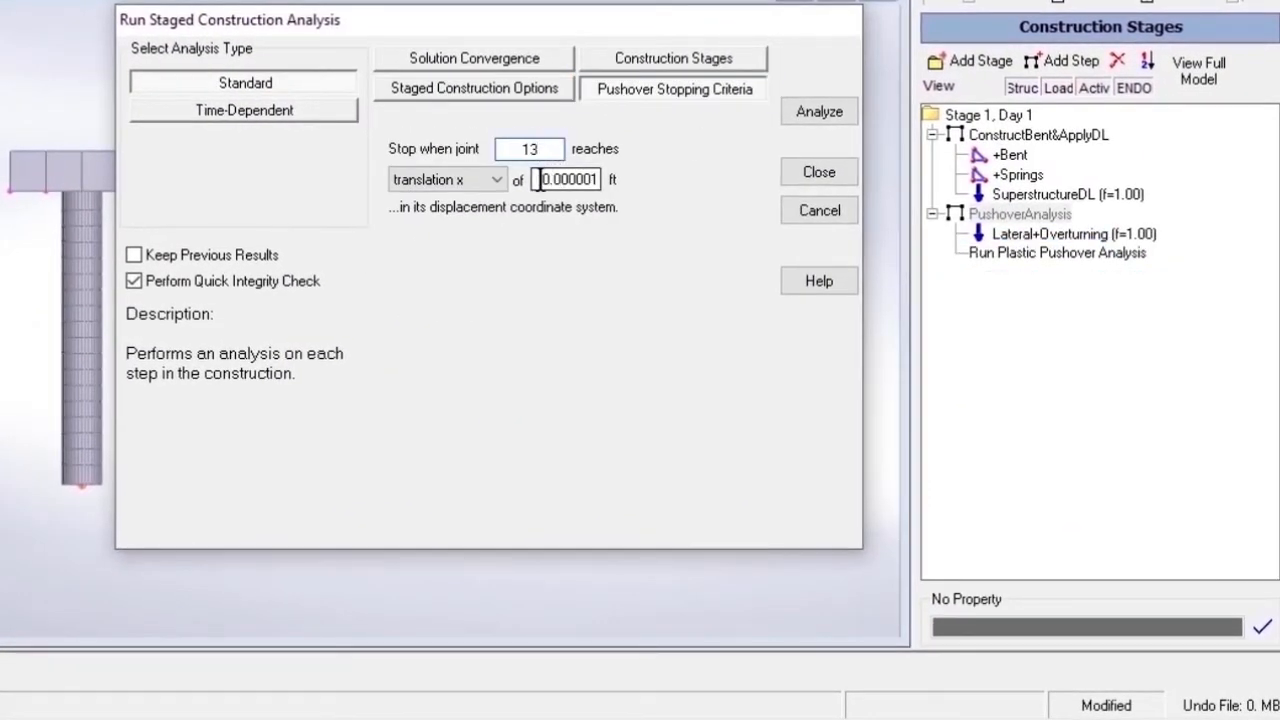
{"action": "type", "text": "1.5"}
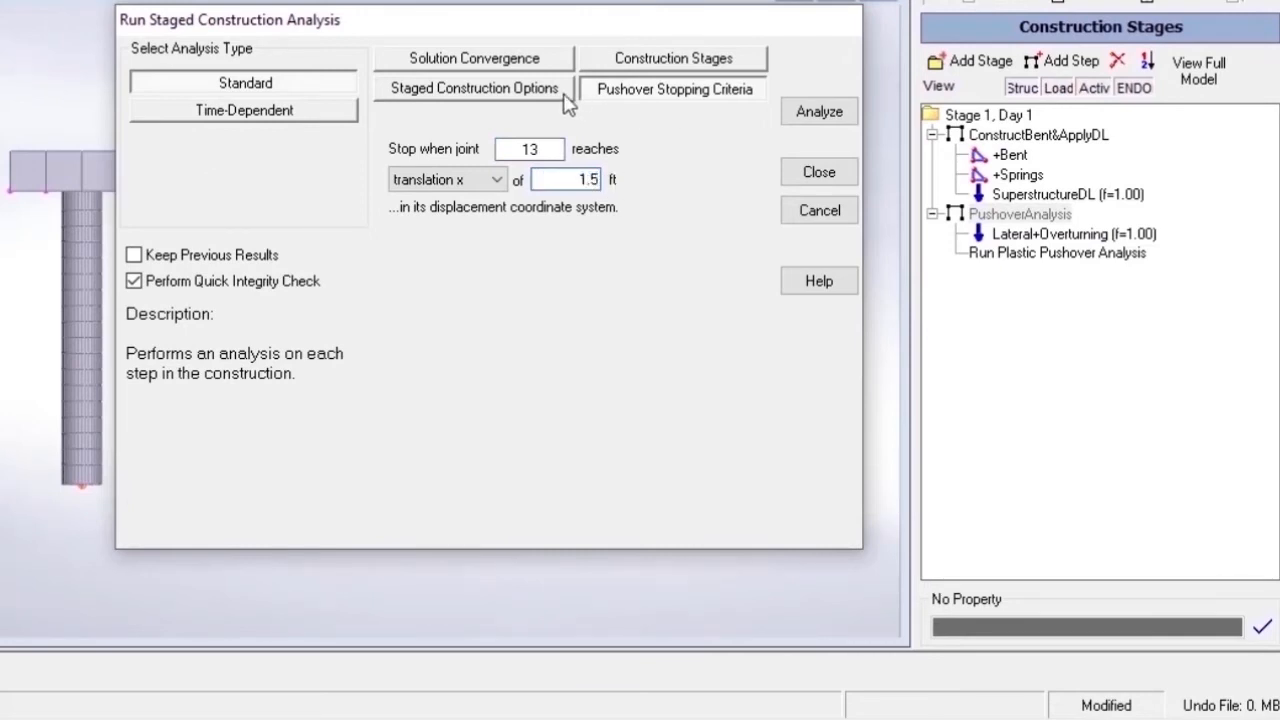
{"action": "left_click", "coordinate": [472, 88]}
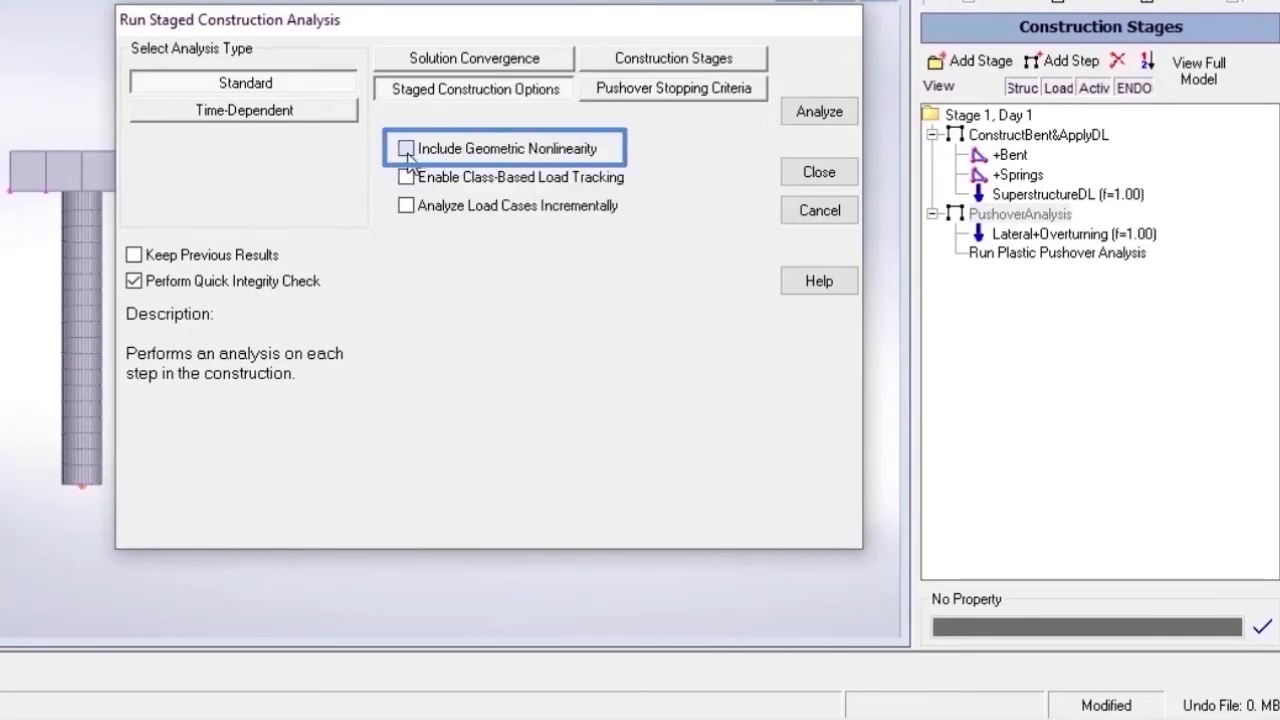
{"action": "left_click", "coordinate": [818, 112]}
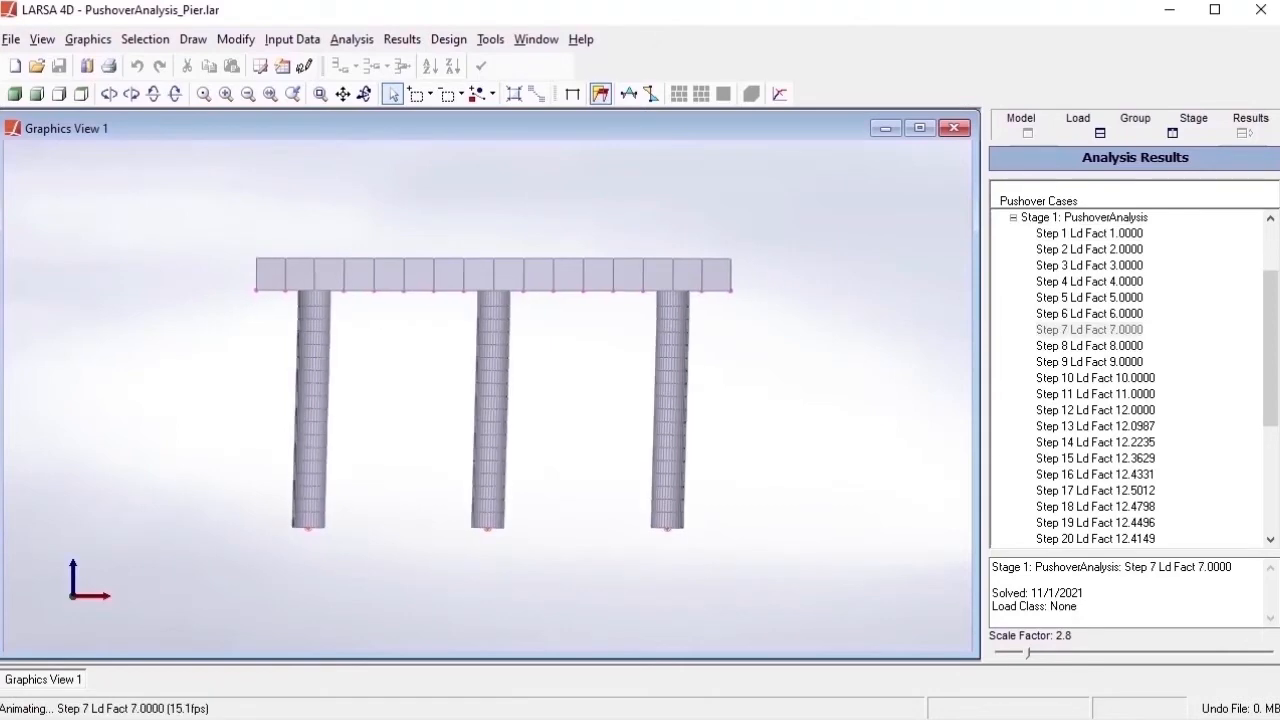
{"action": "left_click", "coordinate": [1094, 474]}
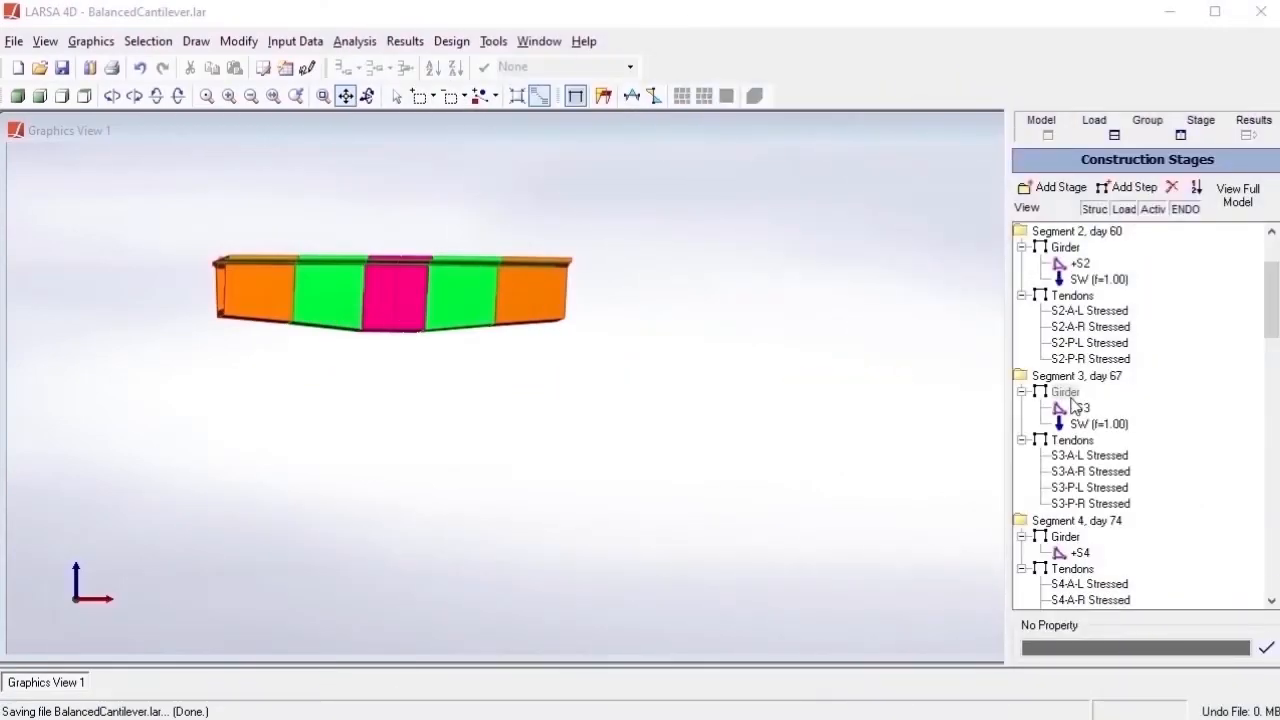
- Add a Hinged Cast activity to the Girder steps of segments 2 through 4
{"action": "left_click", "coordinate": [1064, 390]}
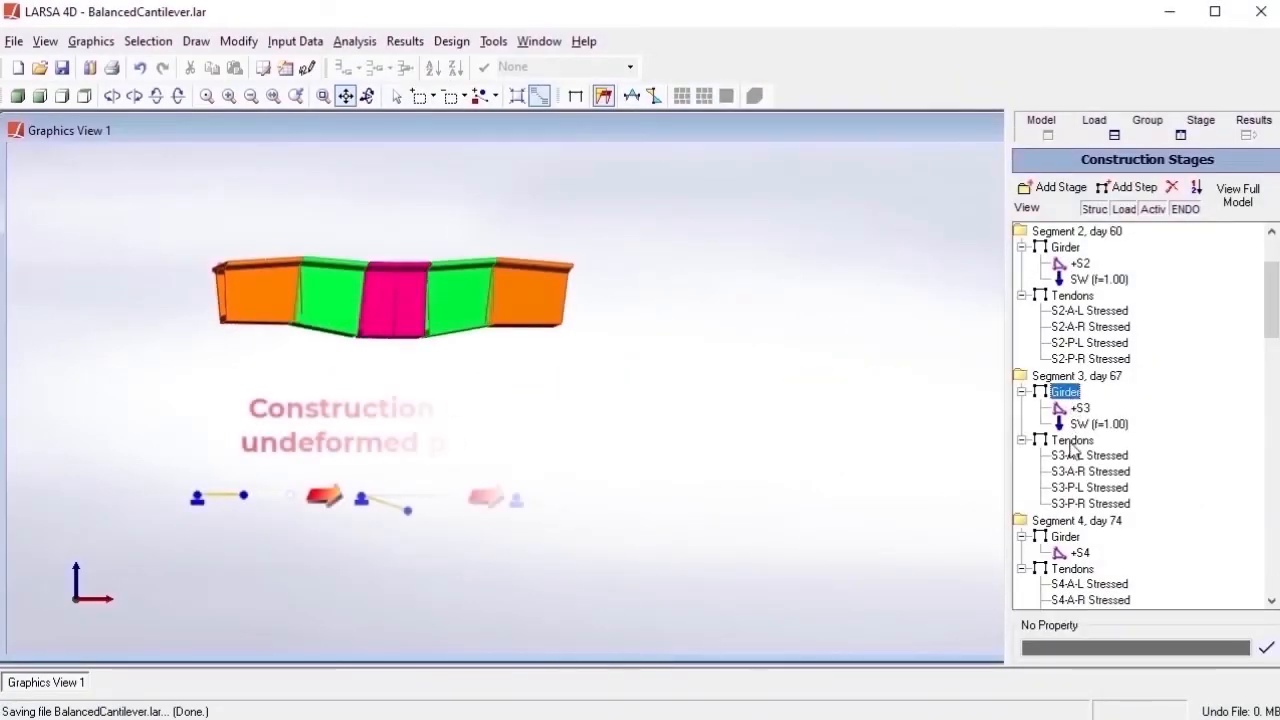
{"action": "left_click", "coordinate": [1072, 440]}
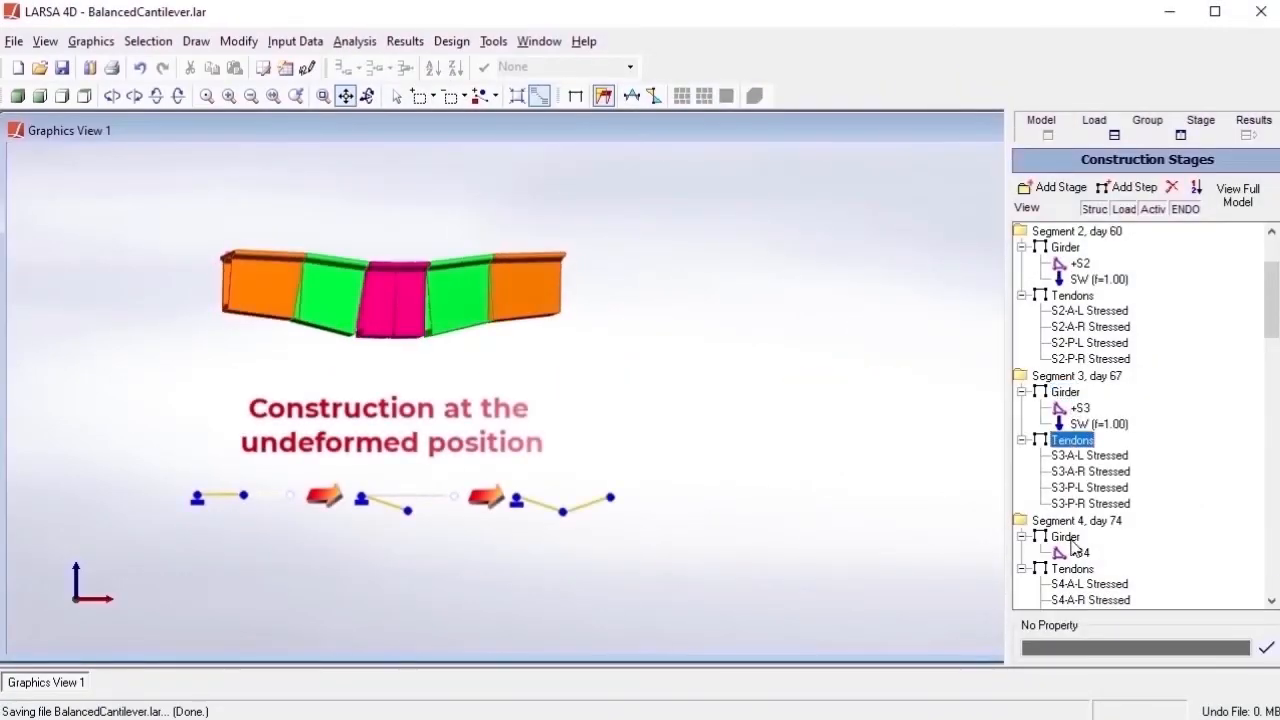
{"action": "left_click", "coordinate": [1064, 536]}
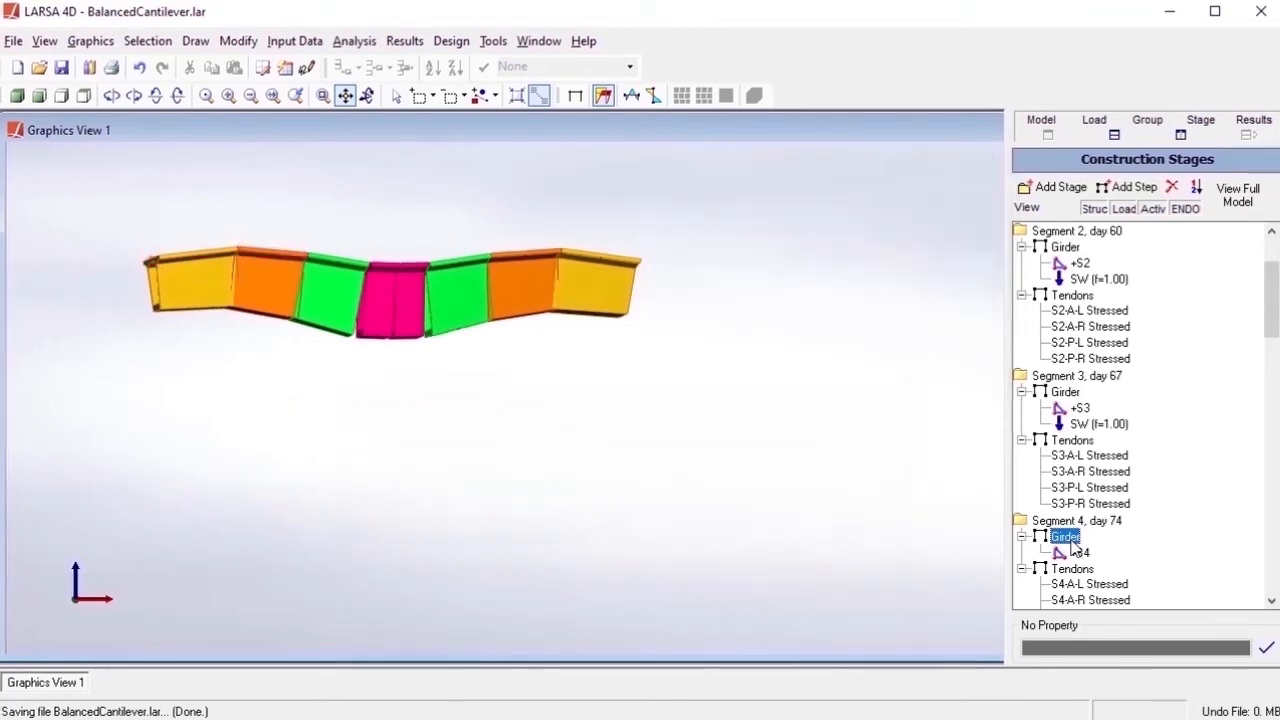
{"action": "double_click", "coordinate": [1064, 536]}
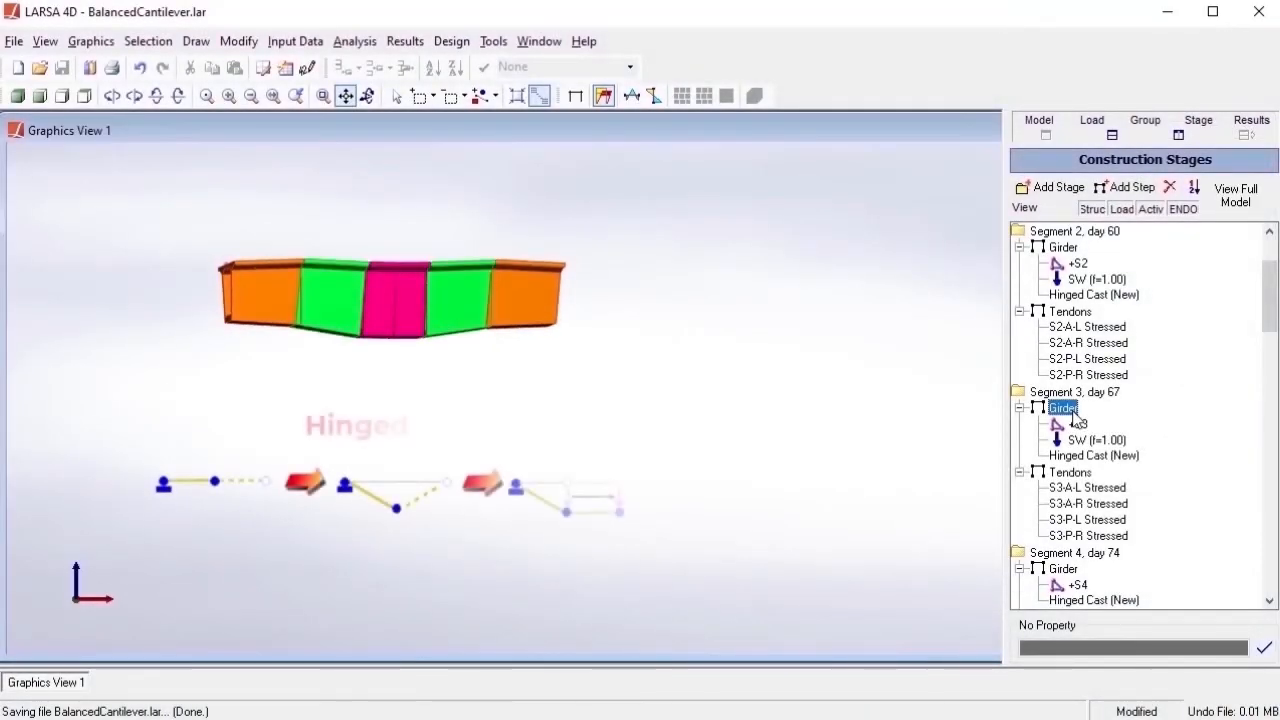
- Switch the Girder steps' activities from Hinged Cast to Matched Cast and open SBD08_DeckPouringSequence.lar
{"action": "left_click", "coordinate": [1070, 472]}
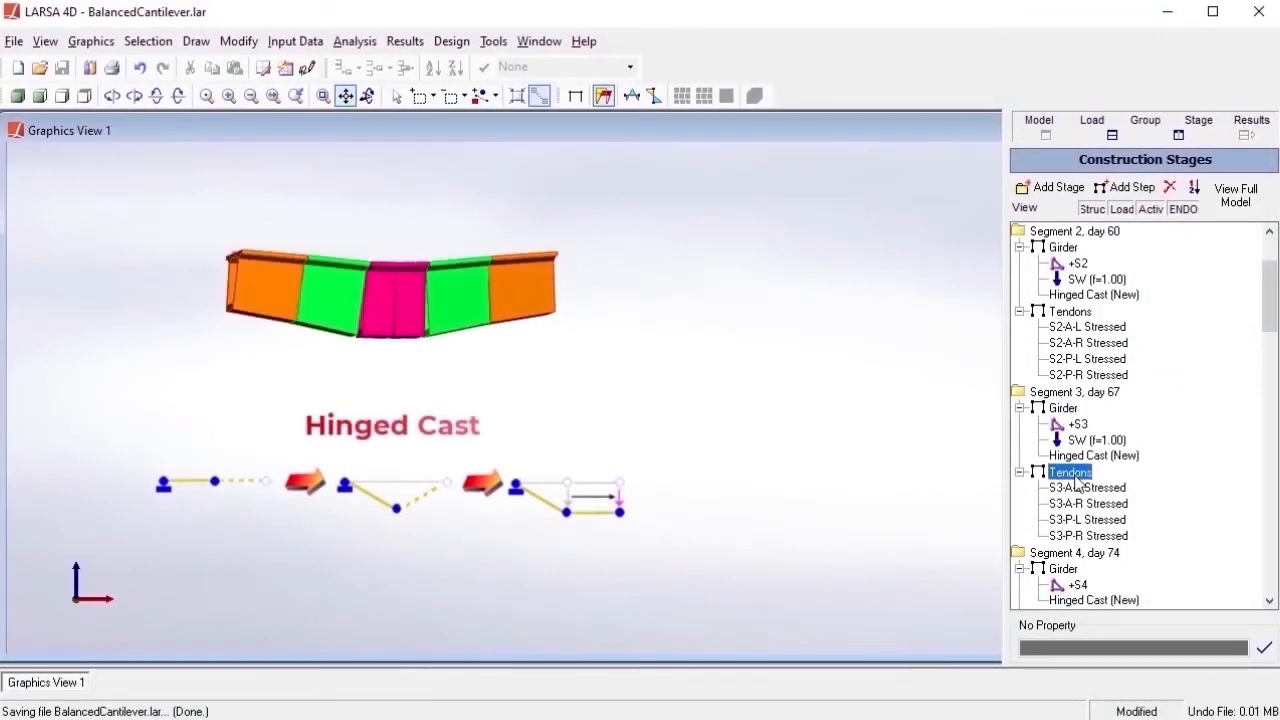
{"action": "left_click", "coordinate": [1064, 568]}
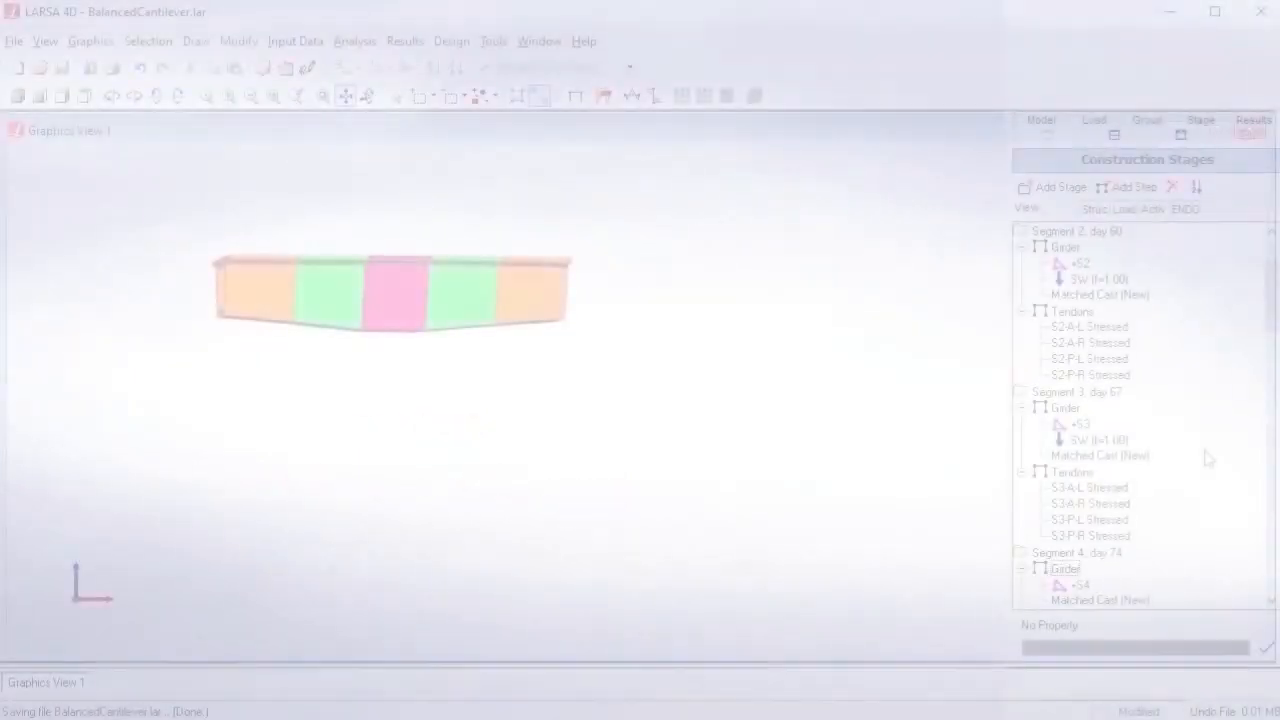
{"action": "left_click", "coordinate": [1064, 408]}
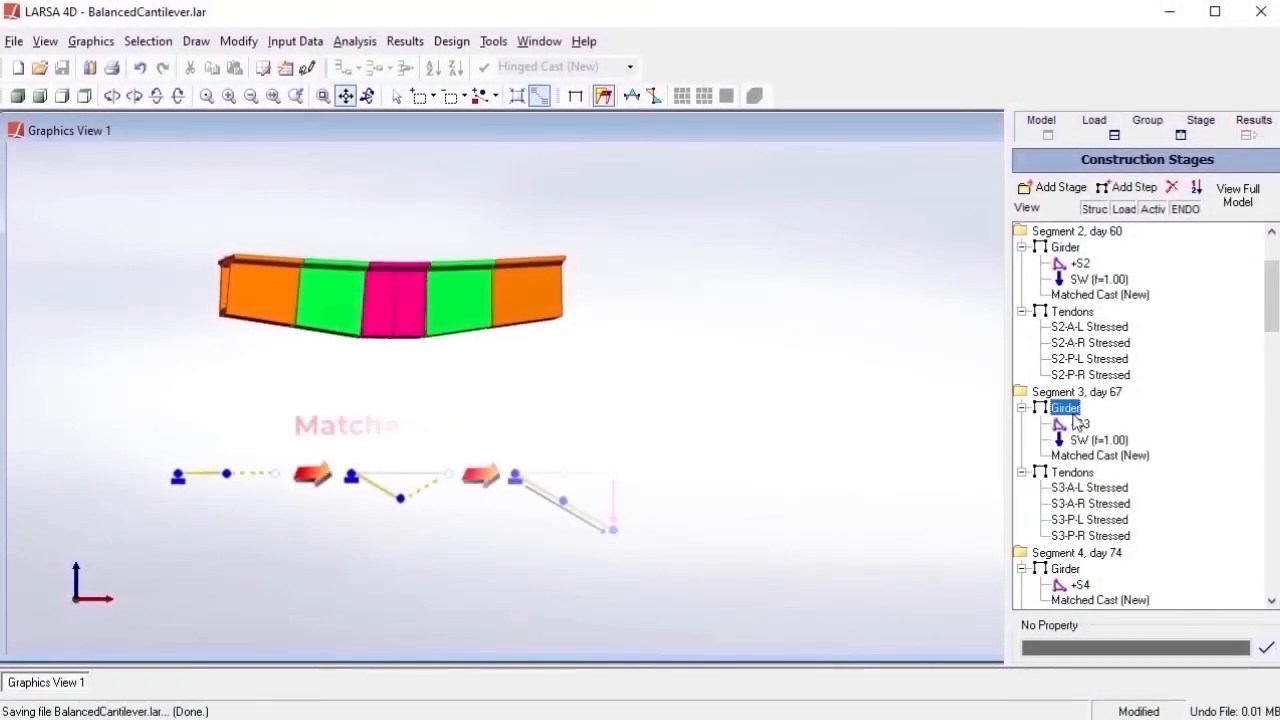
{"action": "left_click", "coordinate": [1072, 472]}
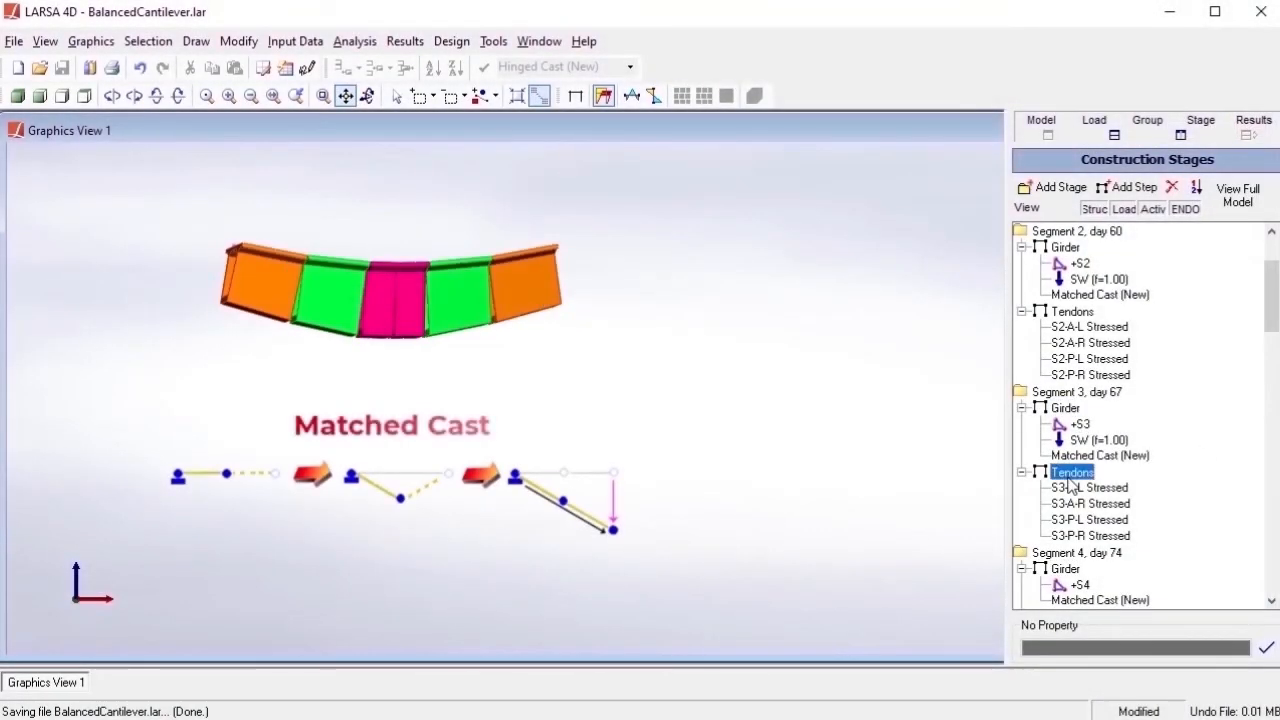
{"action": "left_click", "coordinate": [1064, 568]}
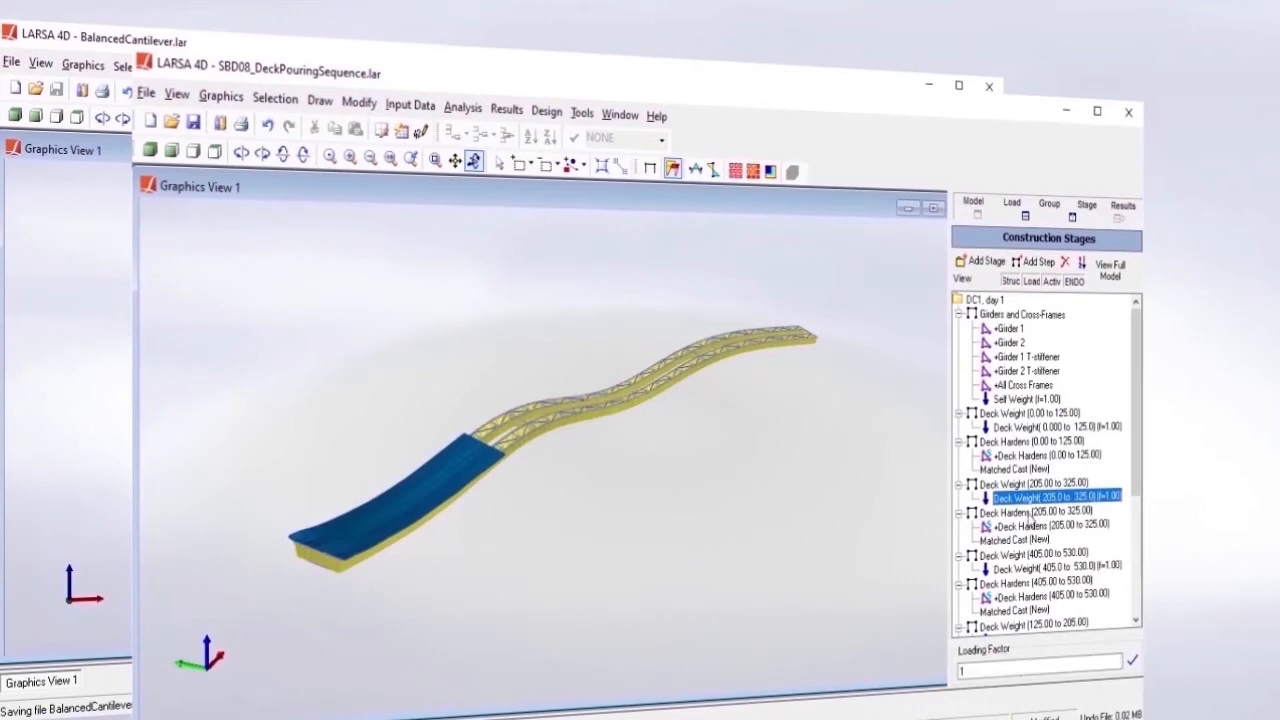
- Select later Deck Weight steps to show several deck pours in place
{"action": "left_click", "coordinate": [1012, 610]}
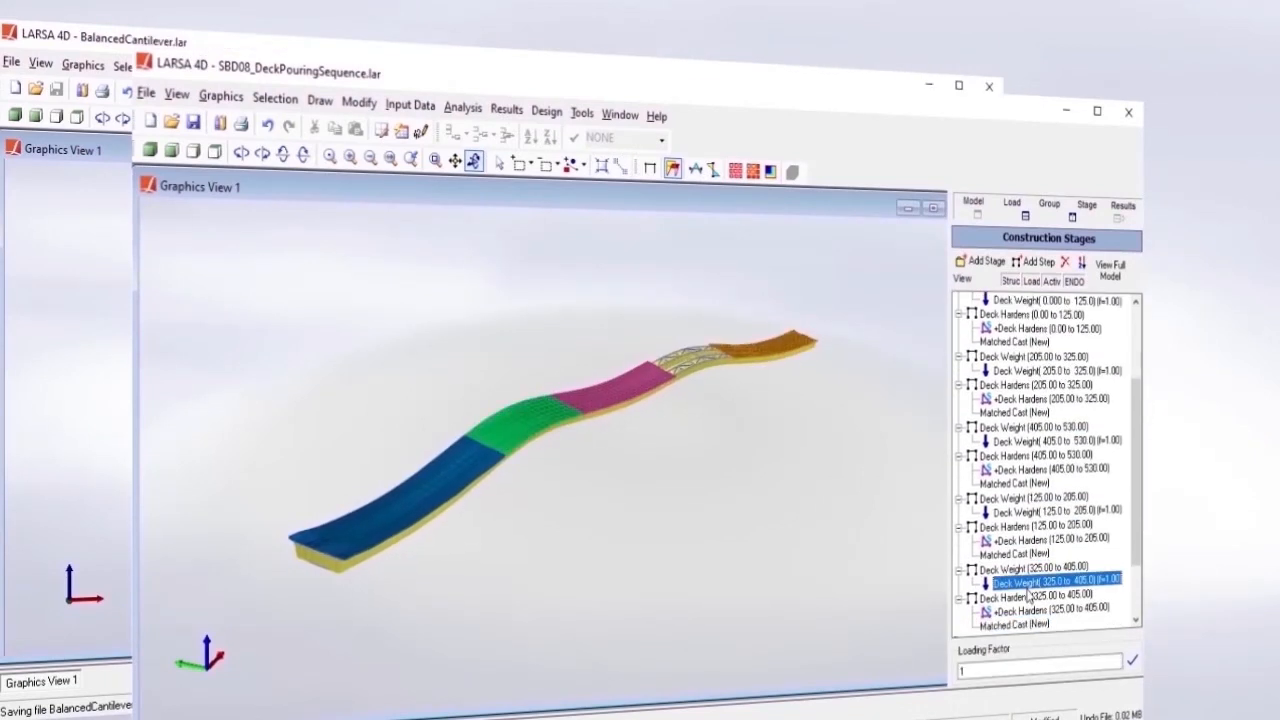
{"action": "left_click", "coordinate": [1012, 624]}
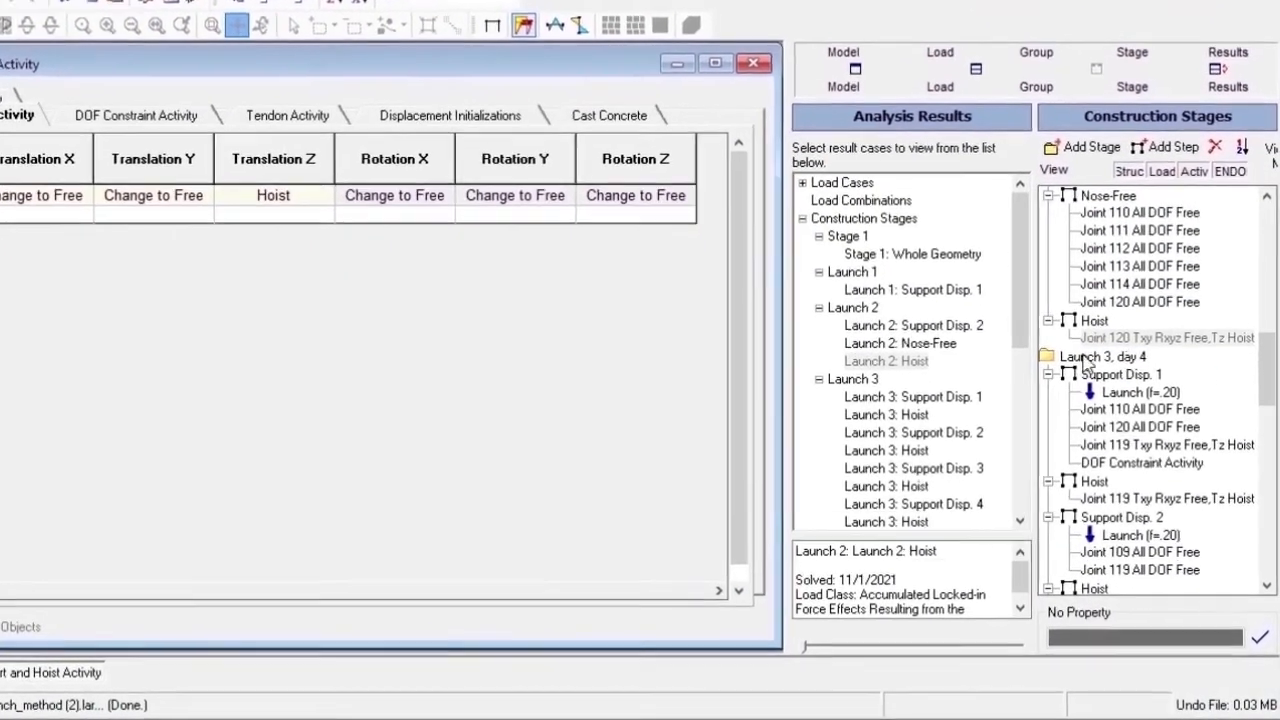
- Keep Hoist as the Translation Z constraint in DOF Constraint Activity and close the settings
{"action": "left_click", "coordinate": [272, 196]}
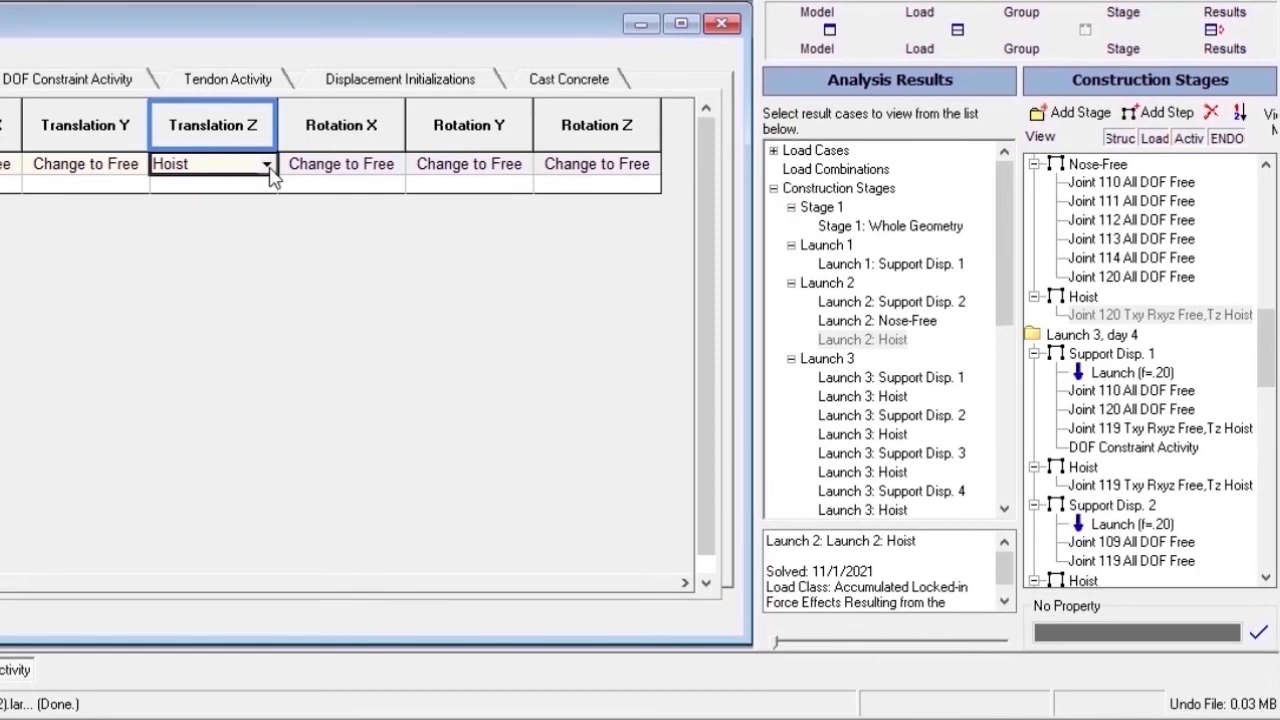
{"action": "left_click", "coordinate": [268, 164]}
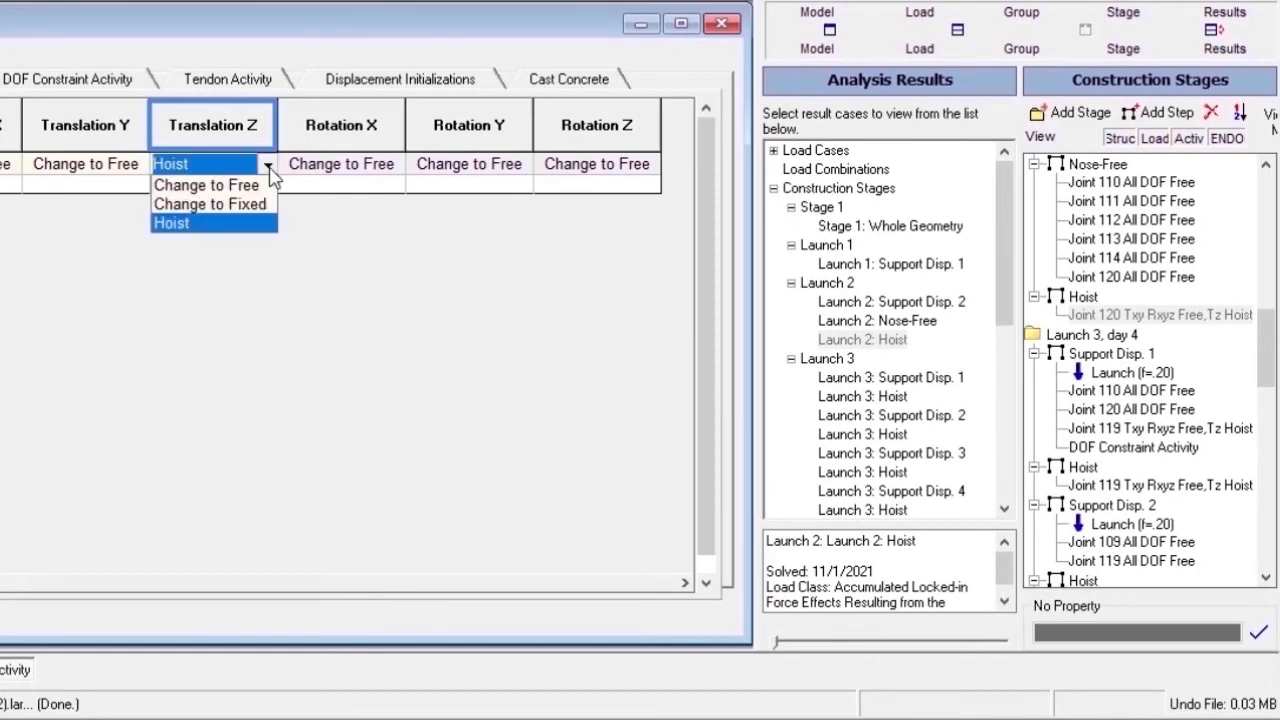
{"action": "left_click", "coordinate": [172, 222]}
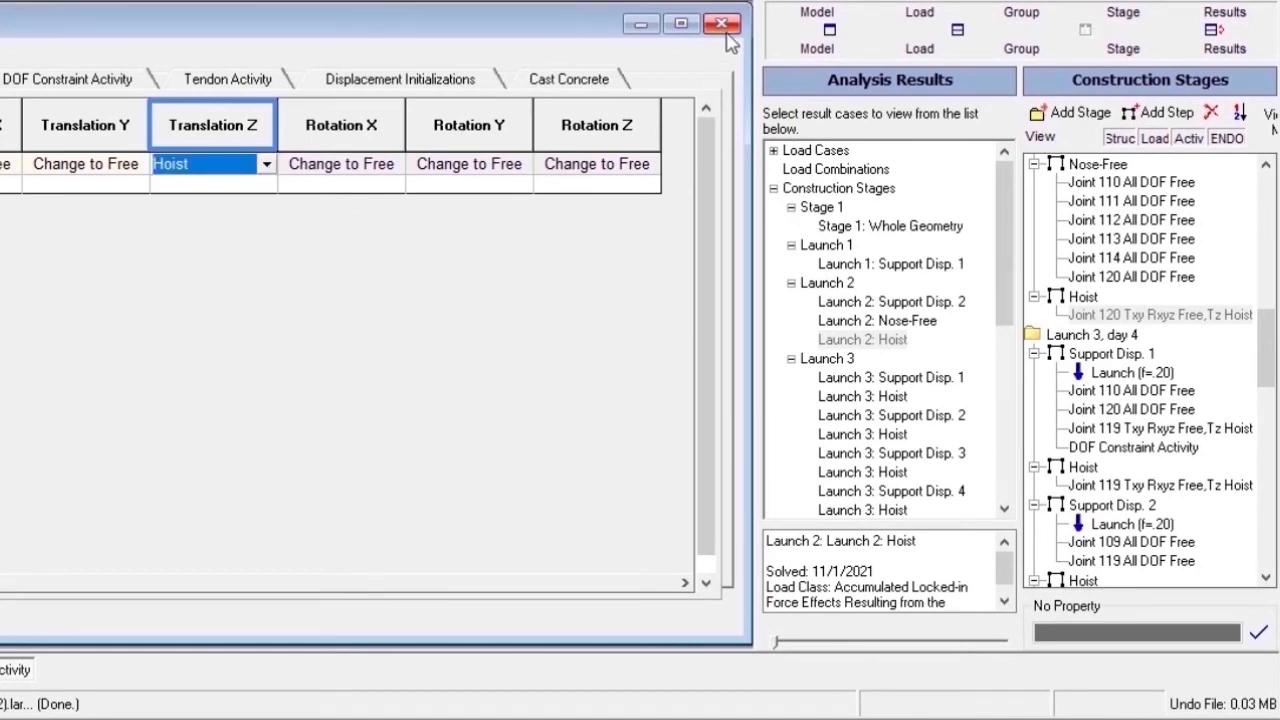
{"action": "left_click", "coordinate": [722, 24]}
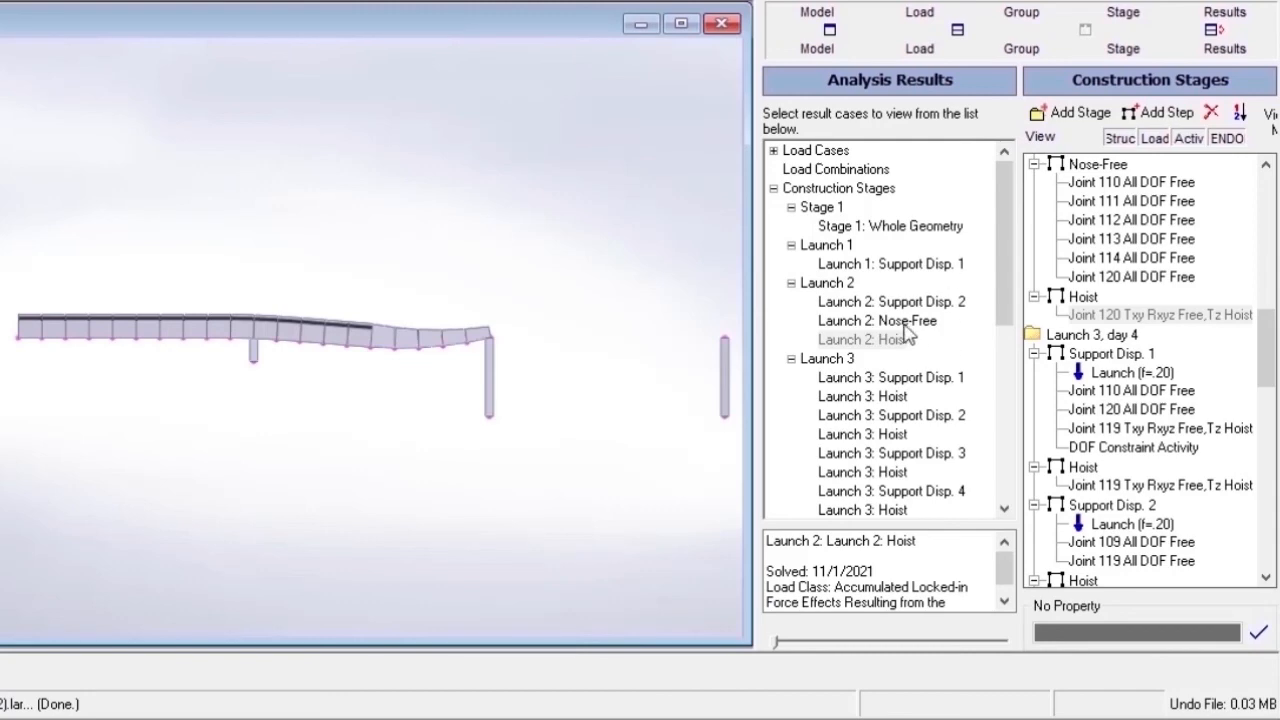
- Display the Launch 2: Nose-Free result, then the first Launch 3: Hoist result
{"action": "left_click", "coordinate": [876, 320]}
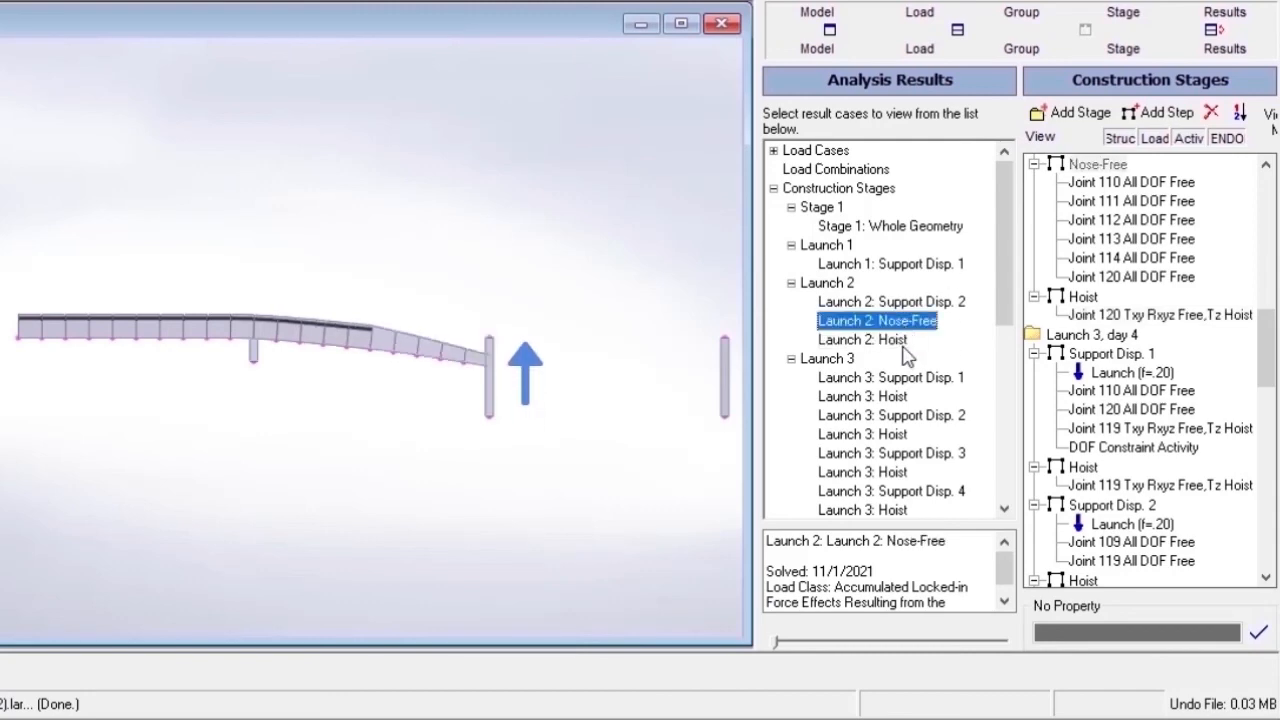
{"action": "left_click", "coordinate": [924, 300]}
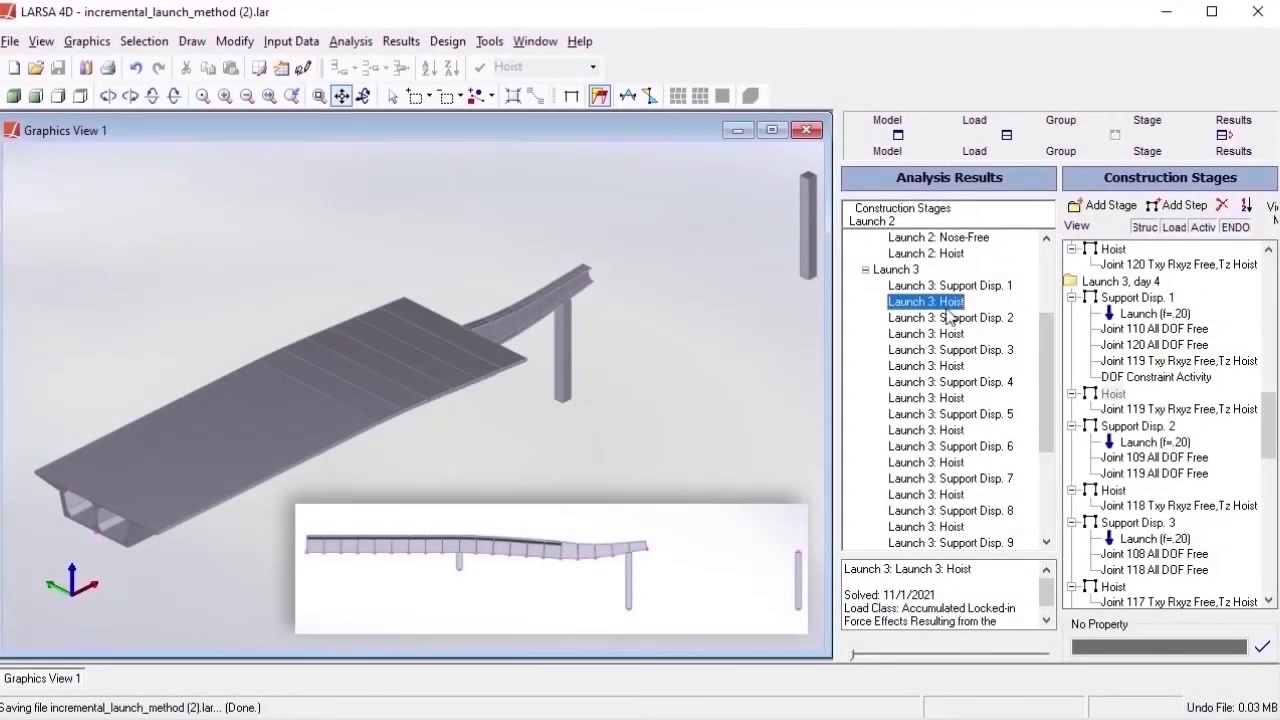
- Step through three successive Launch 3: Hoist results as the girder advances over the supports
{"action": "left_click", "coordinate": [924, 364]}
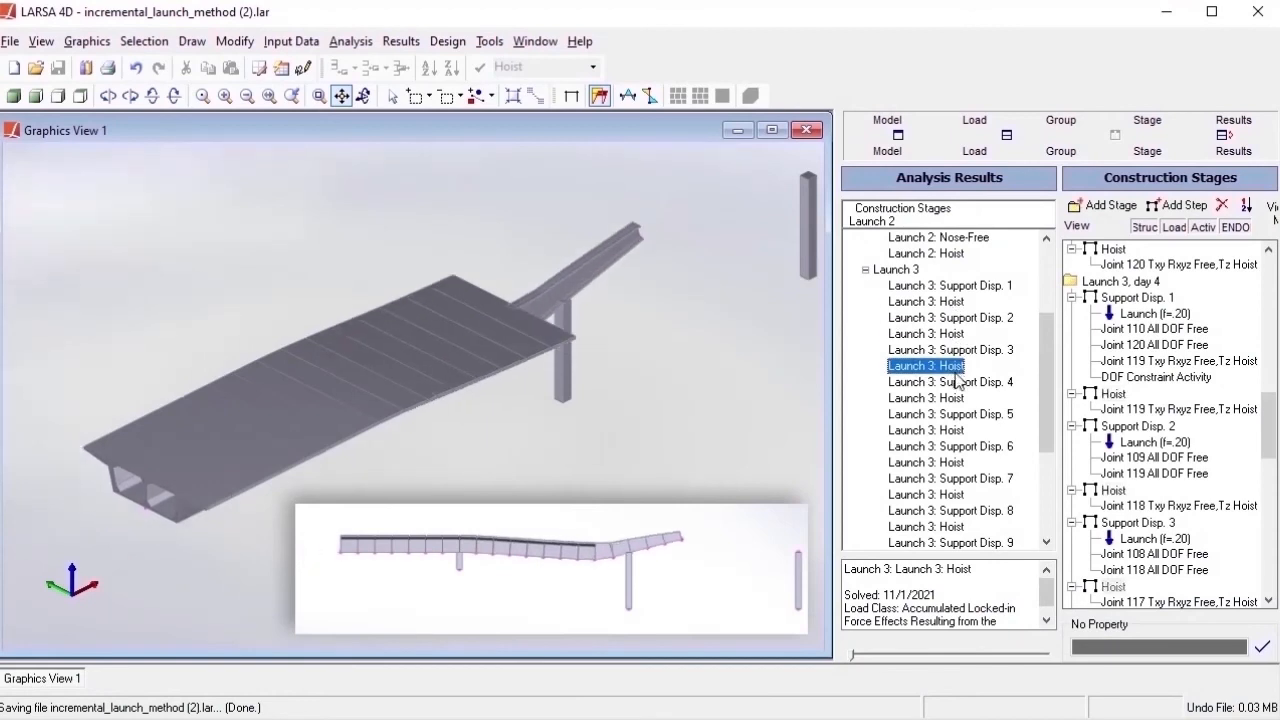
{"action": "left_click", "coordinate": [924, 430]}
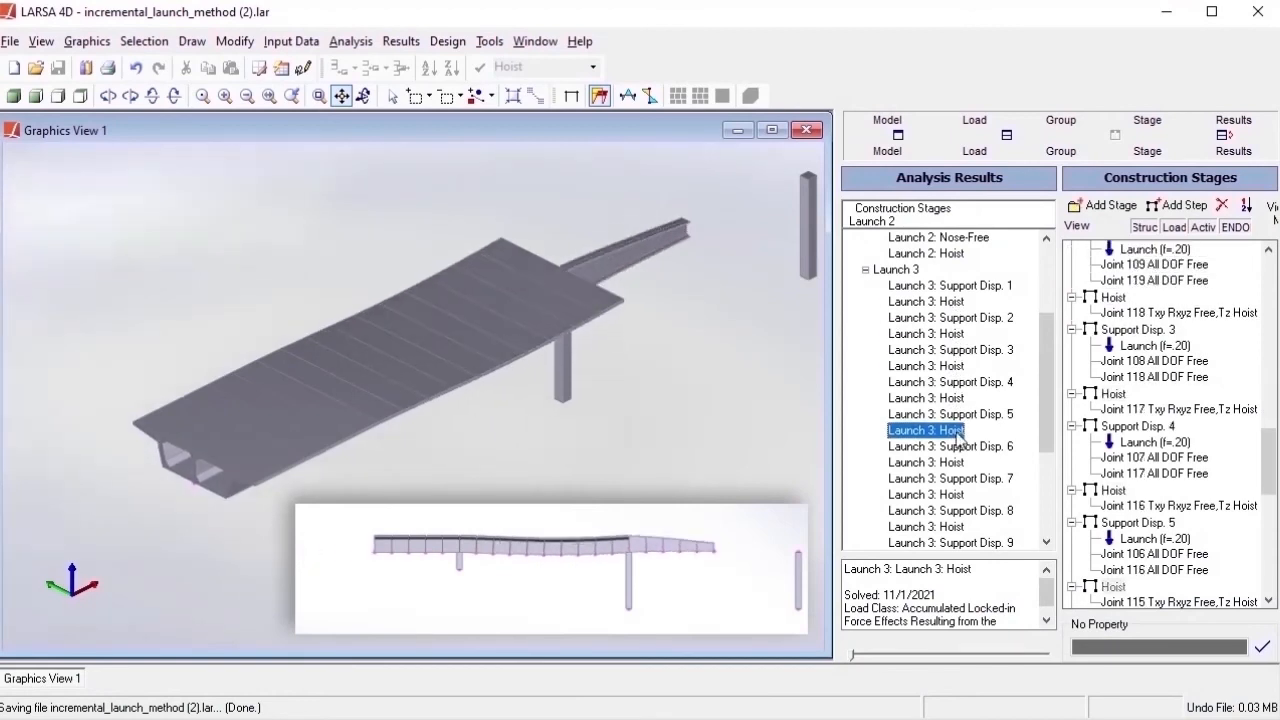
{"action": "left_click", "coordinate": [924, 462]}
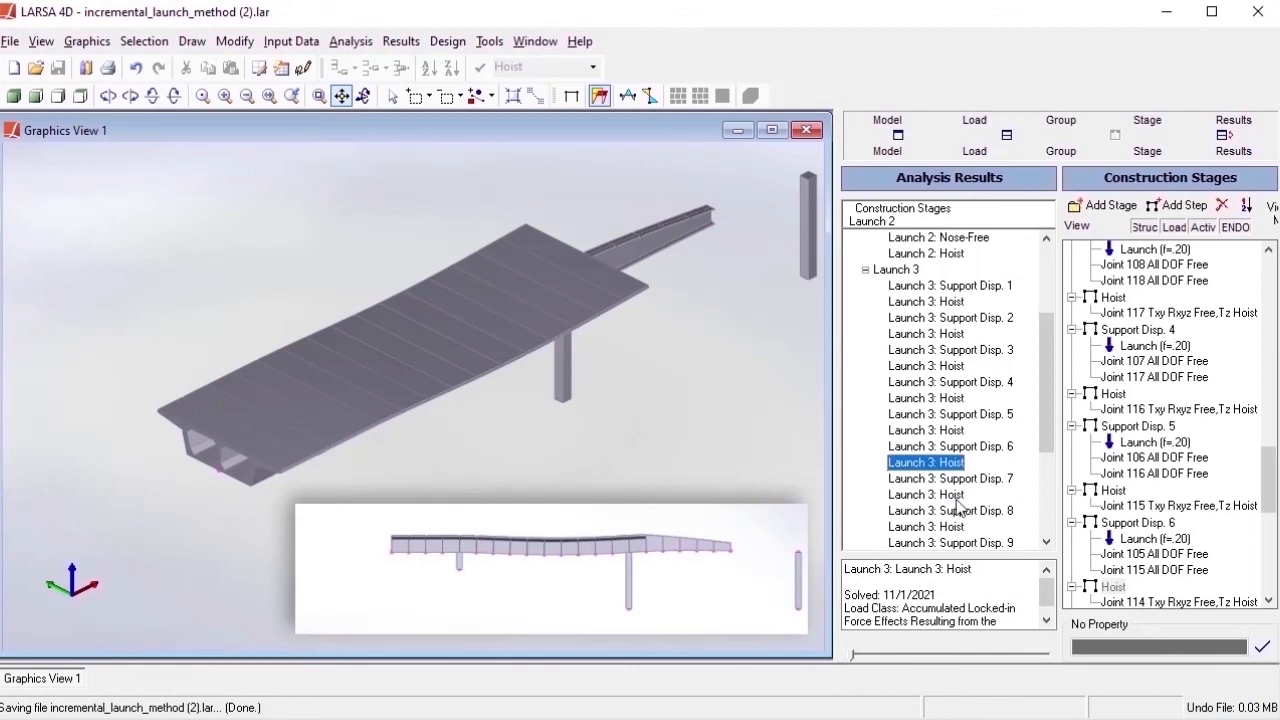